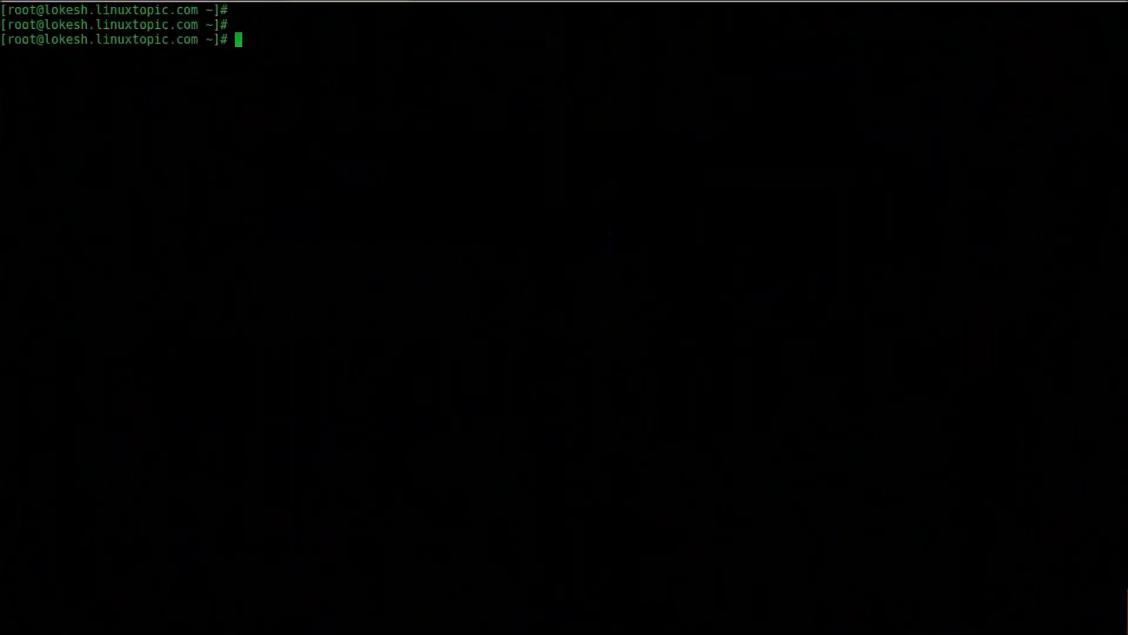
- Show the CentOS 7.4 release from /etc/redhat-release and the network addresses with ip a
type("cat /etc/redhat-release")
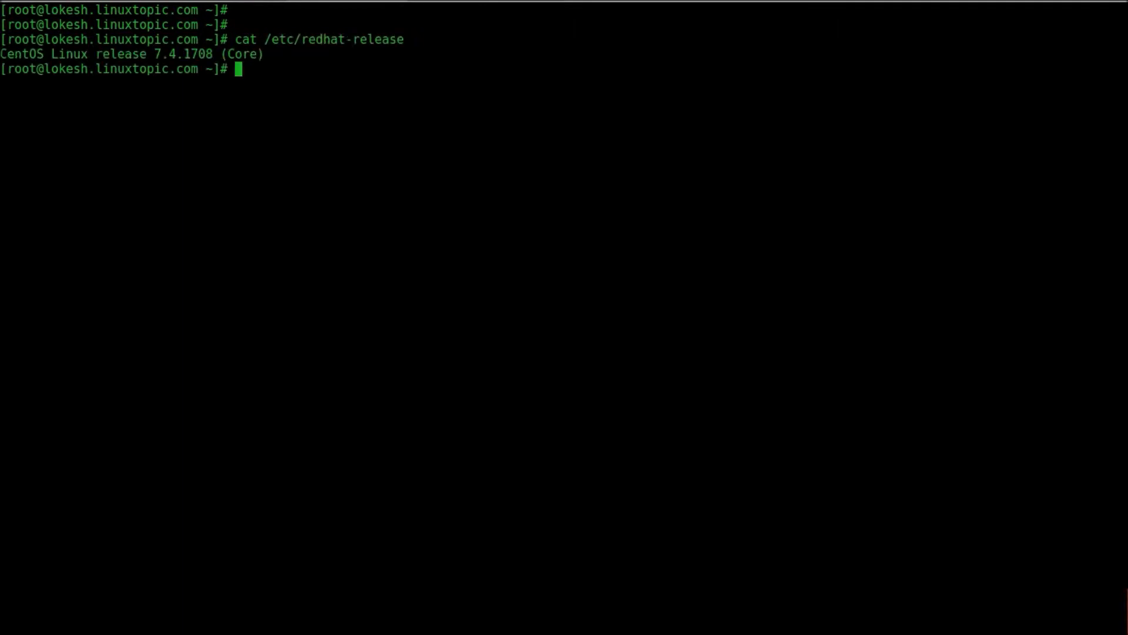
left_click_drag(78, 54, 182, 54)
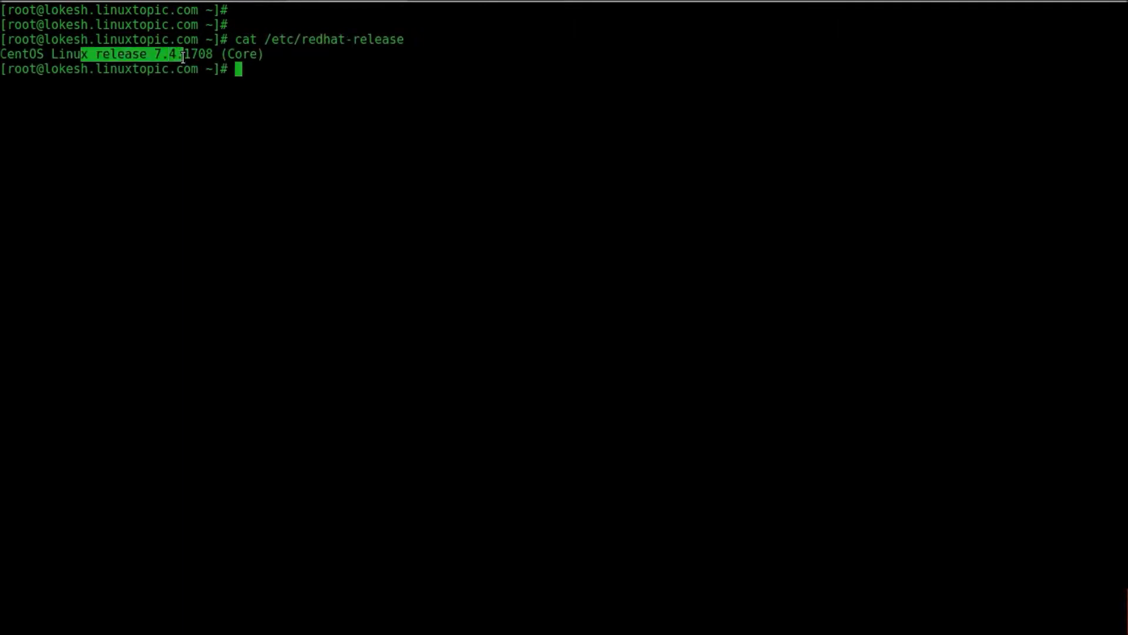
left_click(388, 84)
type("ip a")
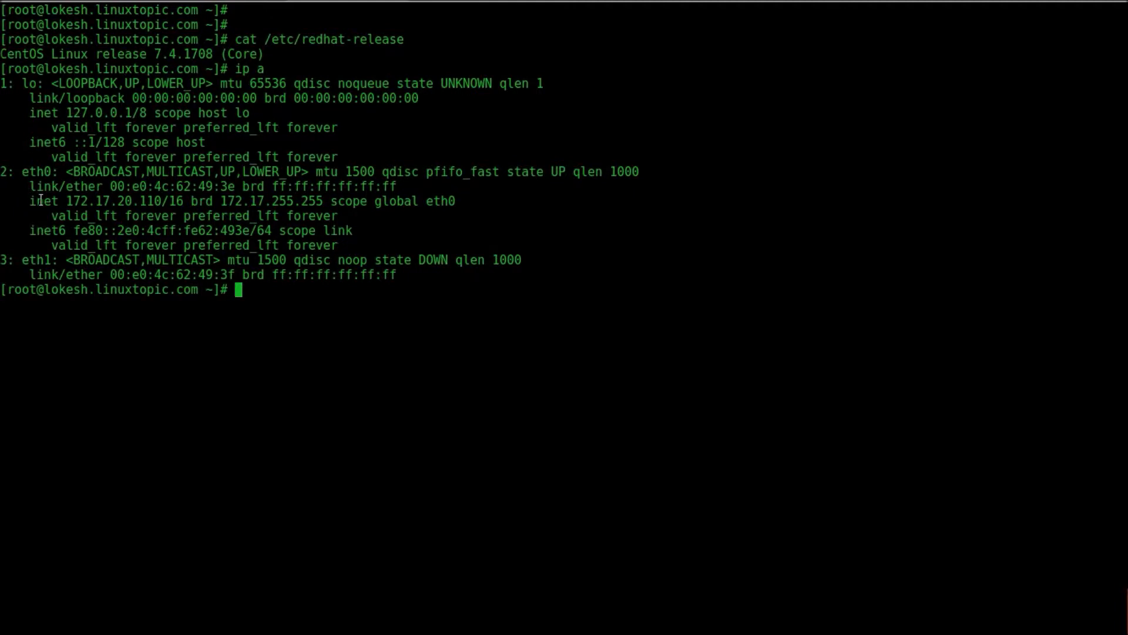
double_click(115, 201)
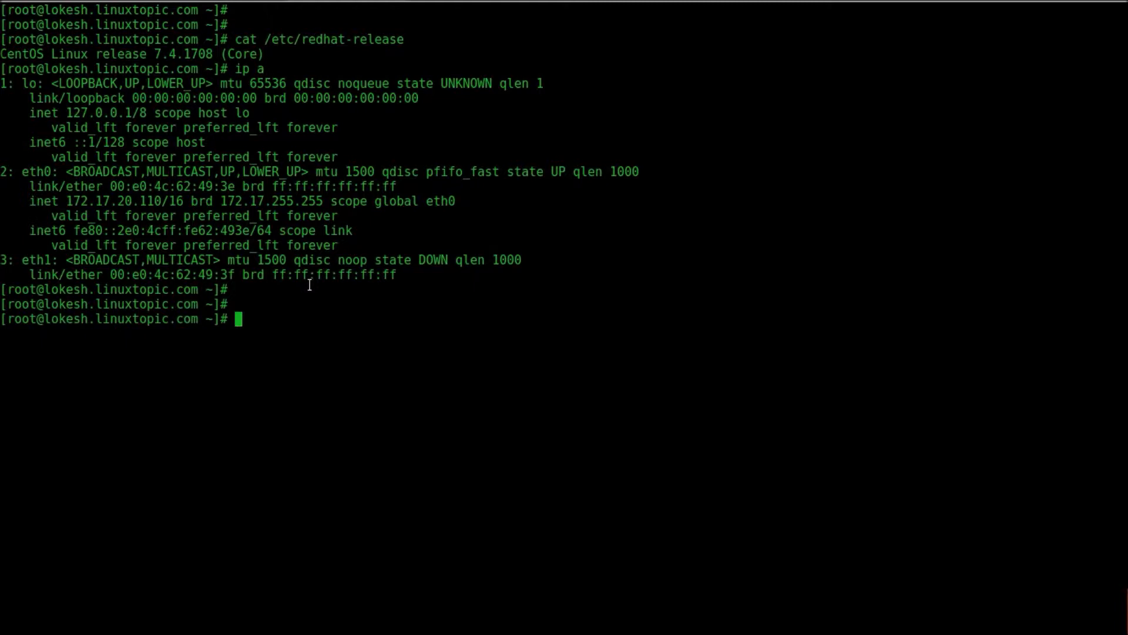
- List /iso to confirm the CentOS-7-x86_64-Minimal-1708 ISO is present
type("ls")
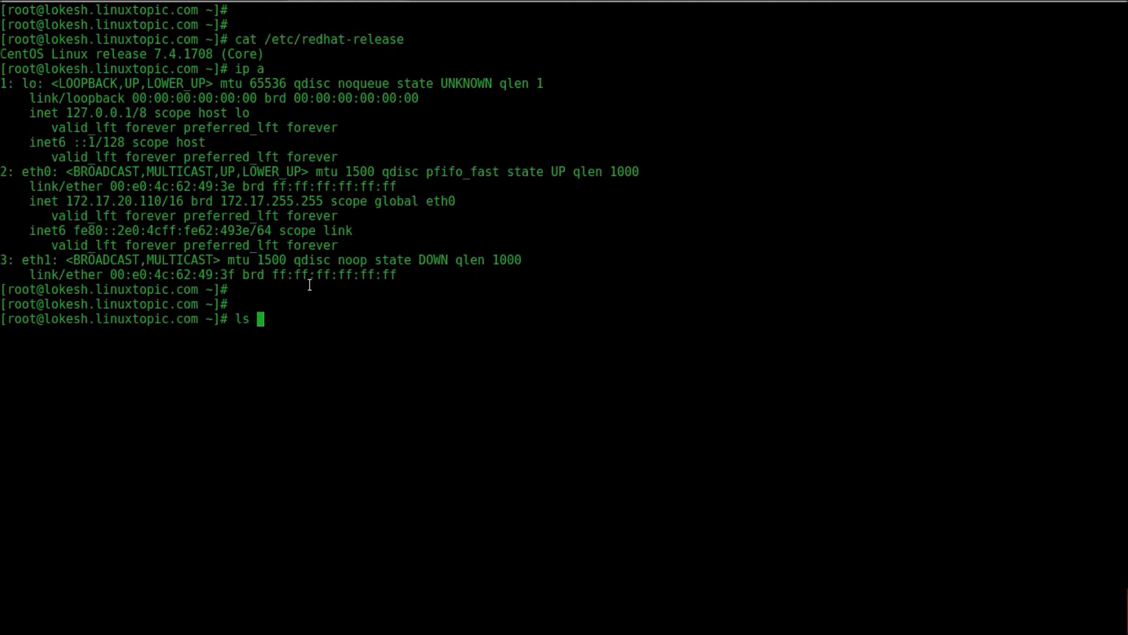
type("/iso/")
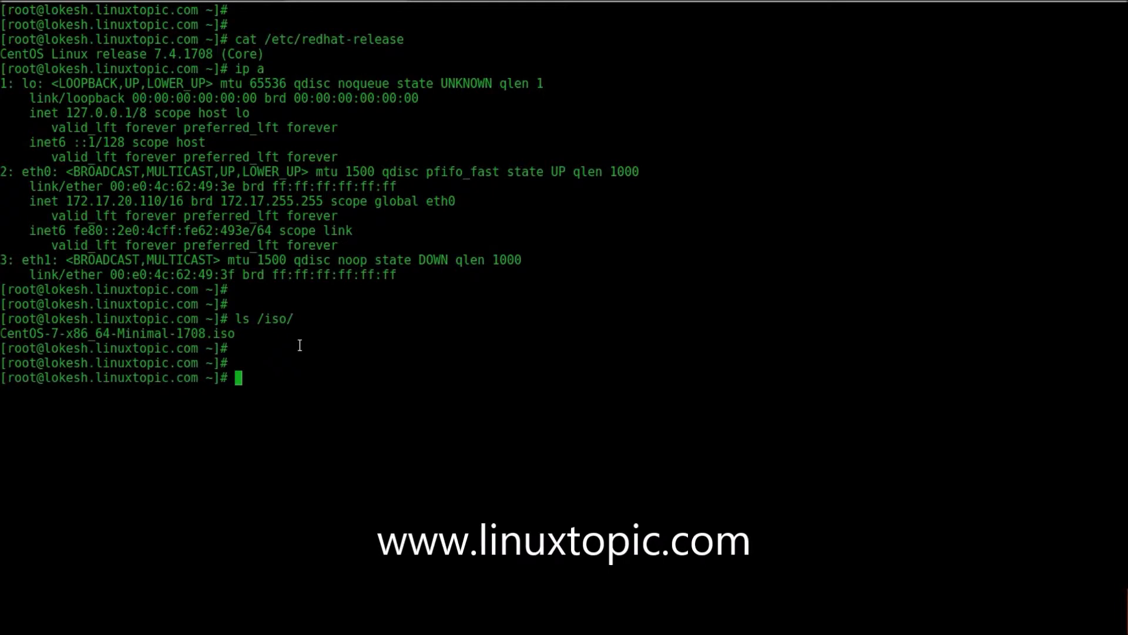
- Create the /var/www/html/linuxtopic web folder with mkdir
type("mk")
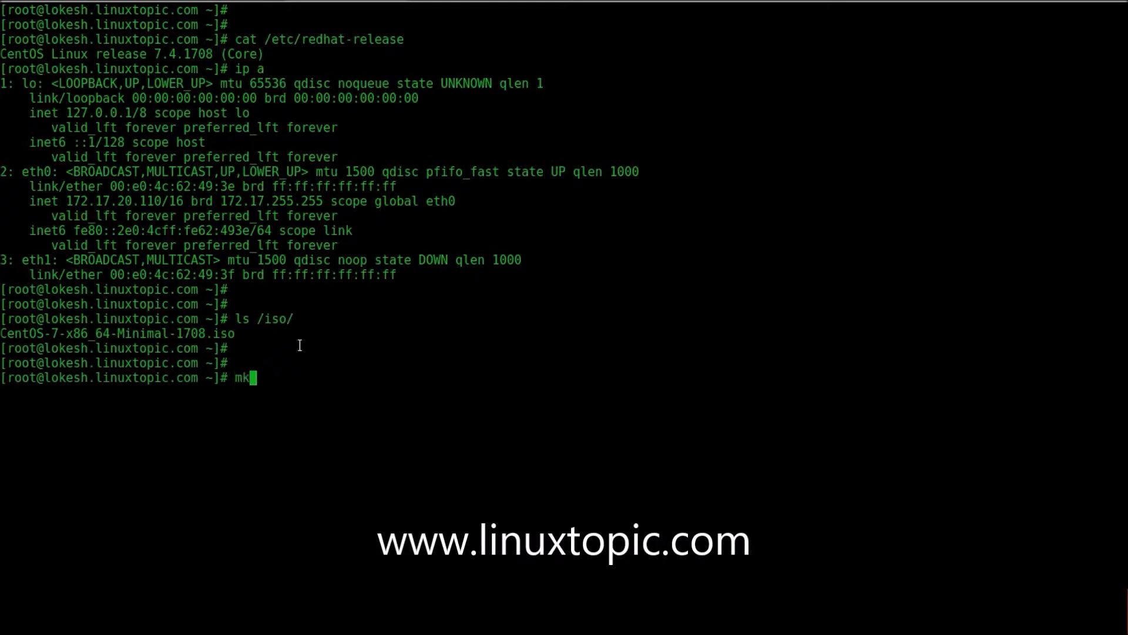
type("dir")
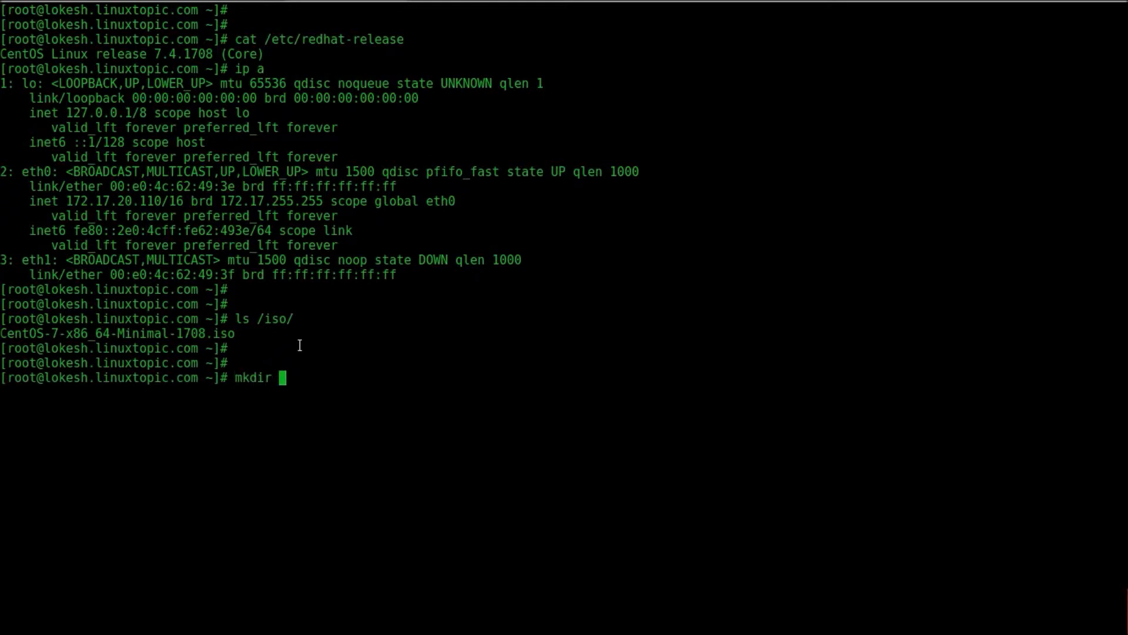
type("/va")
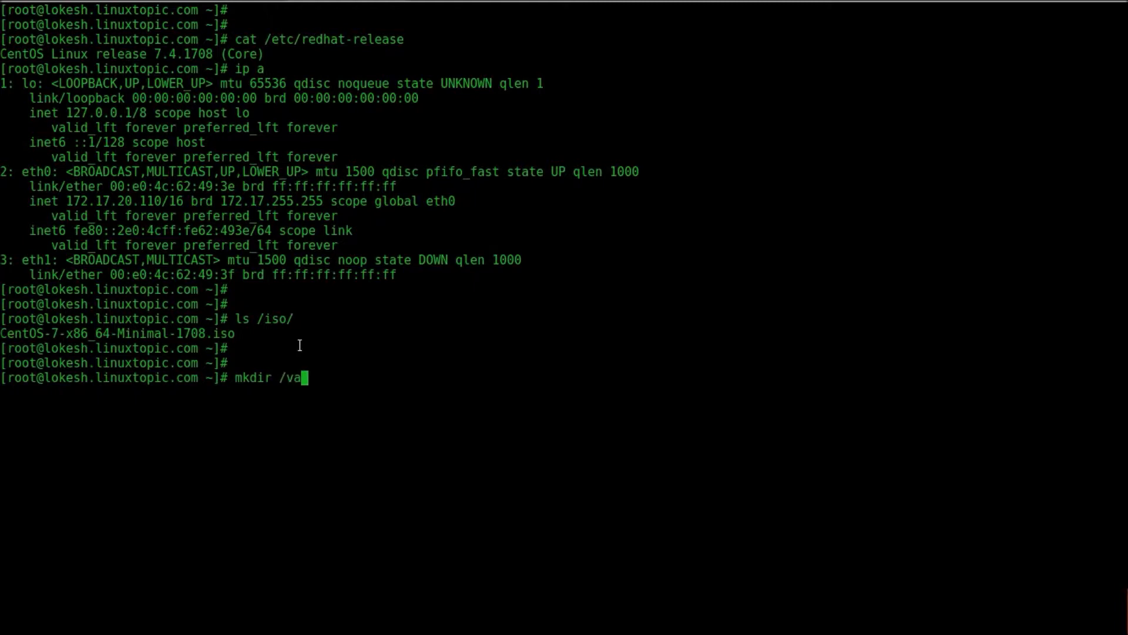
type("r/www/html/")
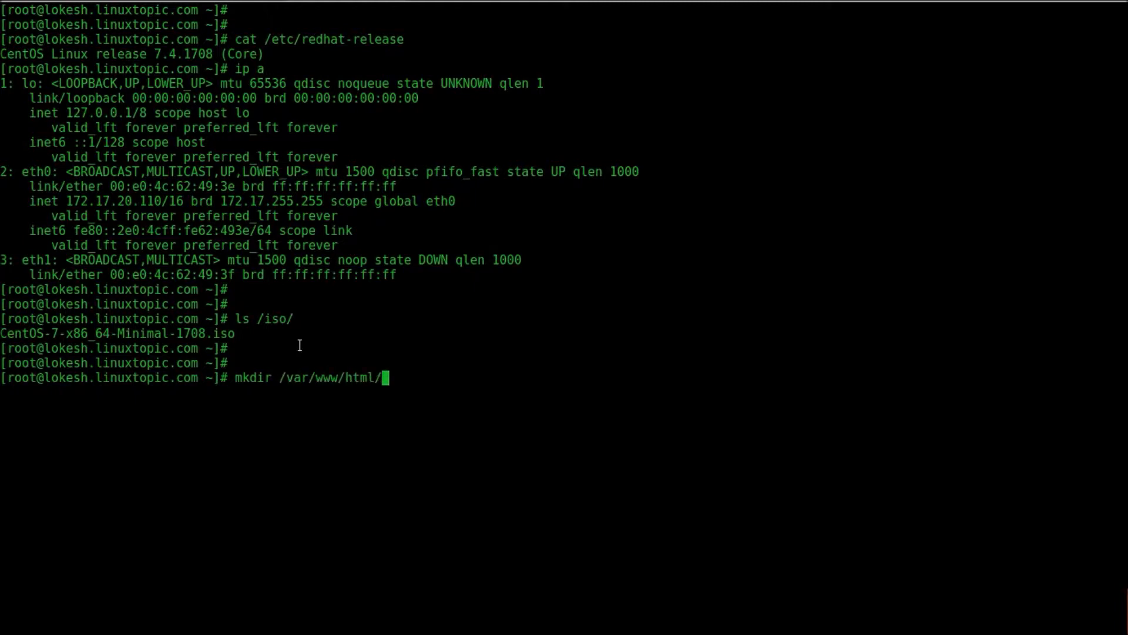
type("linux")
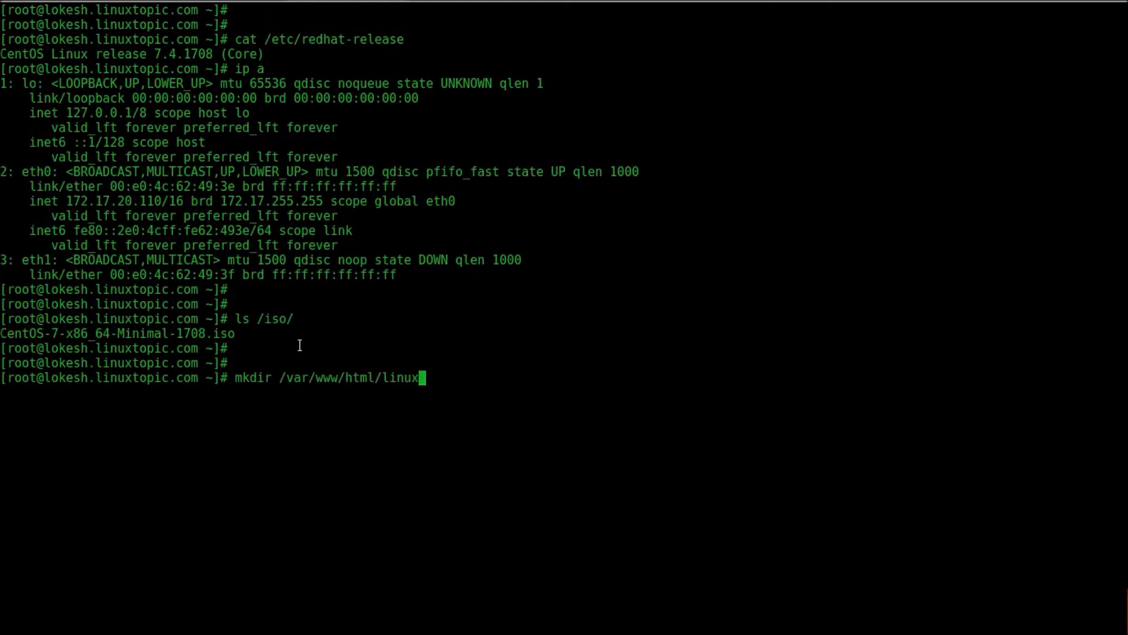
type("topic")
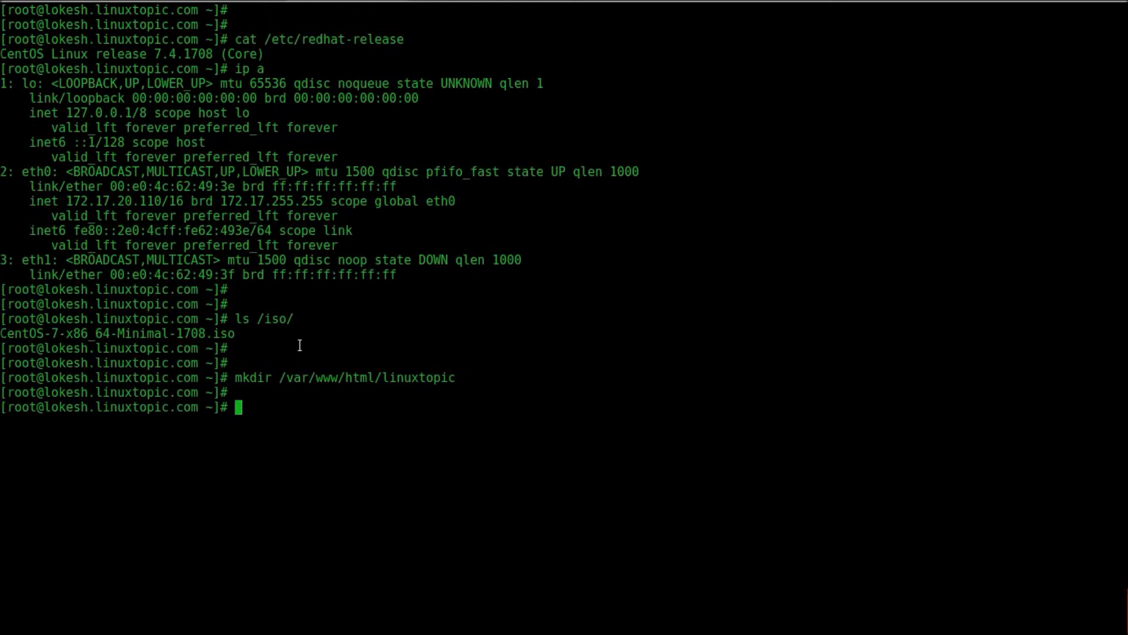
- Loop-mount CentOS-7-x86_64-Minimal-1708.iso at /mnt and change into it to list its contents
type("mount -")
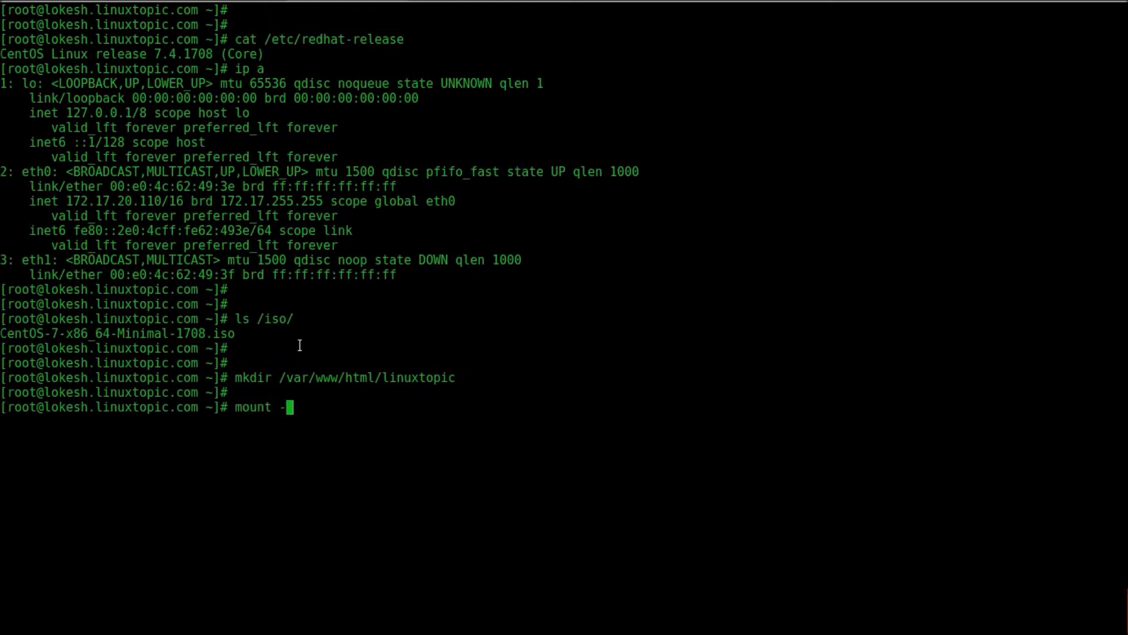
type("o loop")
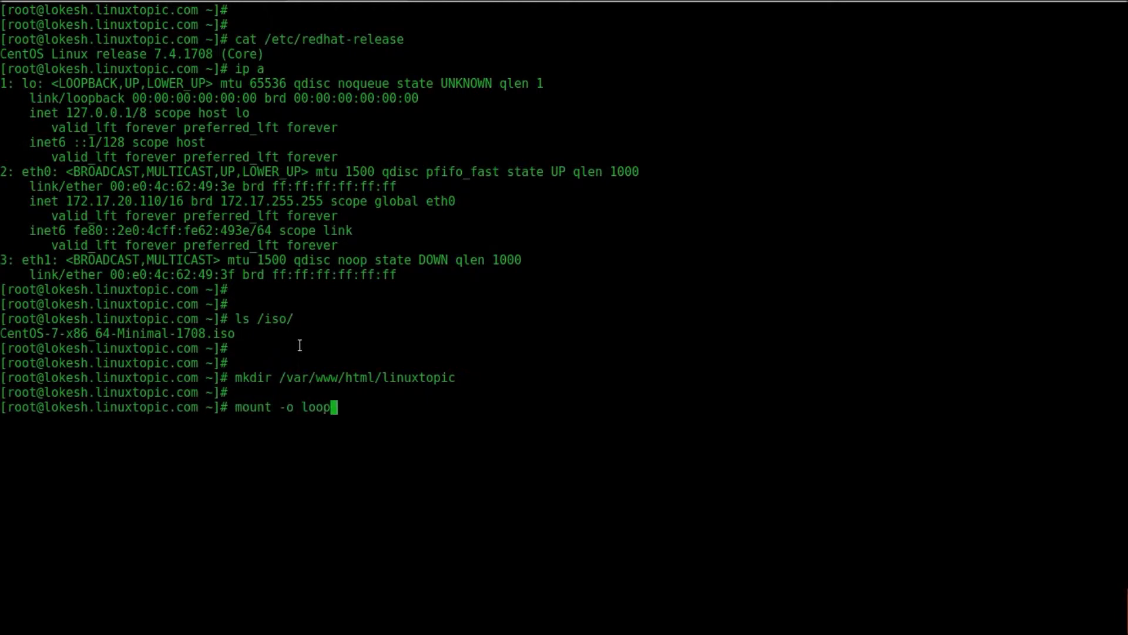
type("/iso/")
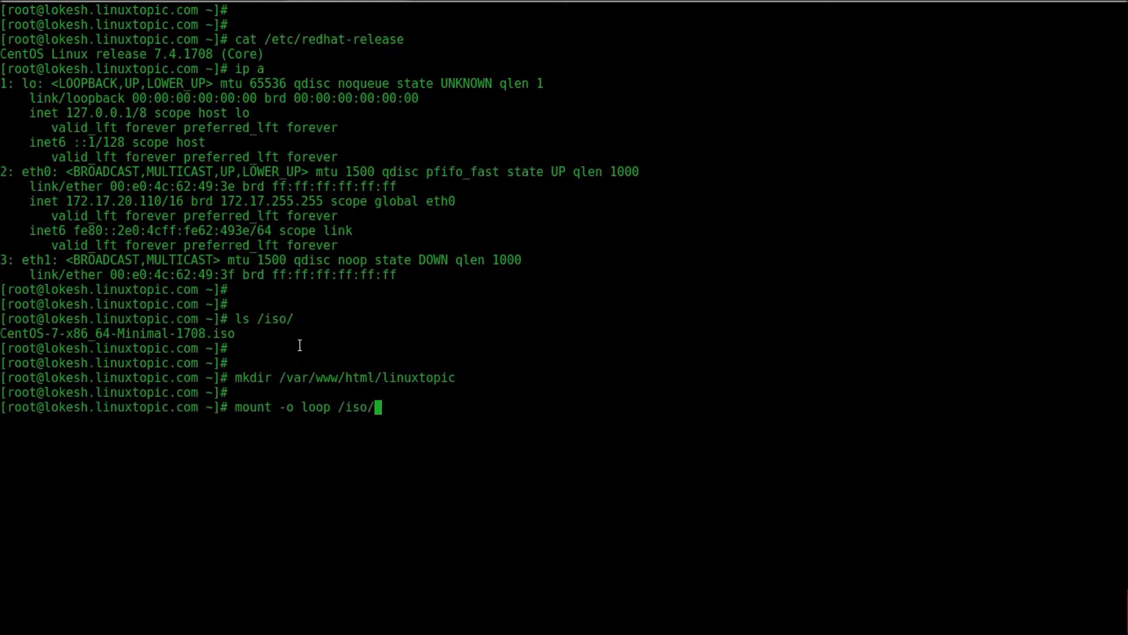
type("CentOS-7-x86_64-Minimal-1708.iso /")
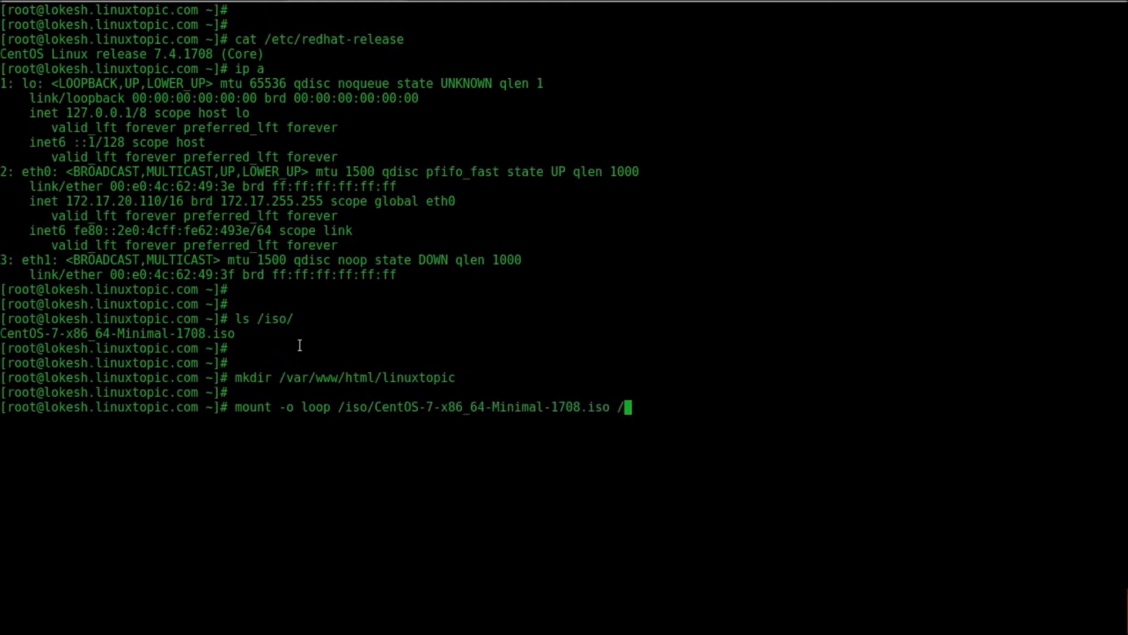
type("mnt")
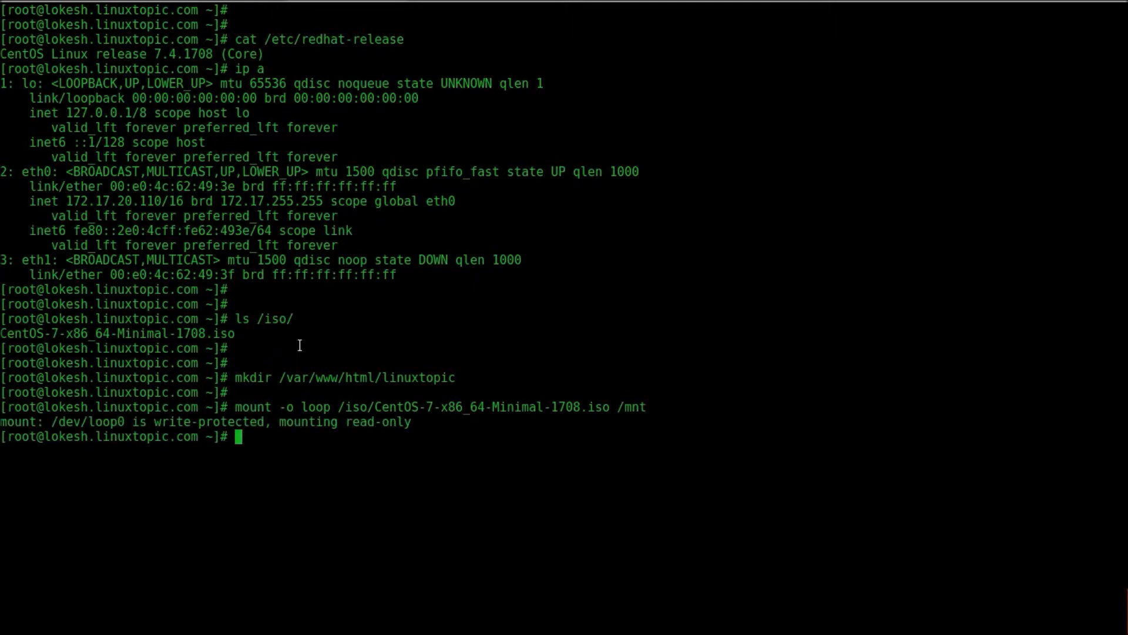
type("cd /mnt/")
type("ls")
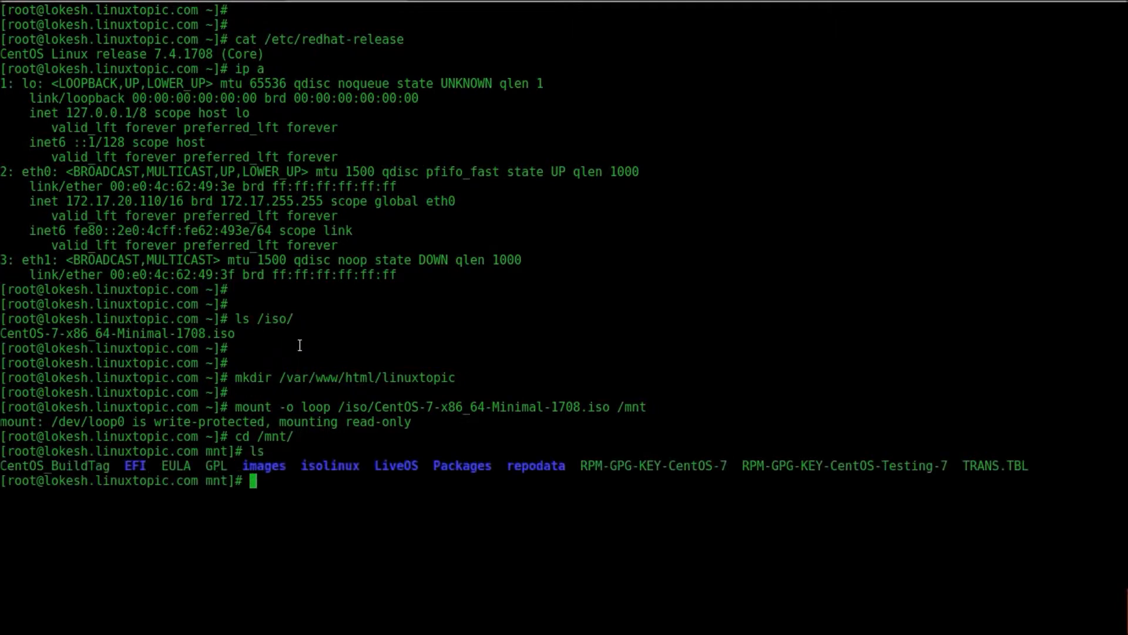
- From the Packages folder, rsync -av all RPMs into /var/www/html/linuxtopic/, about 331 MB copied
type("cd Pa")
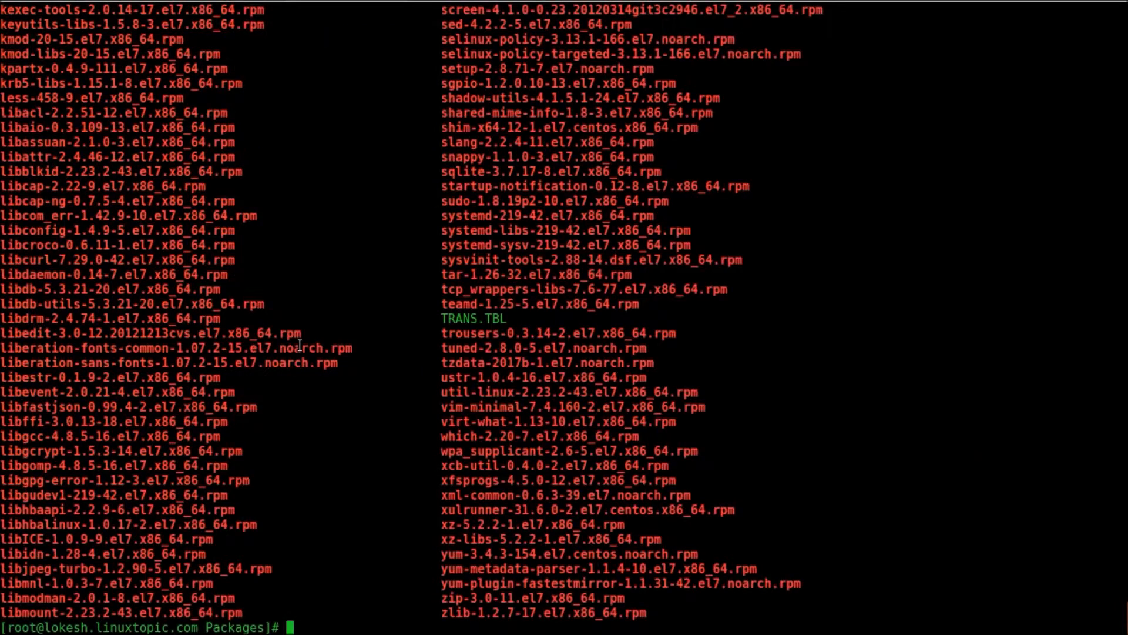
type("cp")
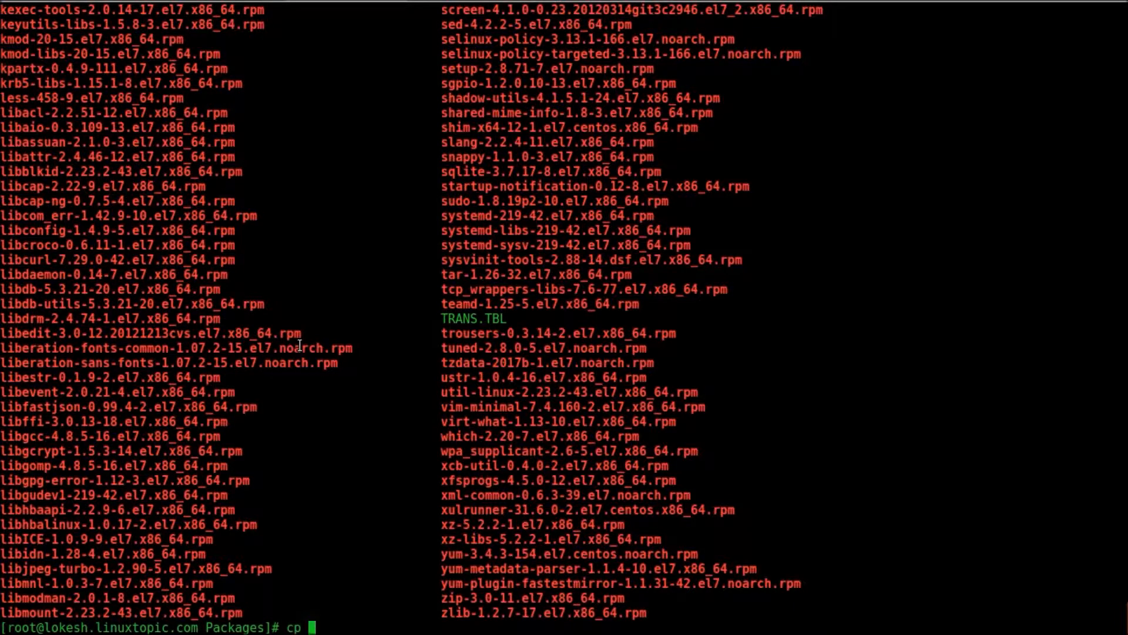
type("rsync")
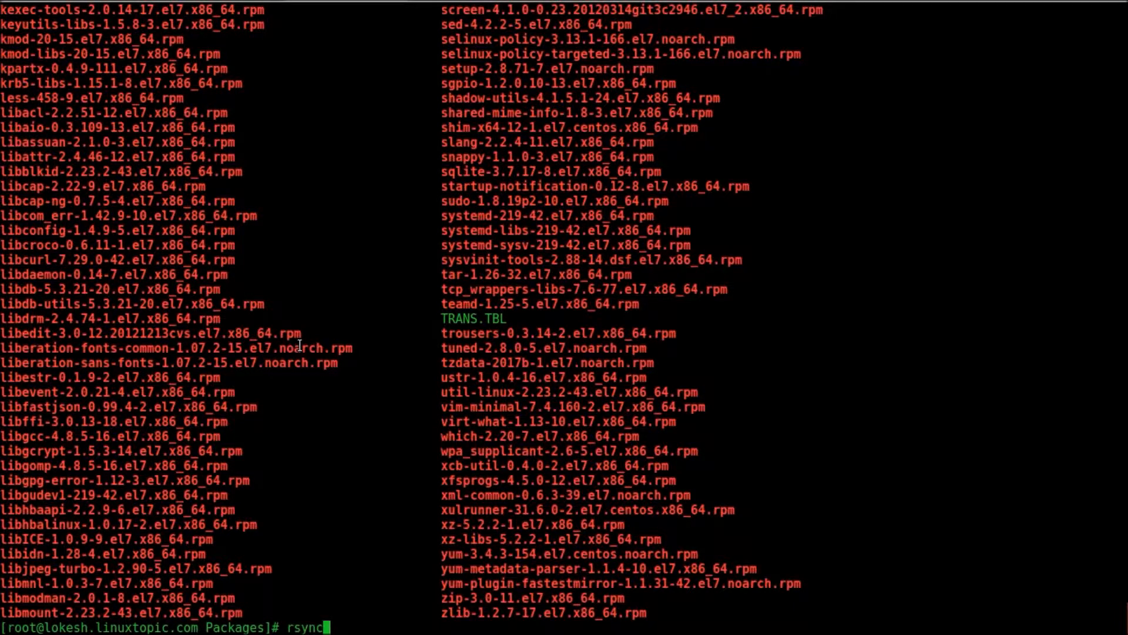
type("-av")
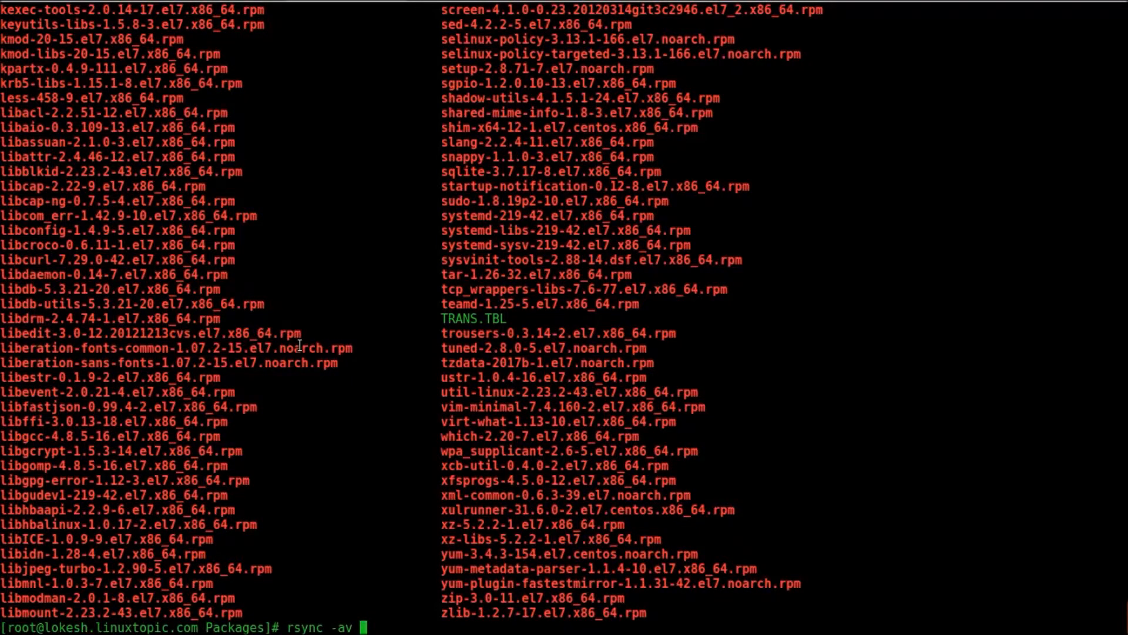
type("*")
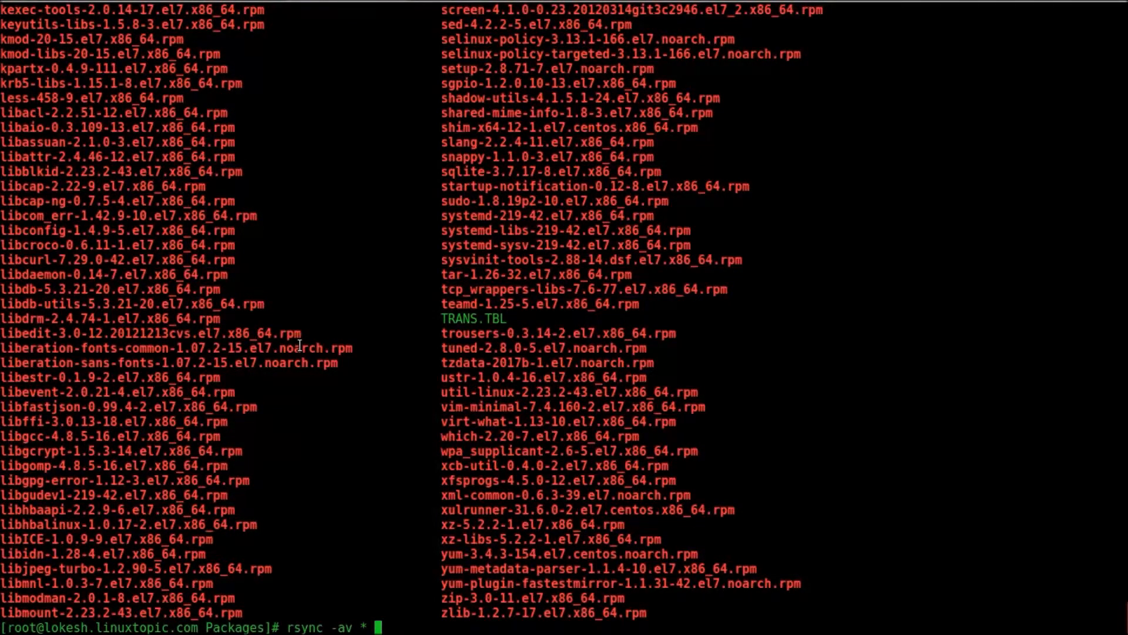
type("/var/www/html/")
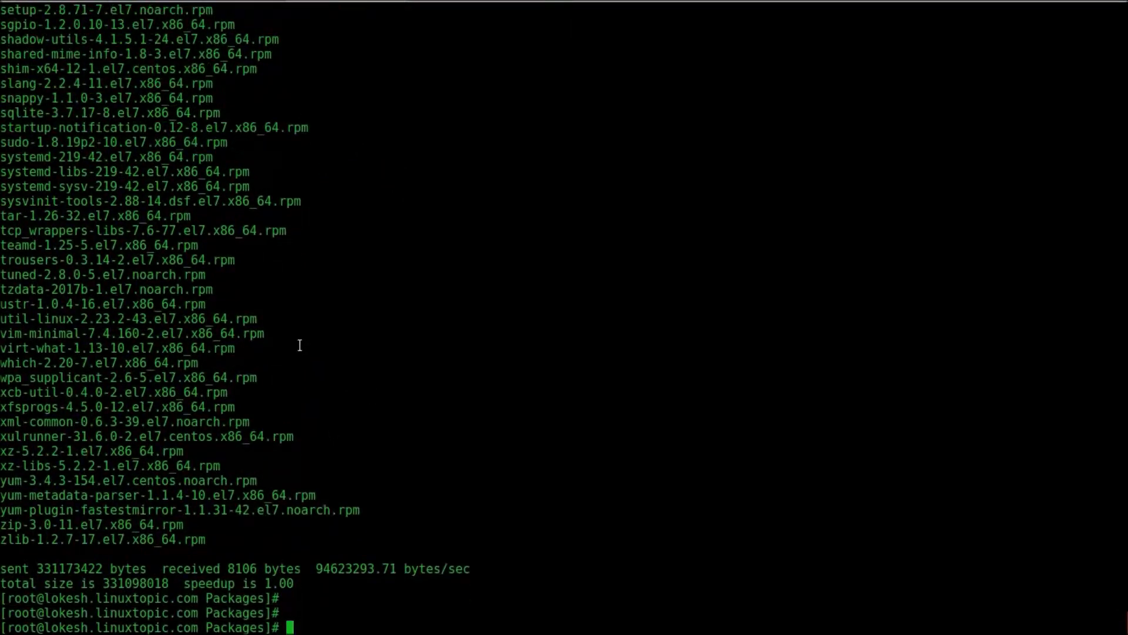
scroll("down", 3)
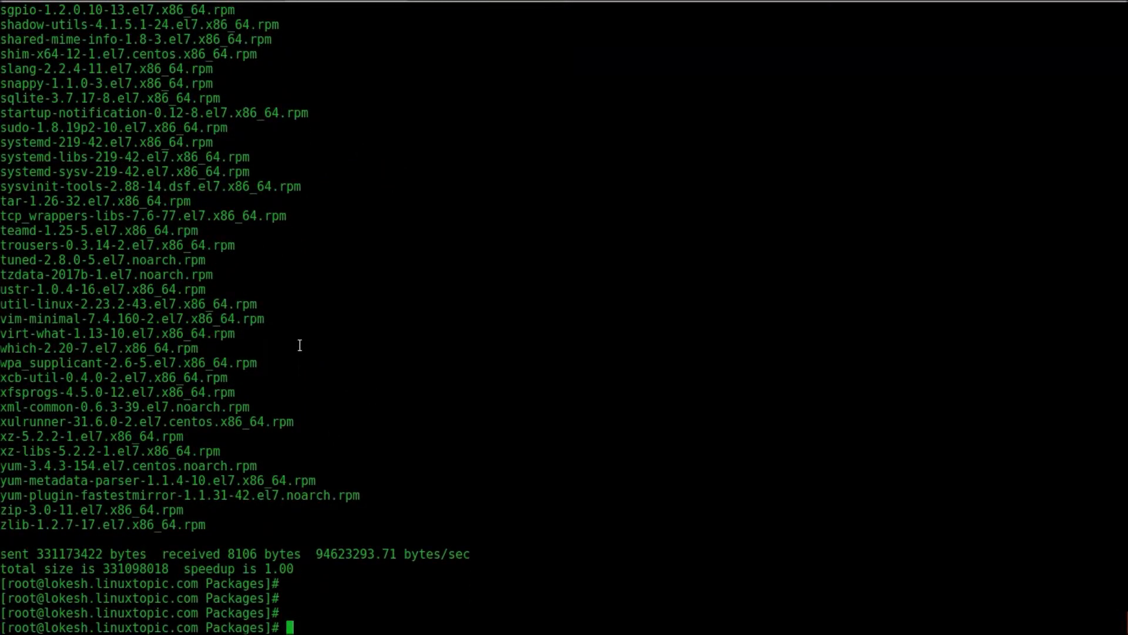
- Start a listing command and abandon it with Ctrl+C
type("ls")
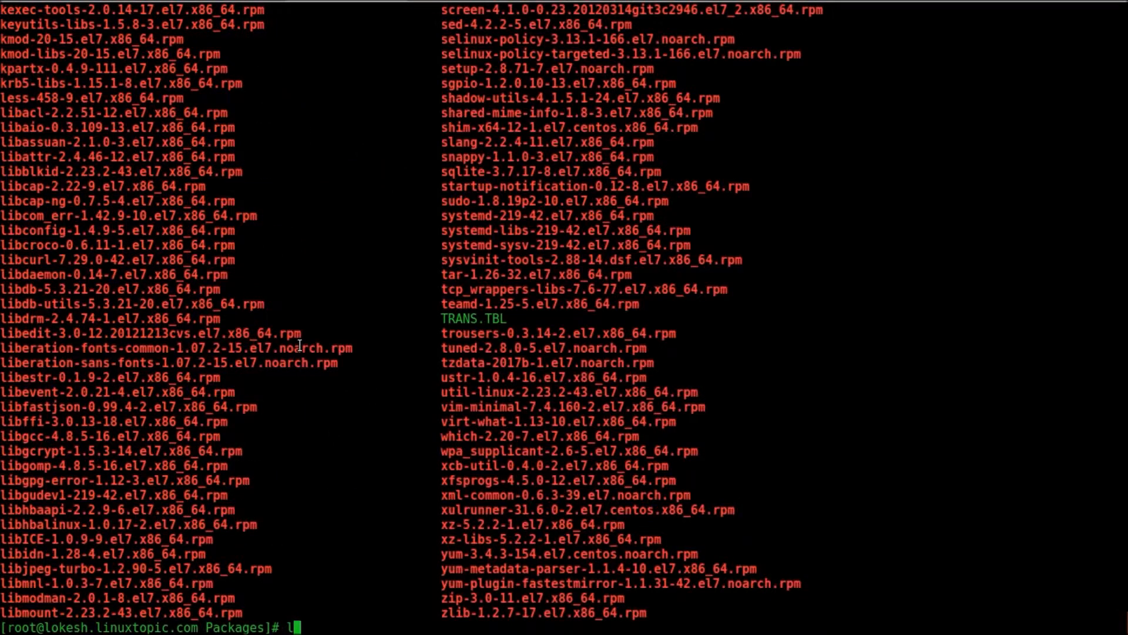
type("l cre")
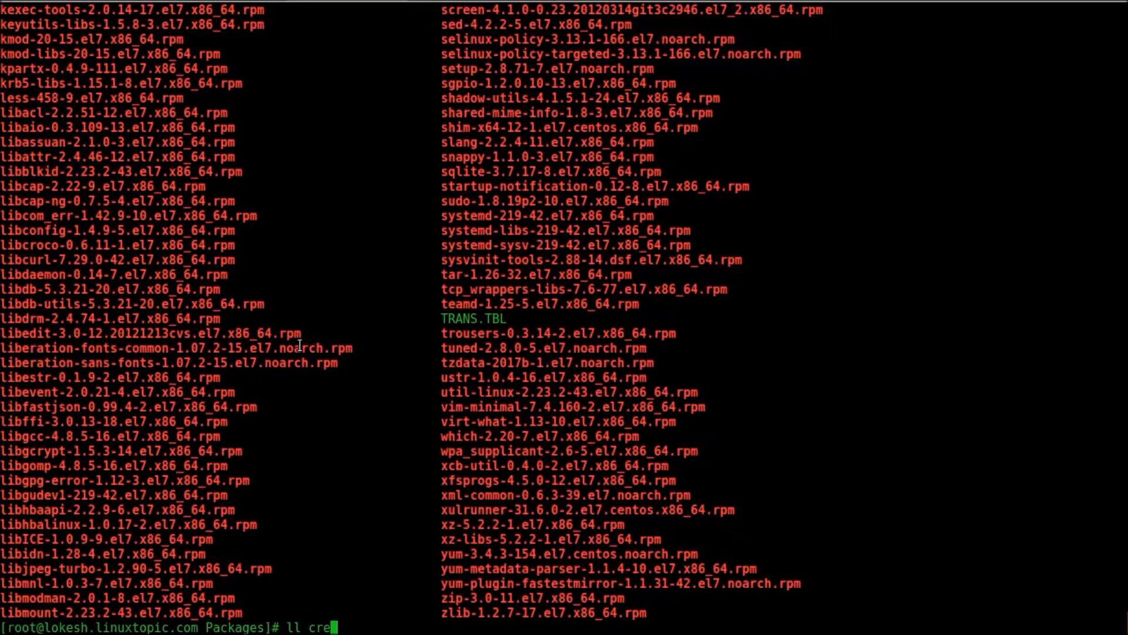
type("t")
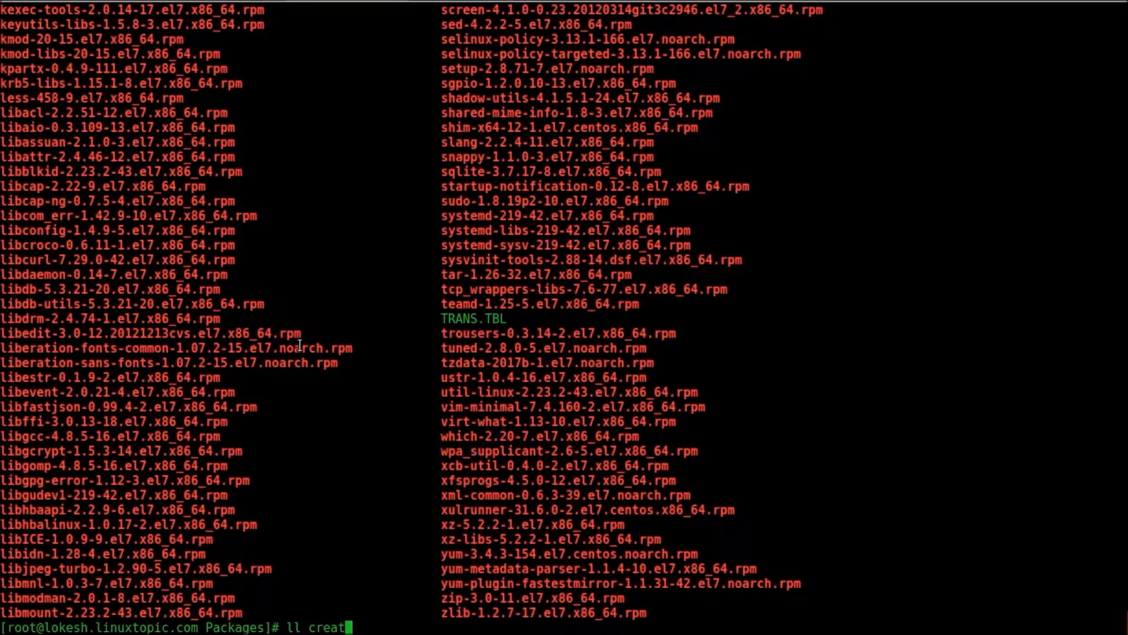
key("ctrl+c")
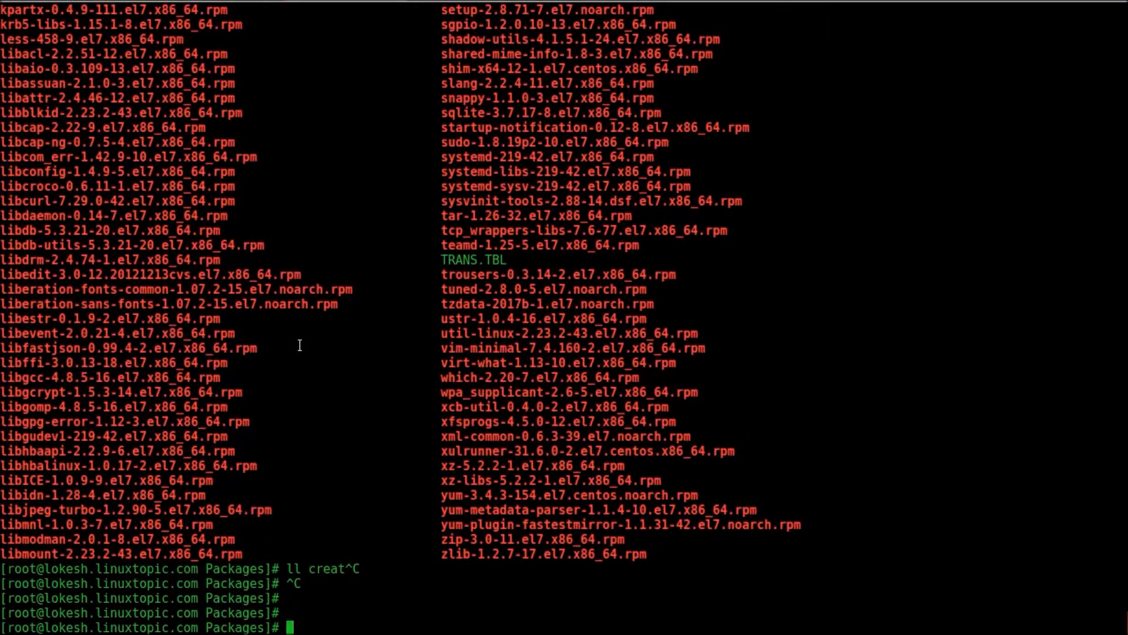
- Run yum install epel*, which reports epel-release already installed and nothing to do
type("yum ins")
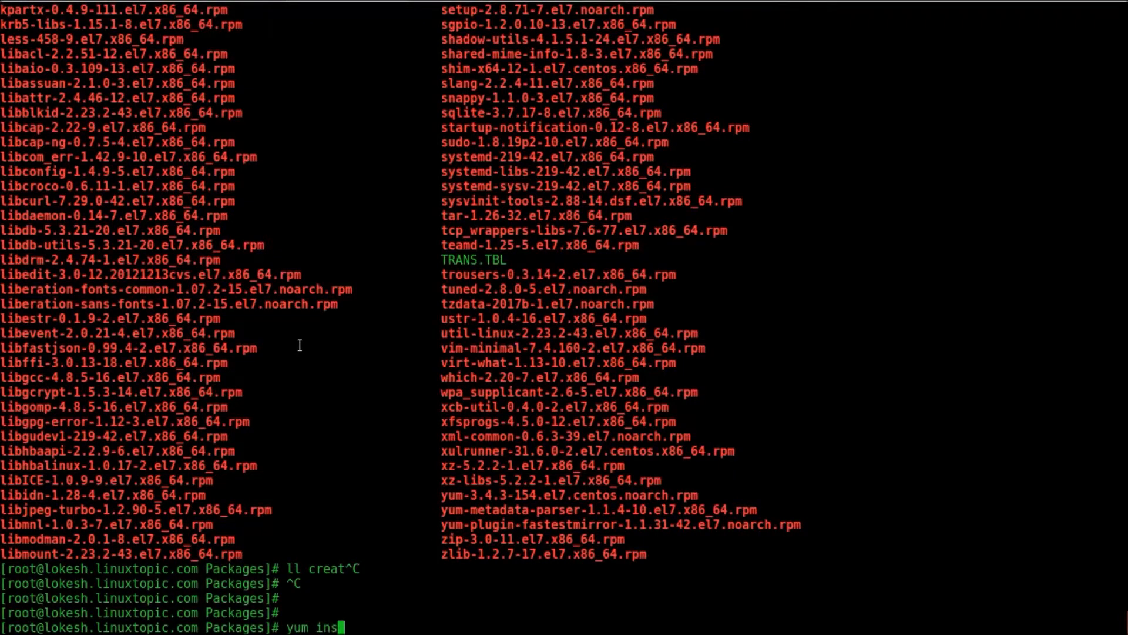
type("tall epe")
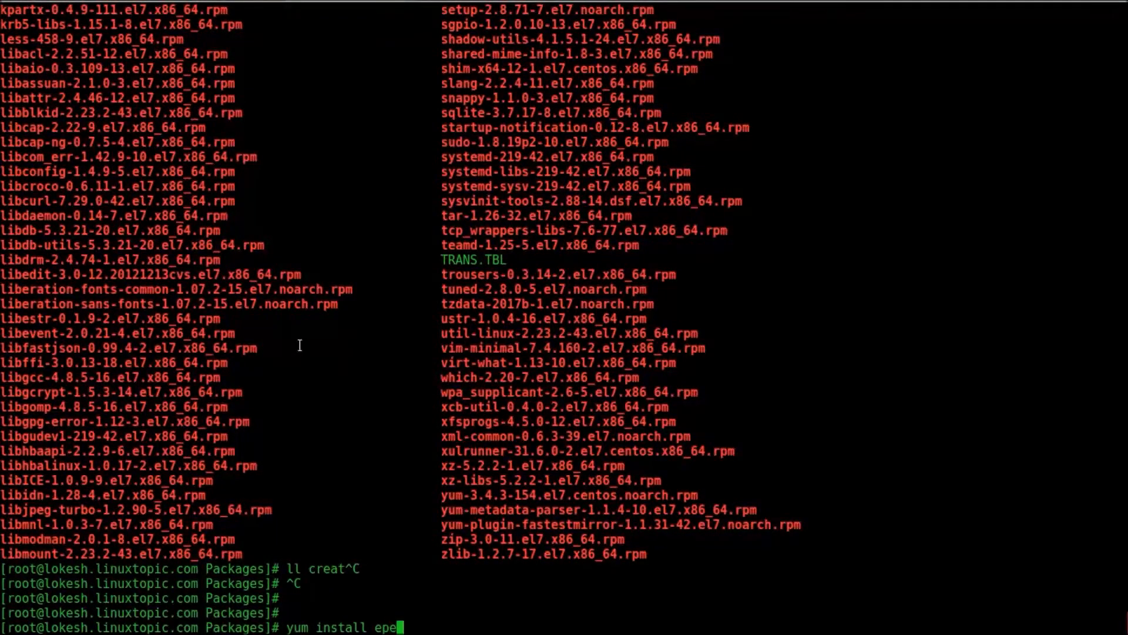
type("l*")
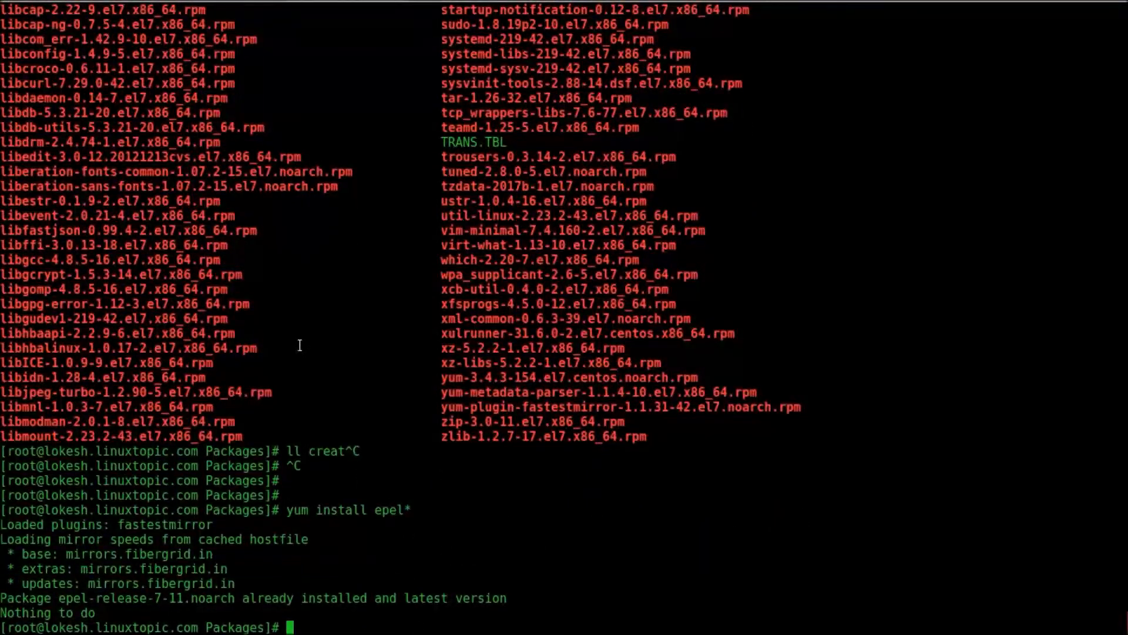
type("yum install")
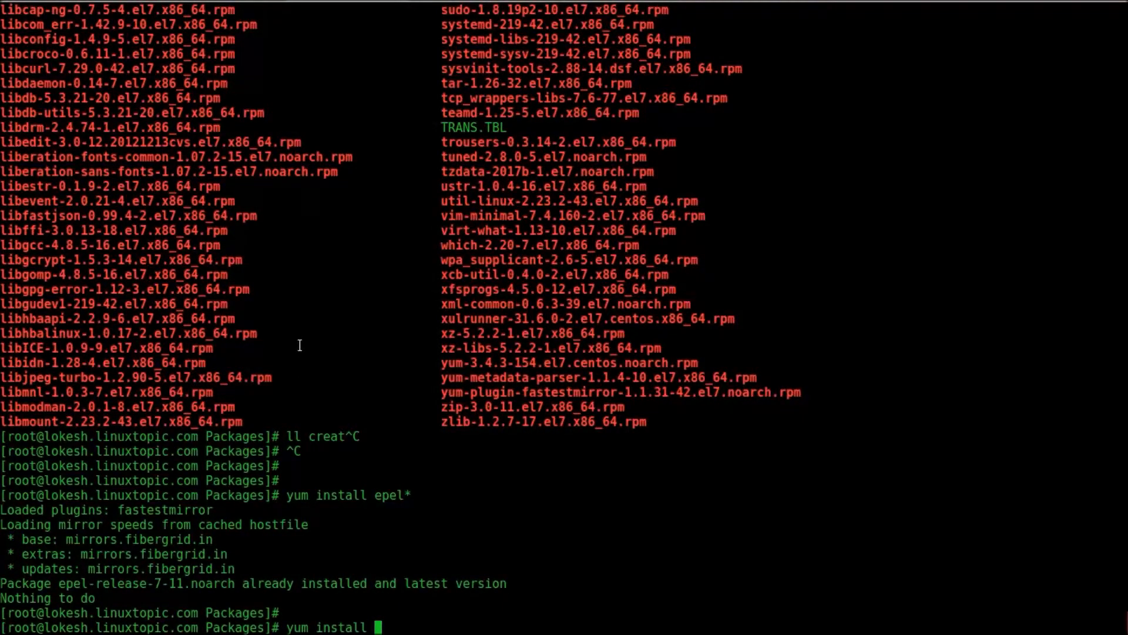
- Install createrepo 0.9.9-28.el7 with yum, answering yes, until Complete! appears
type("create")
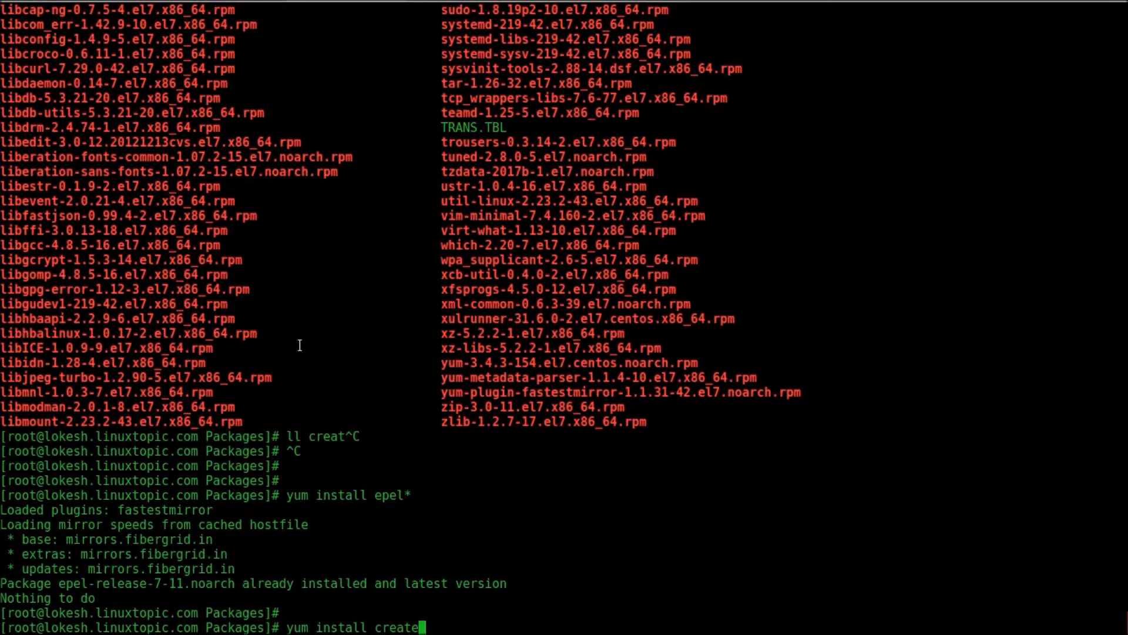
type("repo")
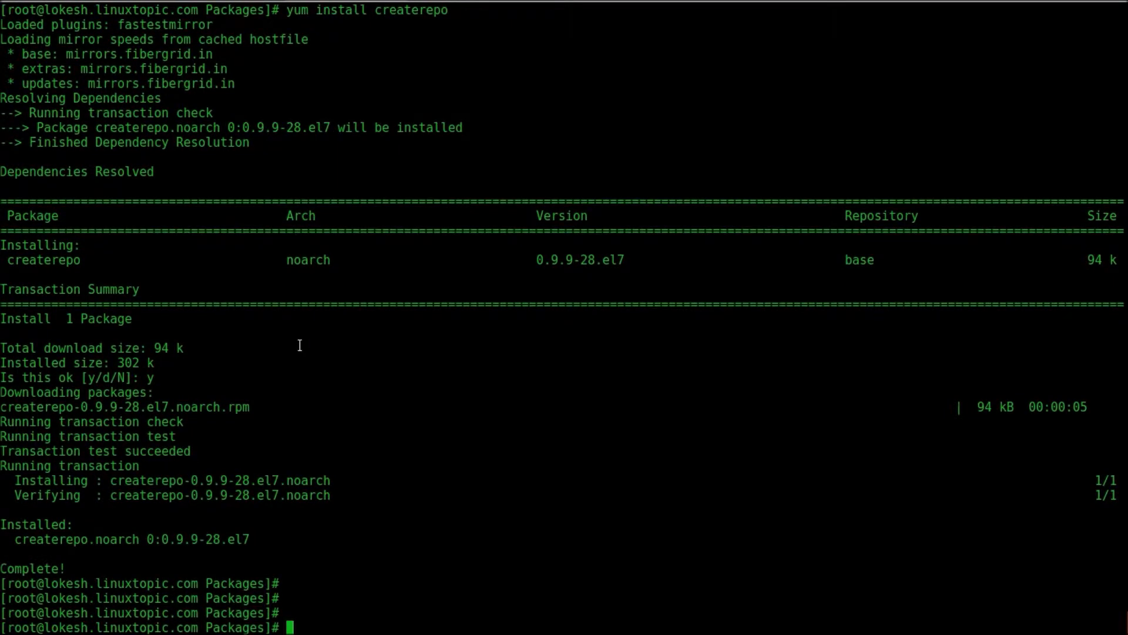
type("yum install createrepo")
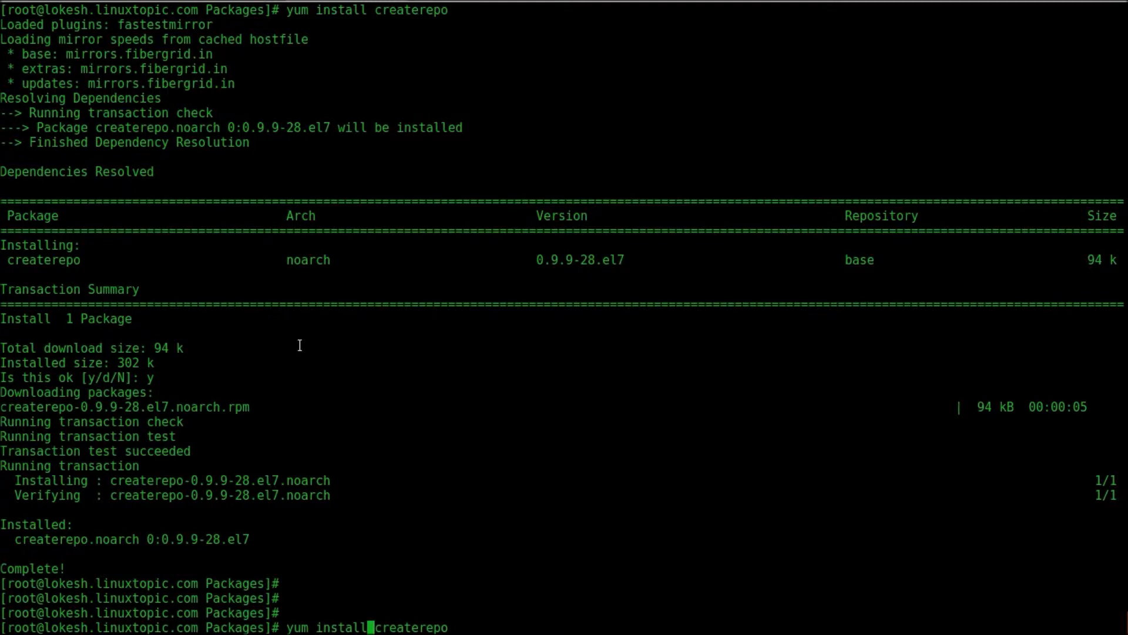
mouse_move(405, 317)
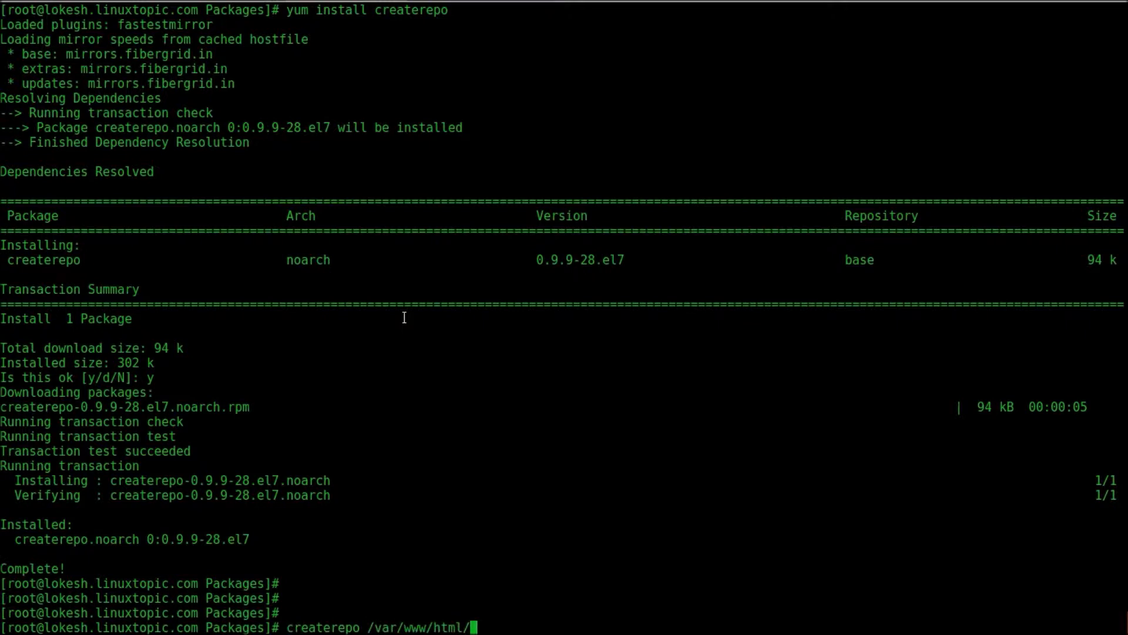
- Run createrepo on /var/www/html/linuxtopic to build its repository metadata and sqlite DBs
type("linuxtopic")
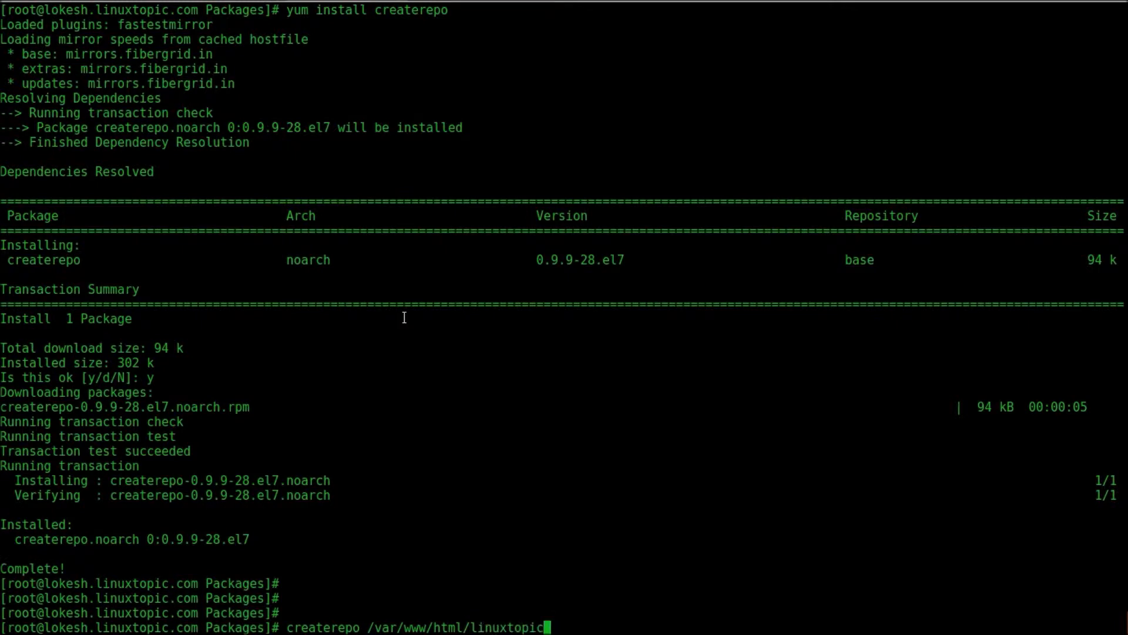
key("Return")
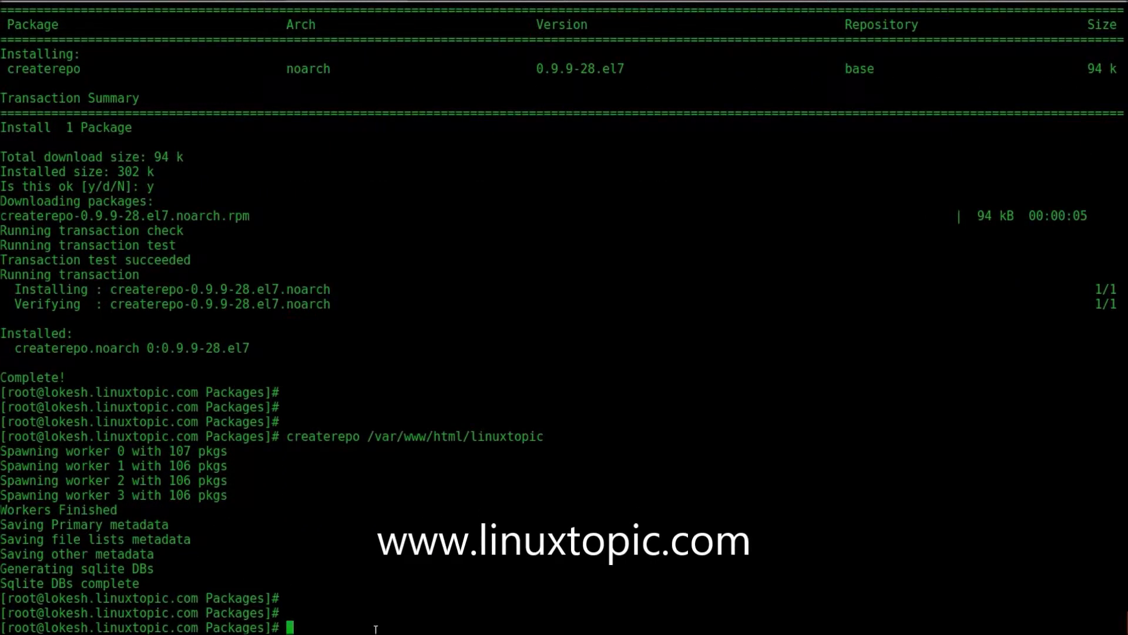
type("vi")
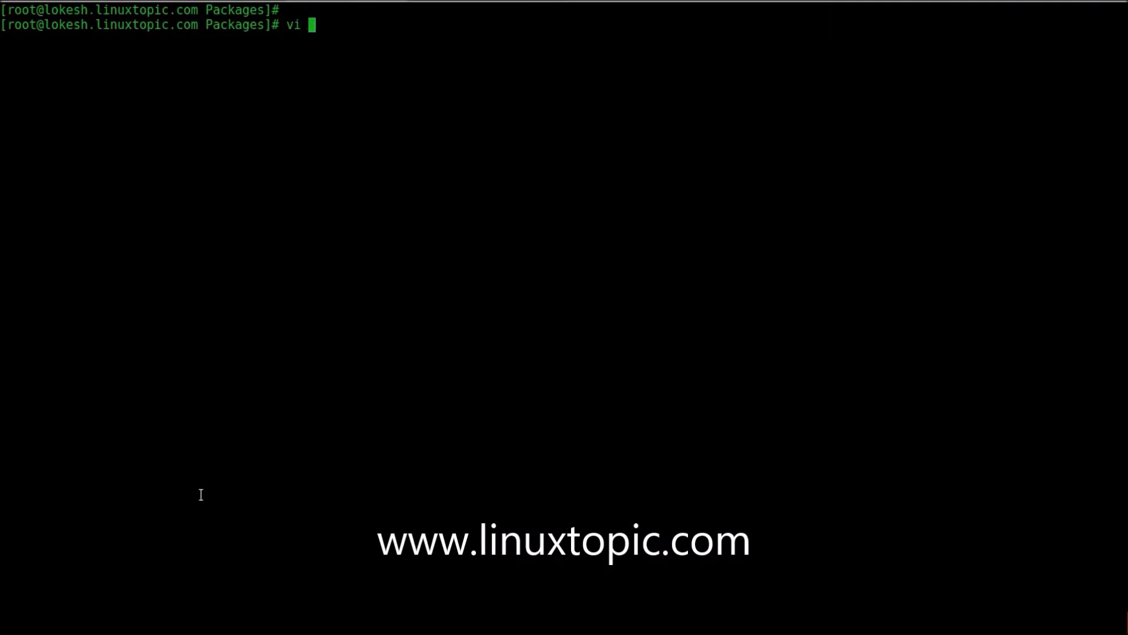
- Open /etc/yum.repos.d/linuxtopic.repo in vi
type("/etc/rundeck/")
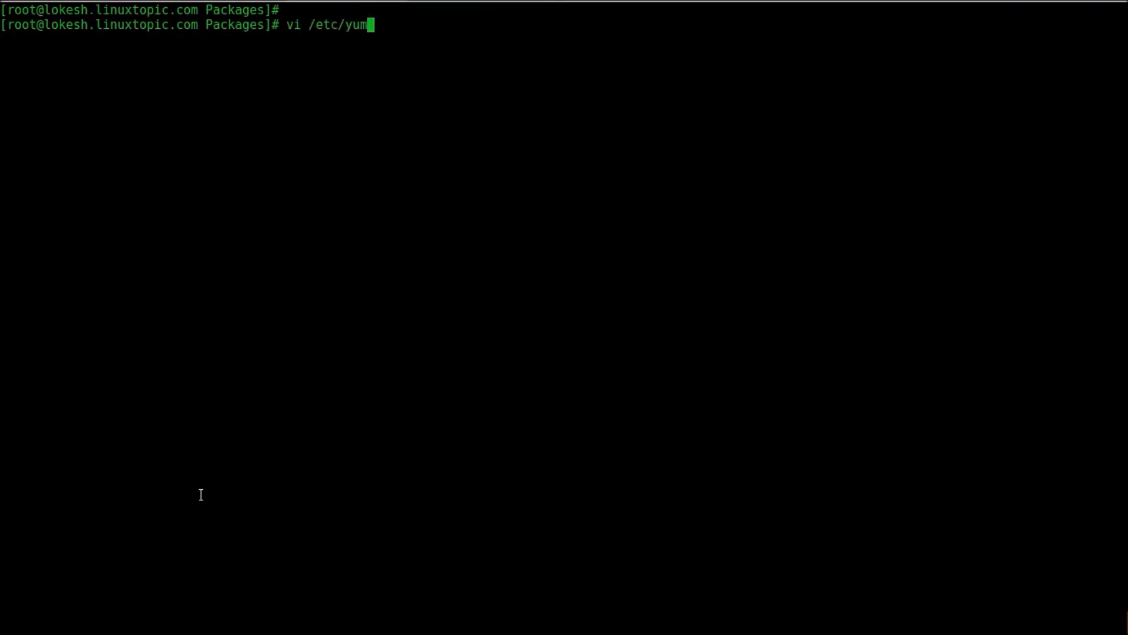
type(".repos.d/li")
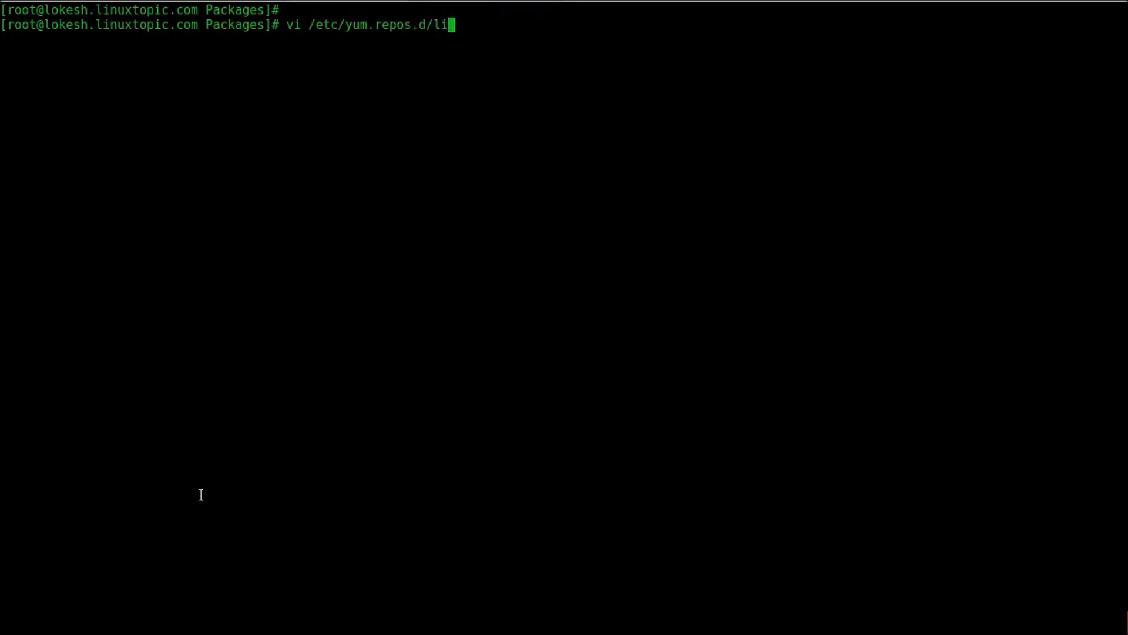
type("nuxt")
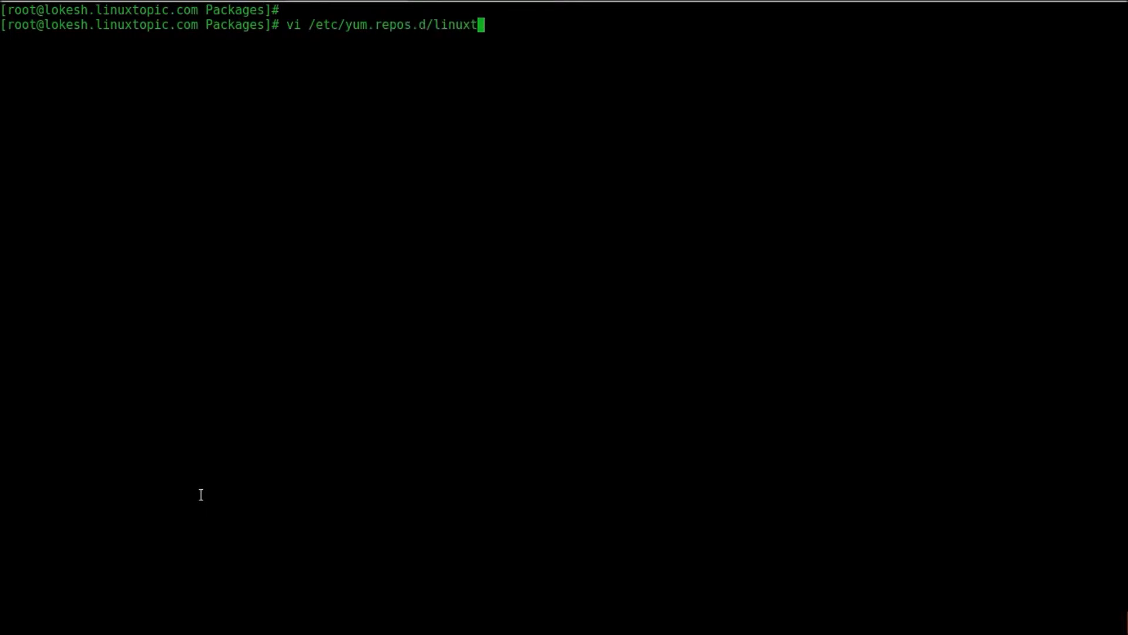
type("opic.")
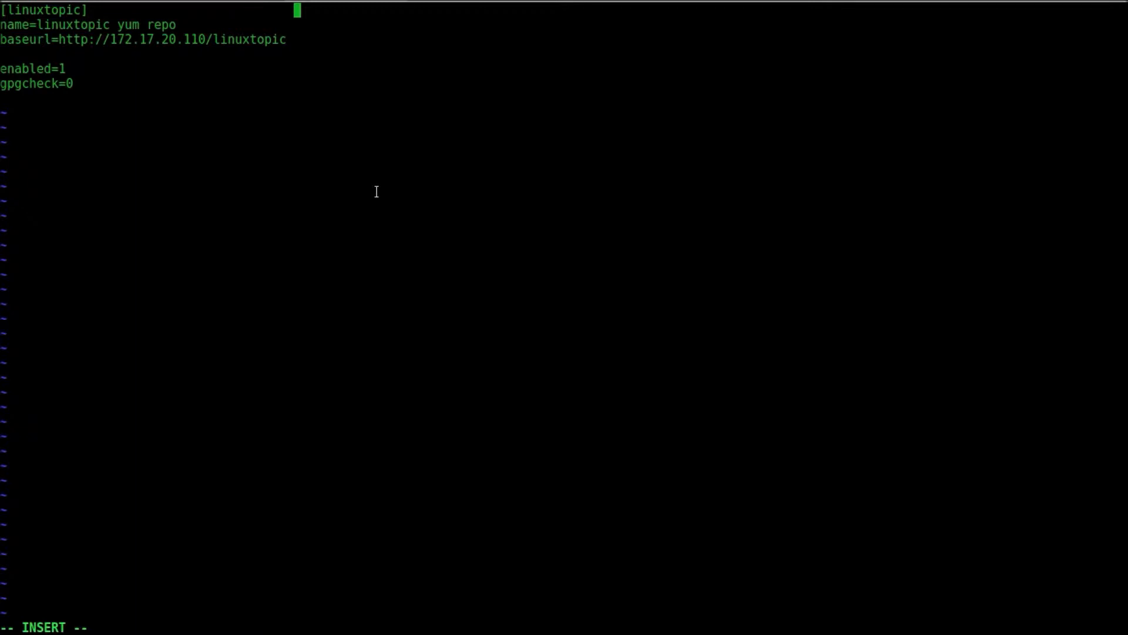
- Add # comments explaining the repo name, repo URL and enabled yes/no 0/1 settings, then save
type("# Repo")
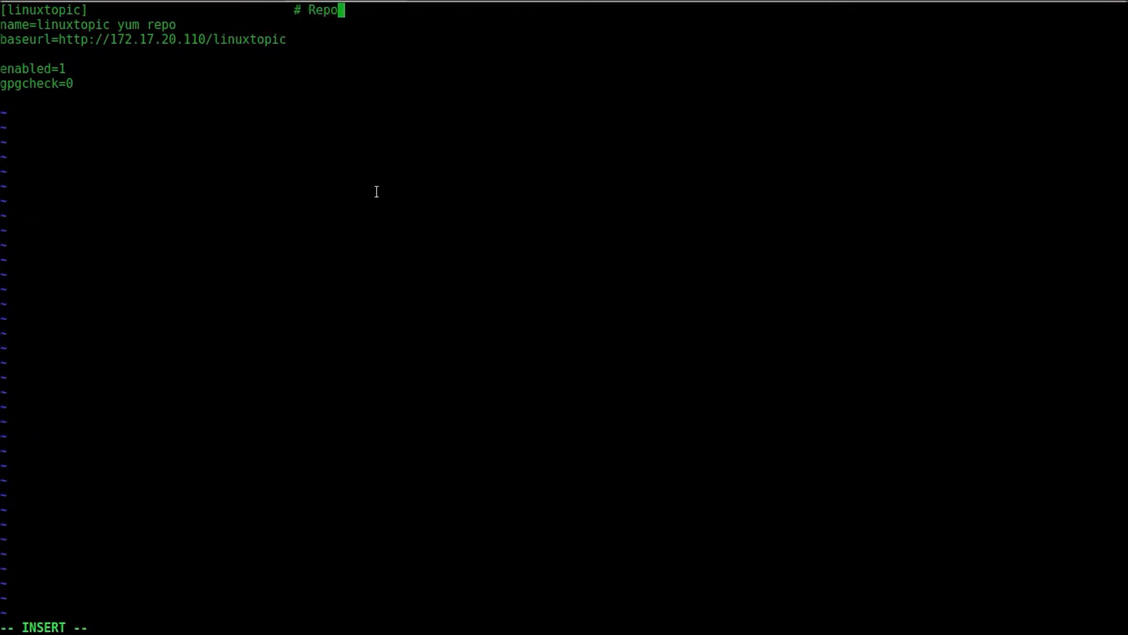
type("name")
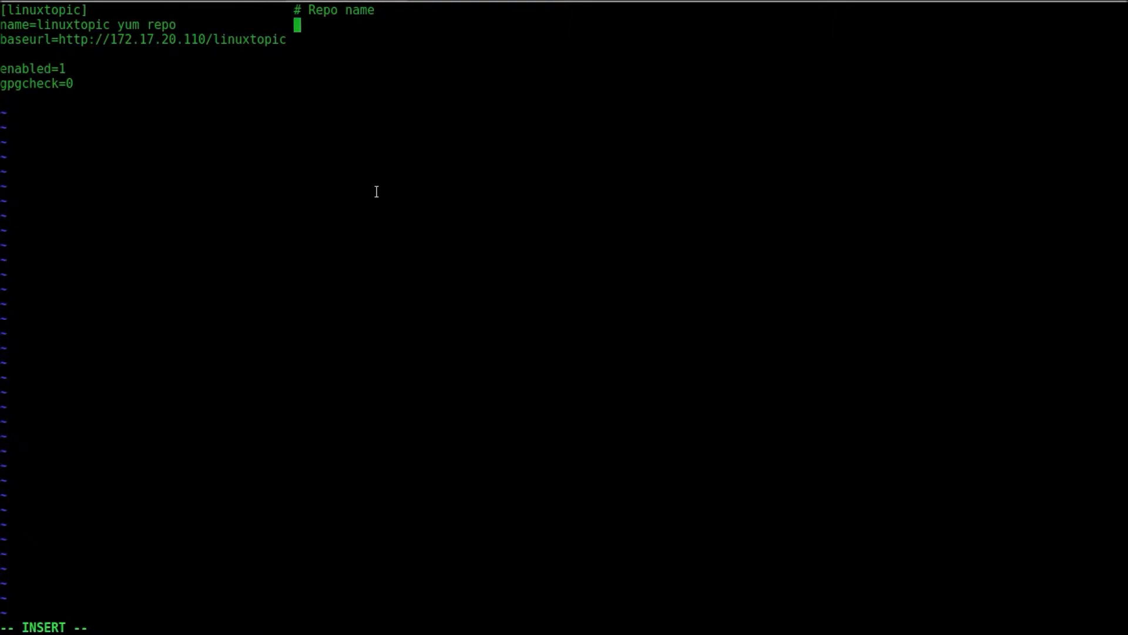
type("#")
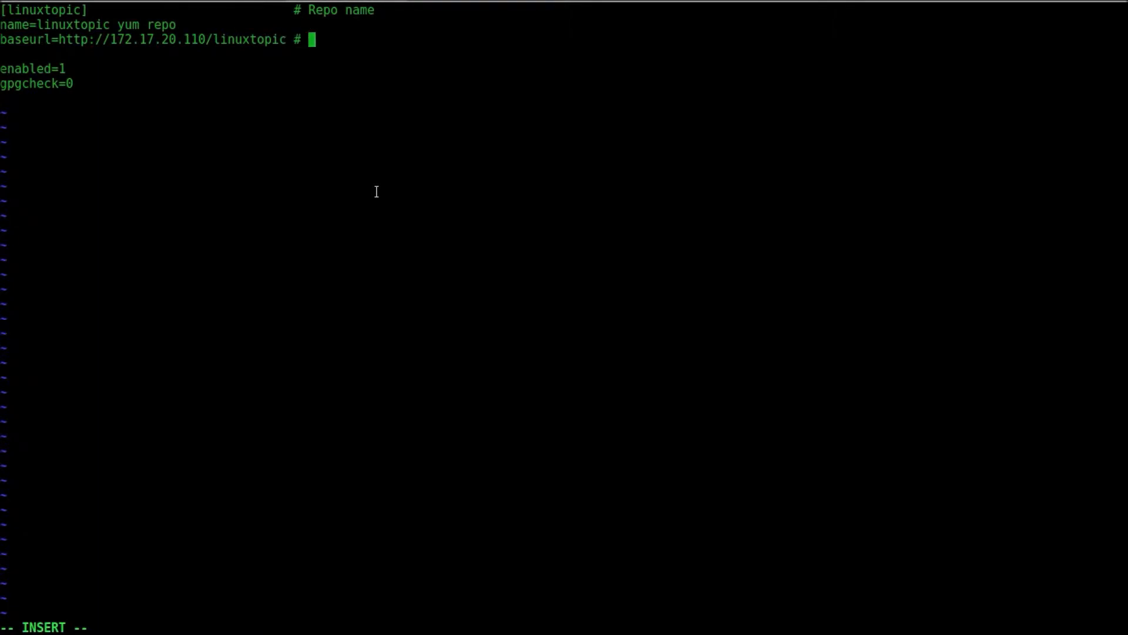
type("repo url")
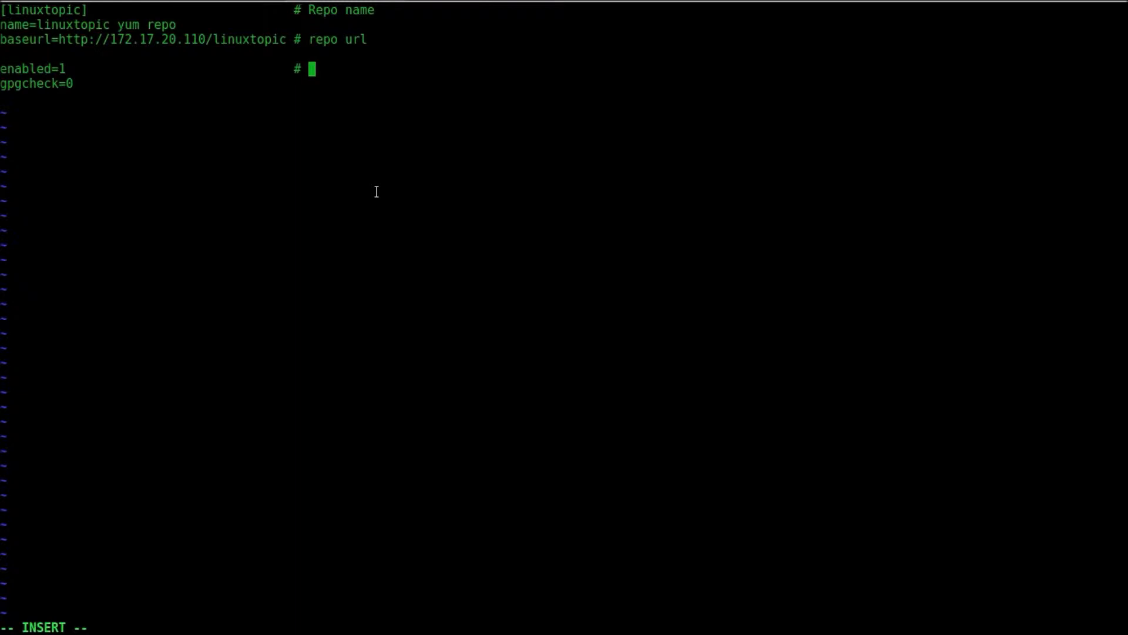
type("enable y")
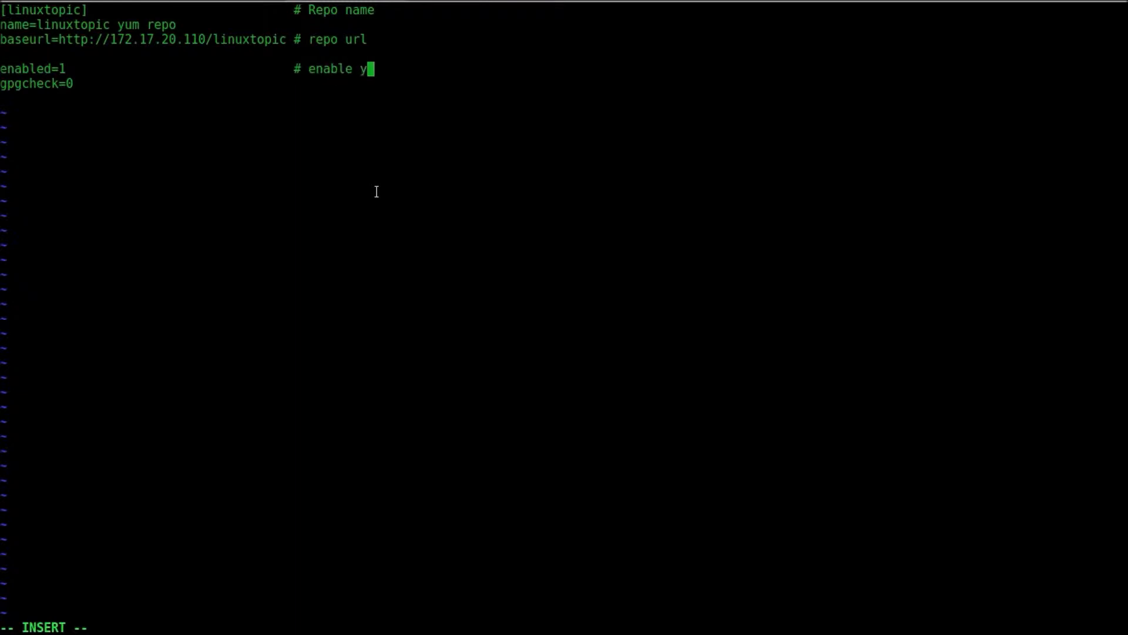
type("es/no by")
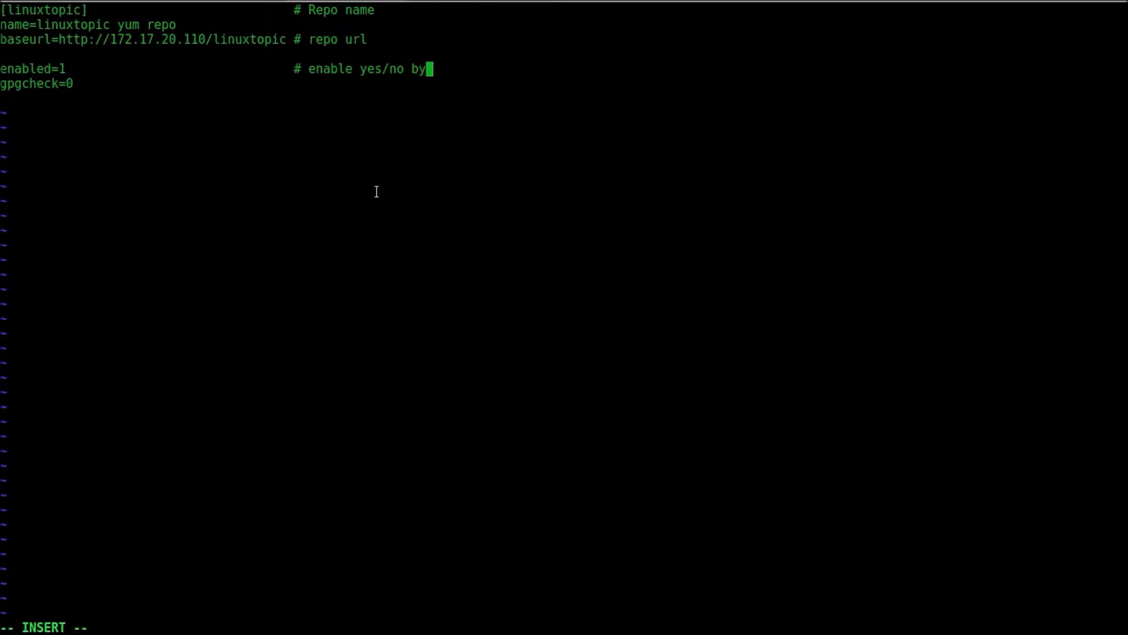
type("0/1")
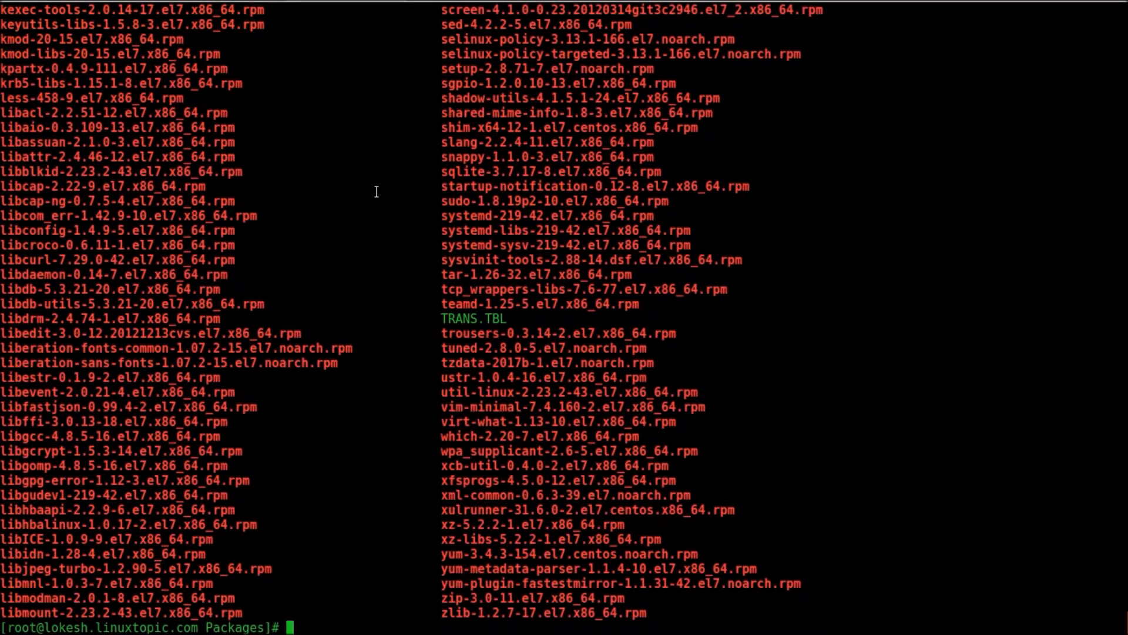
mouse_move(207, 405)
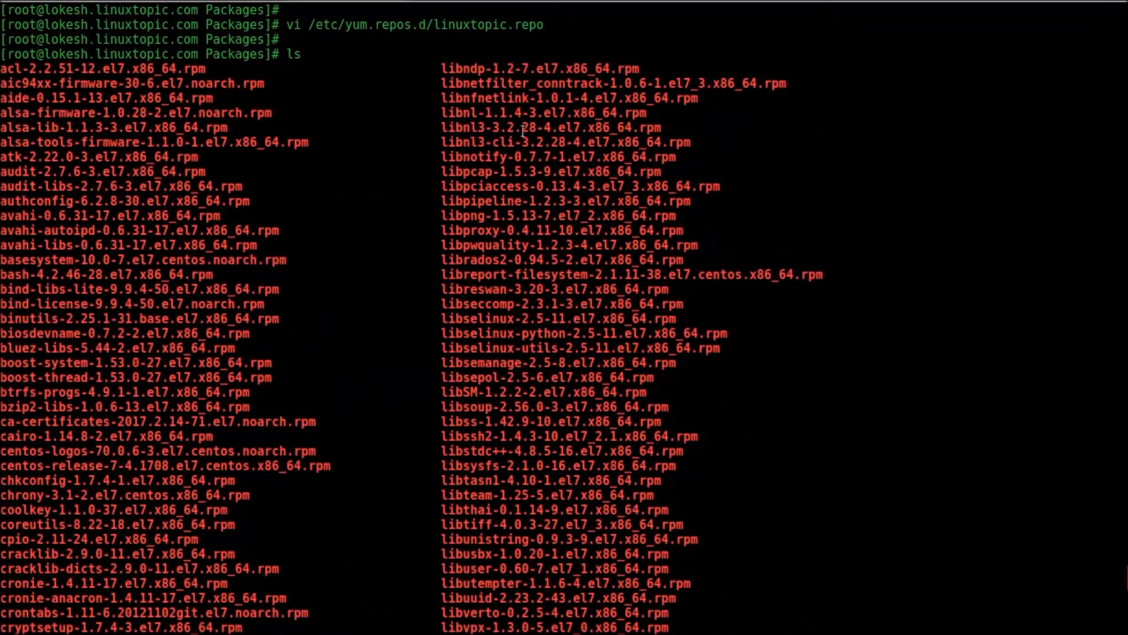
- Review the Packages RPM listing and prepare the yum --disablerepo="*" --enablerepo="linuxtopic" command
scroll("down", 3)
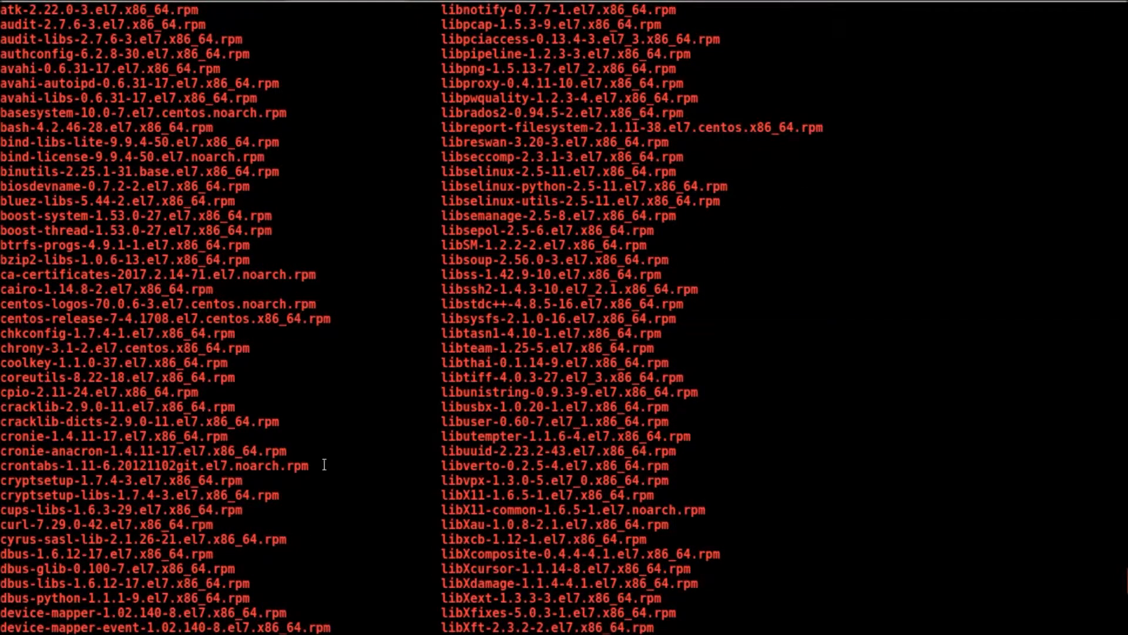
type("yum clean expire-cache ; sudo yum --disablerepo=\"*\" --enablerepo=\"linuxtopic\"")
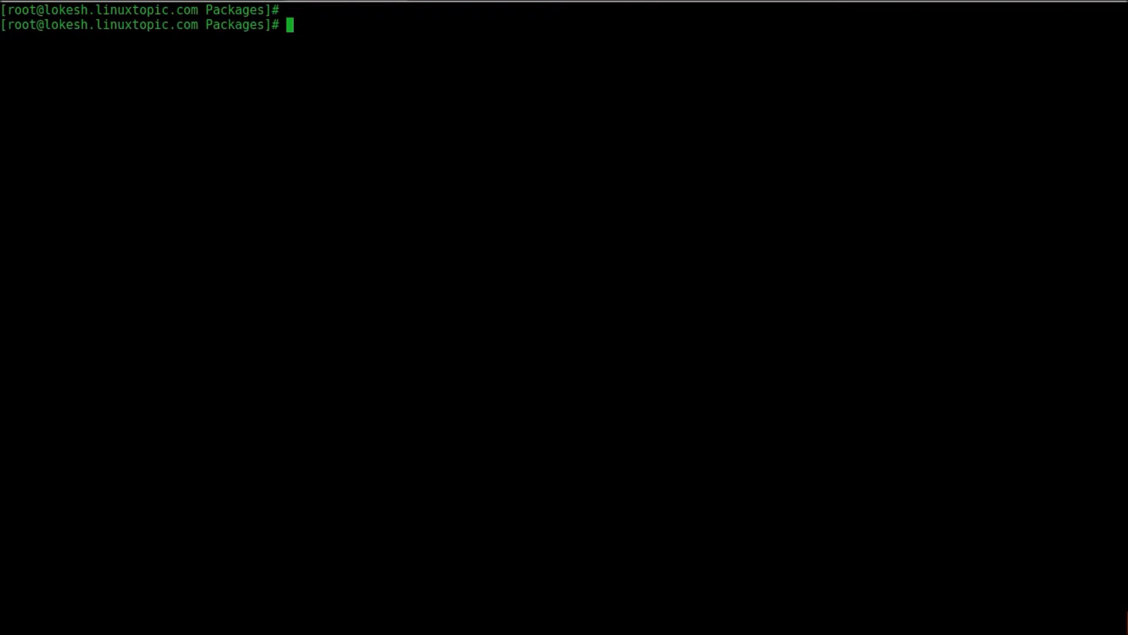
- Check systemctl status httpd to confirm Apache is active and running
type("systemctl s")
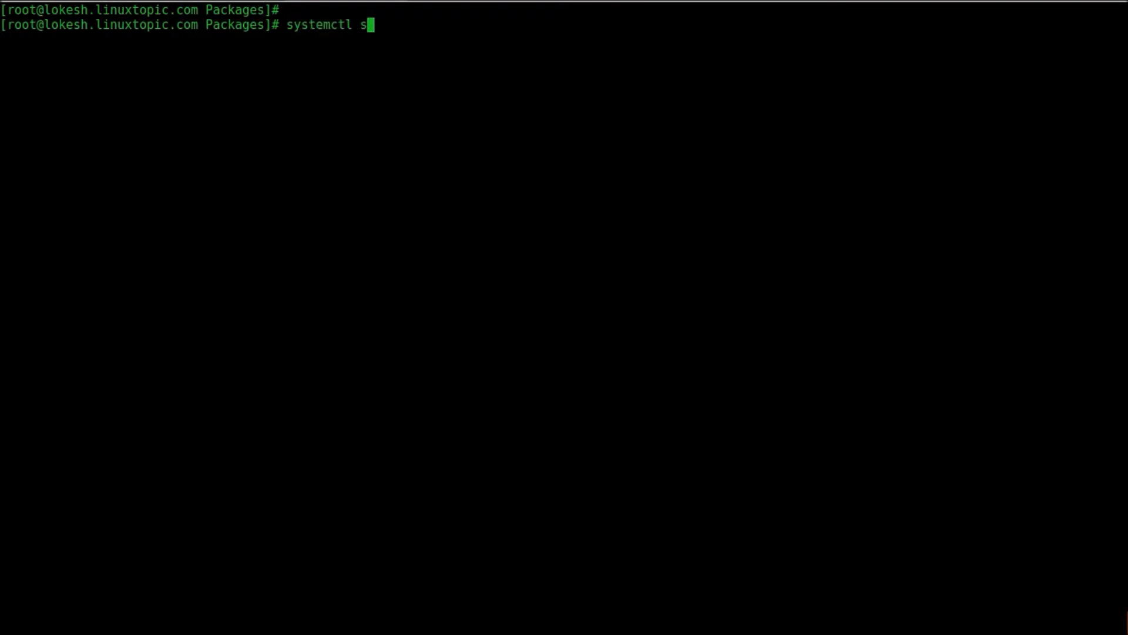
type("tatus")
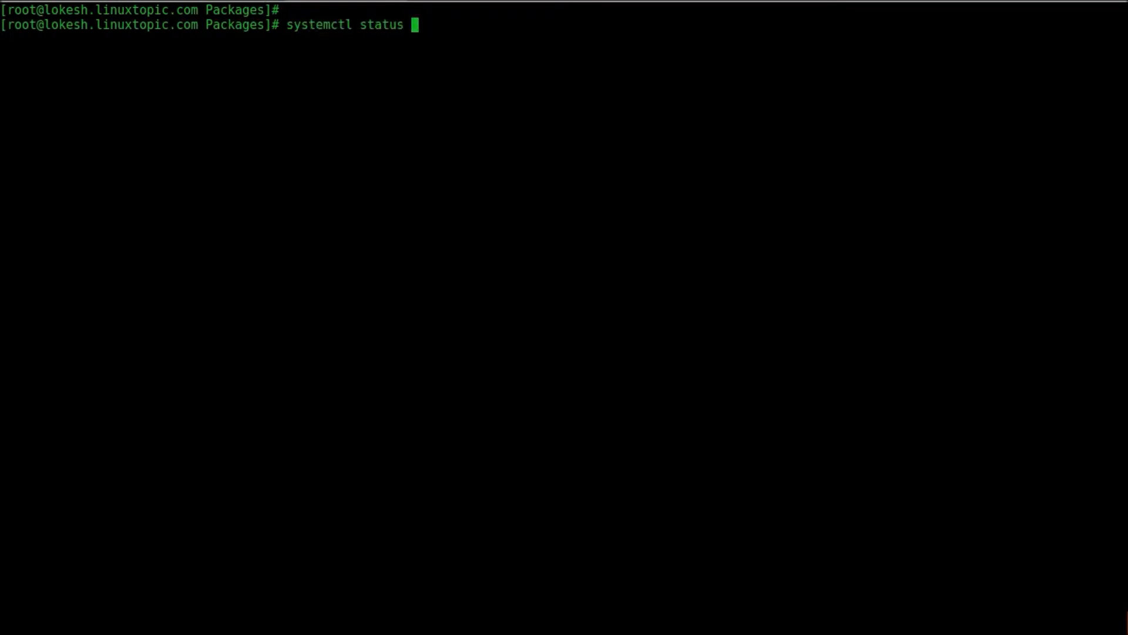
type("httpd")
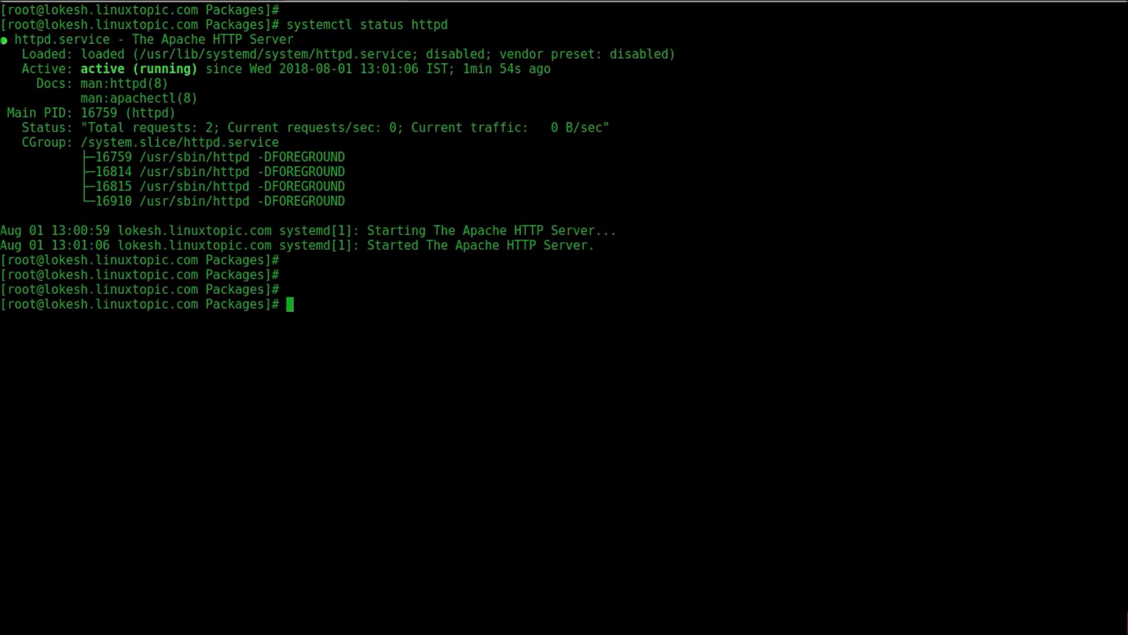
- Install chrony from only the linuxtopic repo after yum clean expire-cache; it fails with a baseurl parsing error
type("yum clean expire-cache ; sudo yum --disablerepo=\"*\" --enablerepo=\"linuxtopic\" install chrony")
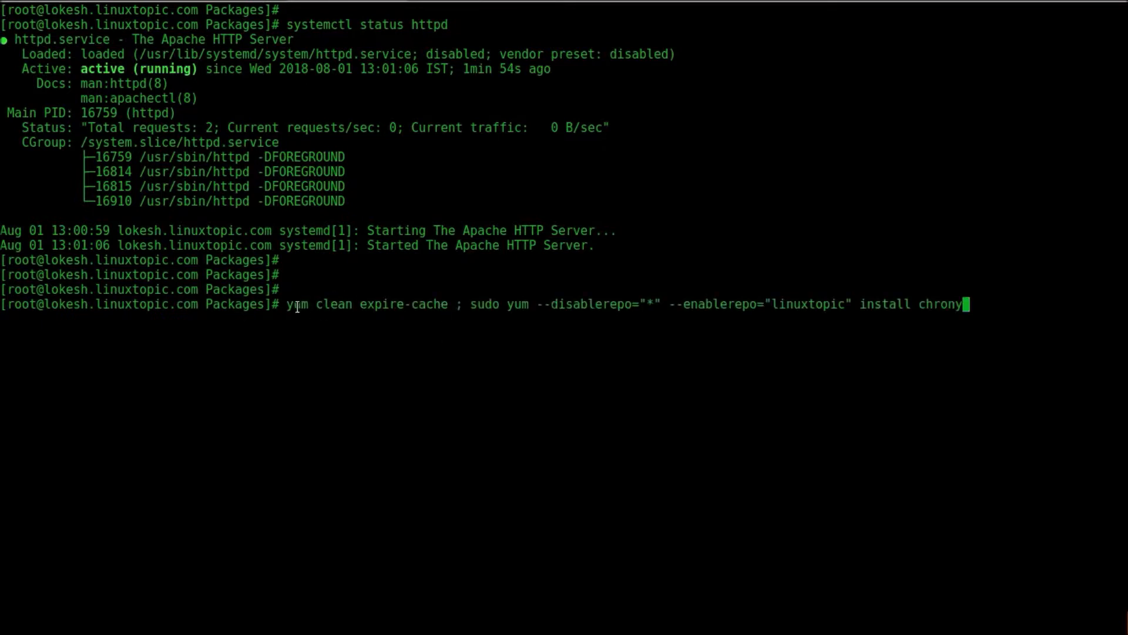
mouse_move(482, 303)
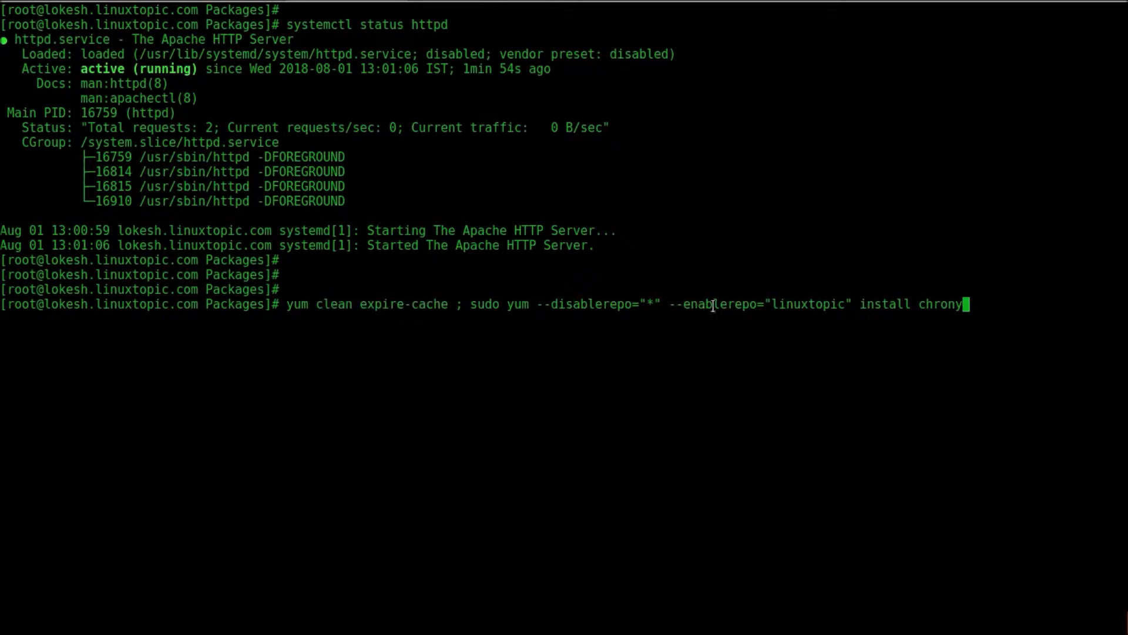
double_click(809, 304)
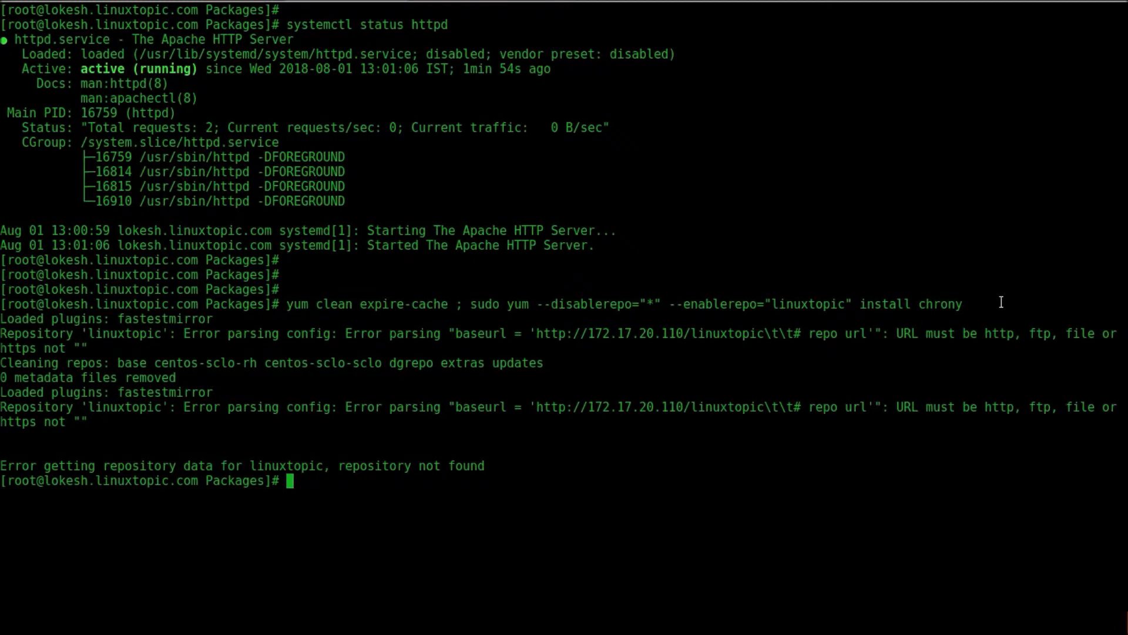
mouse_move(752, 477)
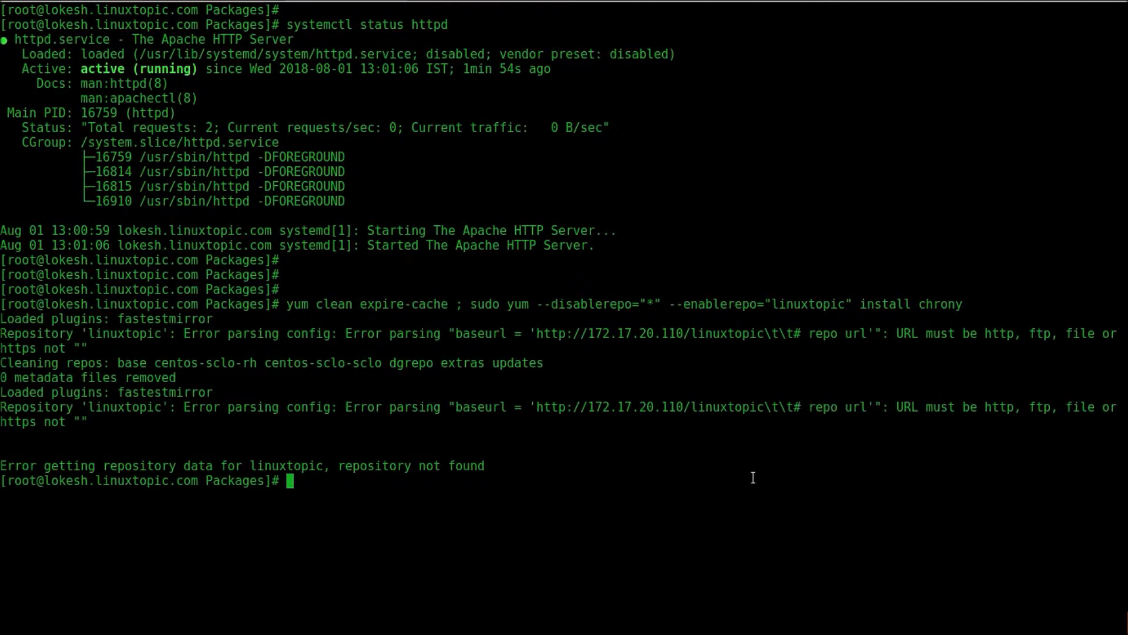
- Reopen /etc/yum.repos.d/linuxtopic.repo in vi to fix the baseurl
type("vi /")
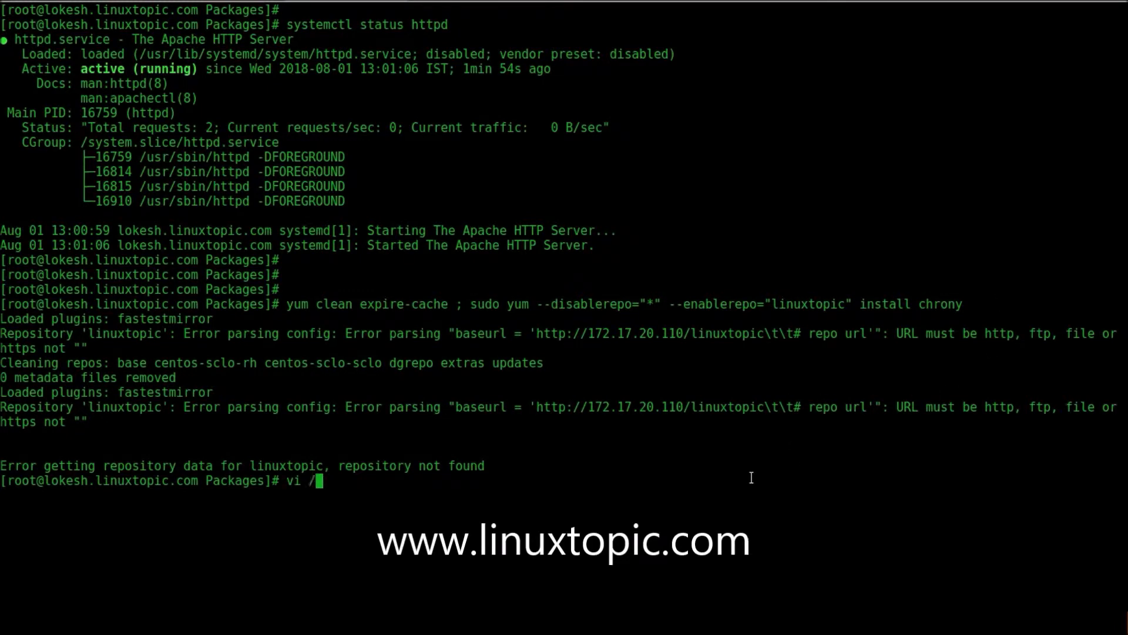
type("etc/yum")
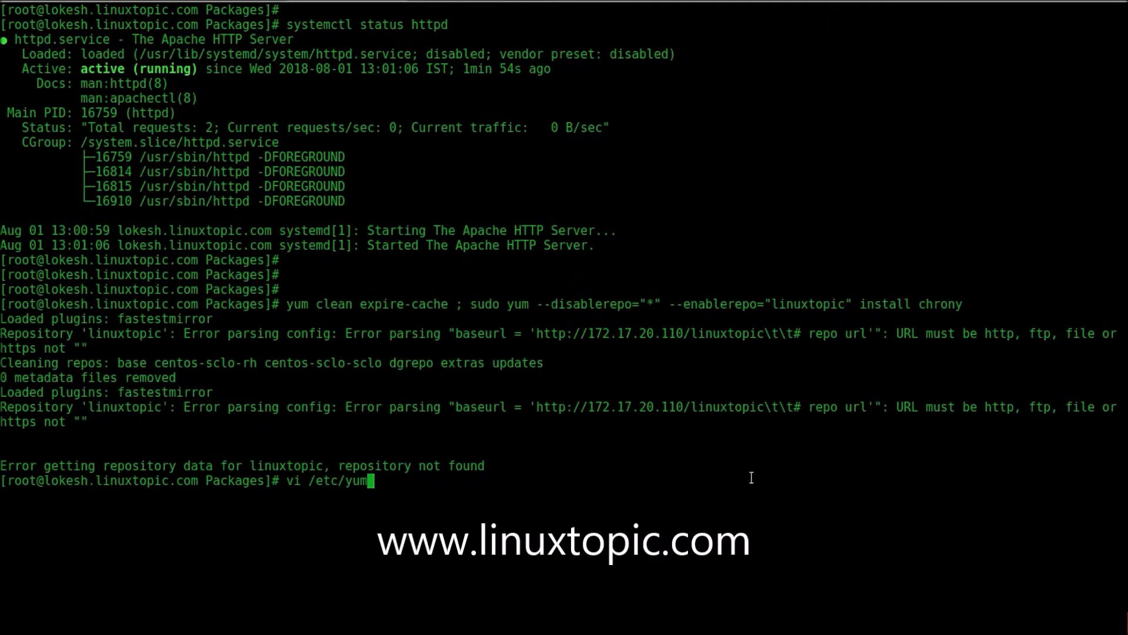
type(".repos.d/linuxtopic.repo")
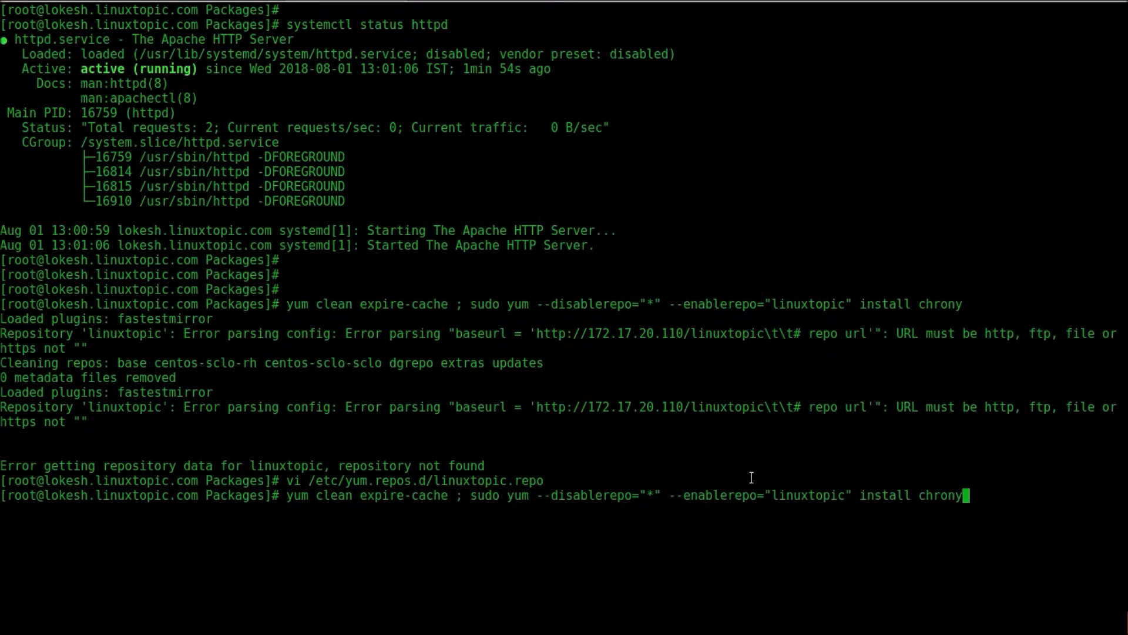
- Install chrony with libseccomp from linuxtopic, confirming y, then recall the linuxtopic-only install command
key("Return")
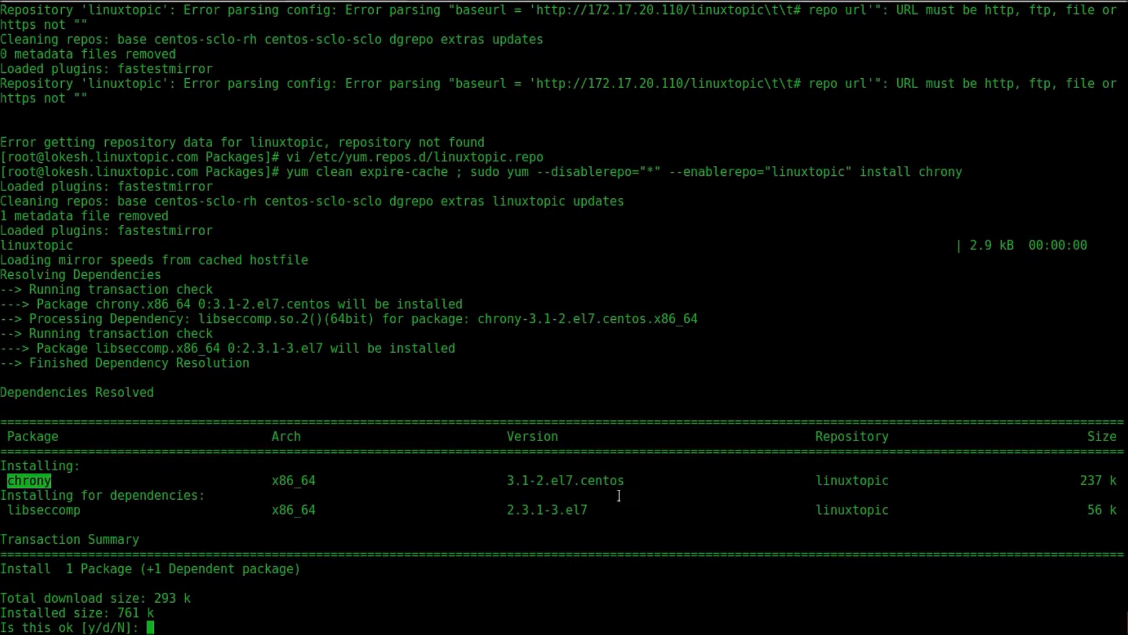
double_click(850, 479)
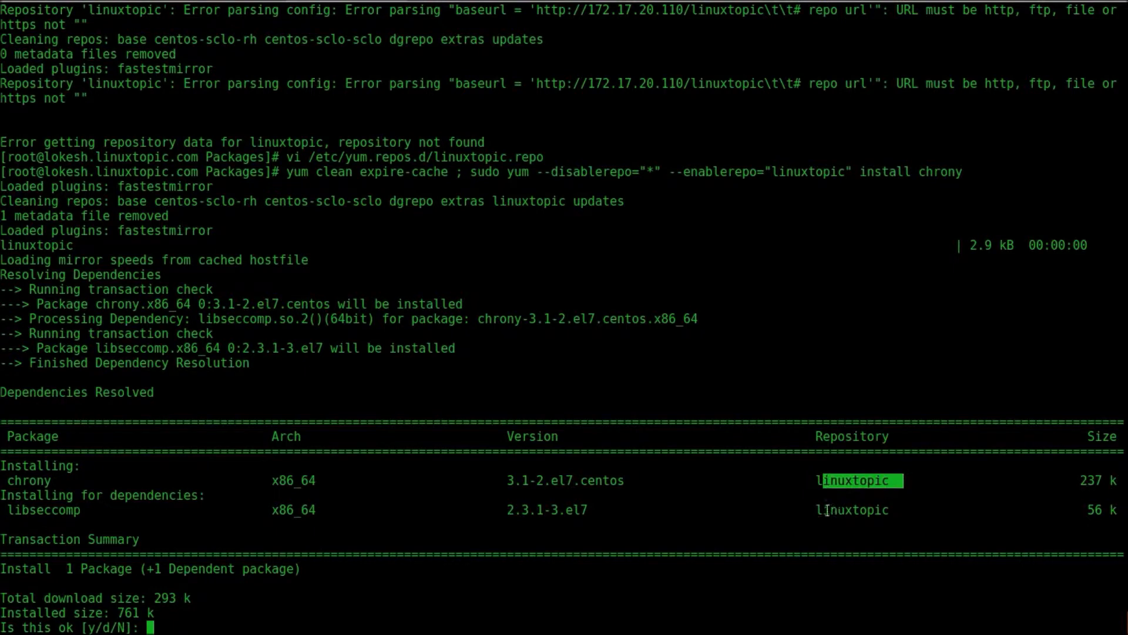
type("y")
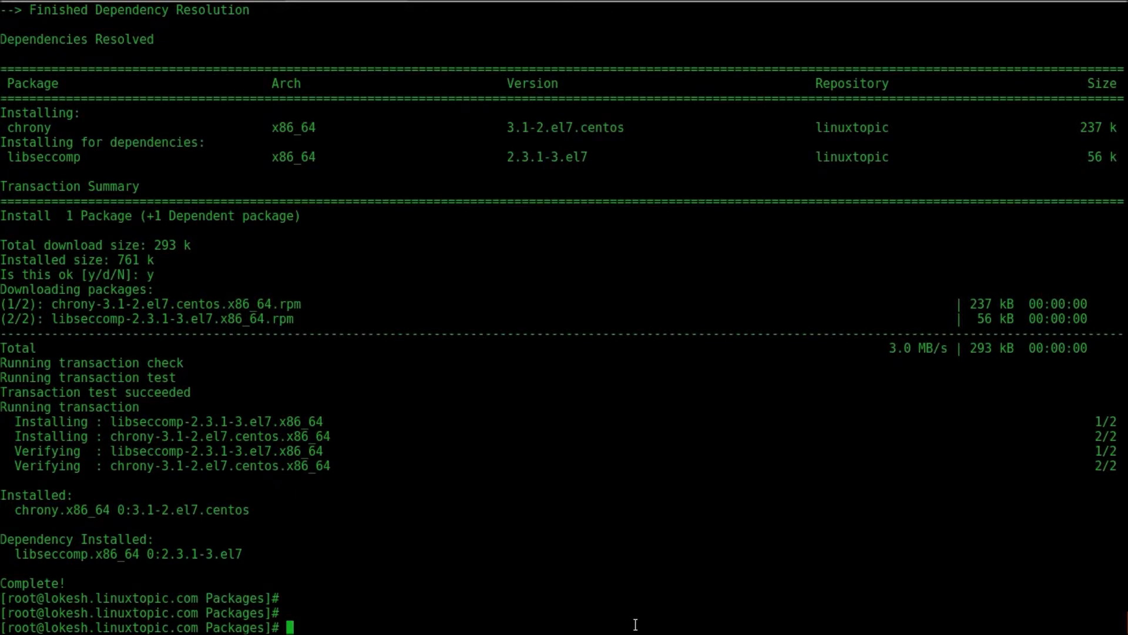
type("yum clean expire-cache ; sudo yum --disablerepo=\"*\" --enablerepo=\"linuxtopic\" install")
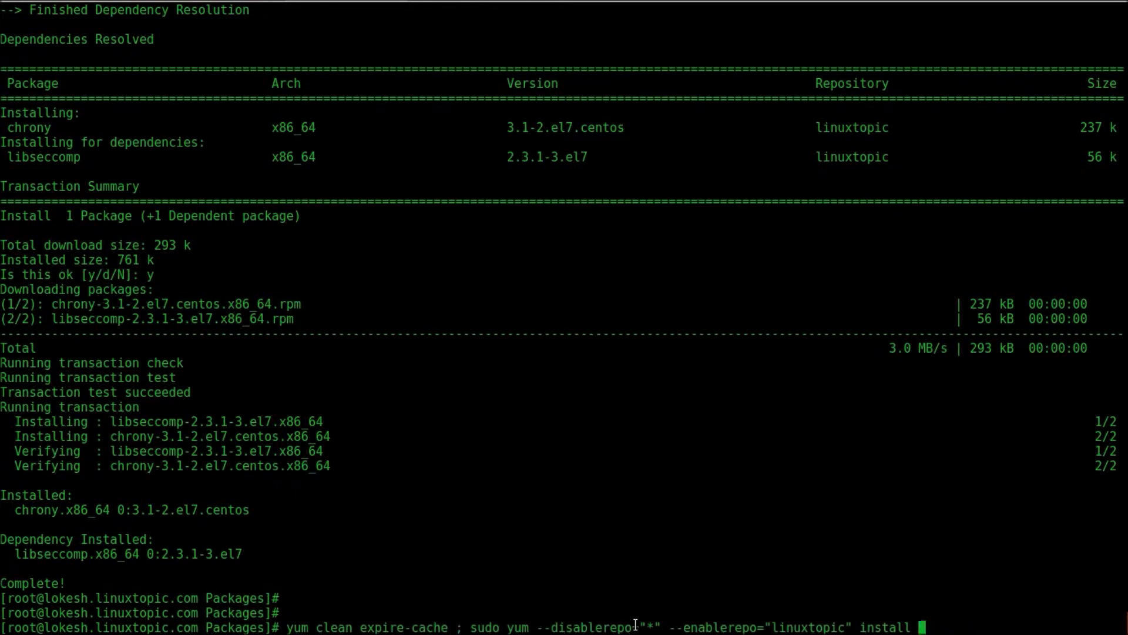
- Download vim* packages only into /var/www/html/linuxtopic via yum --downloadonly --downloaddir
type("vim")
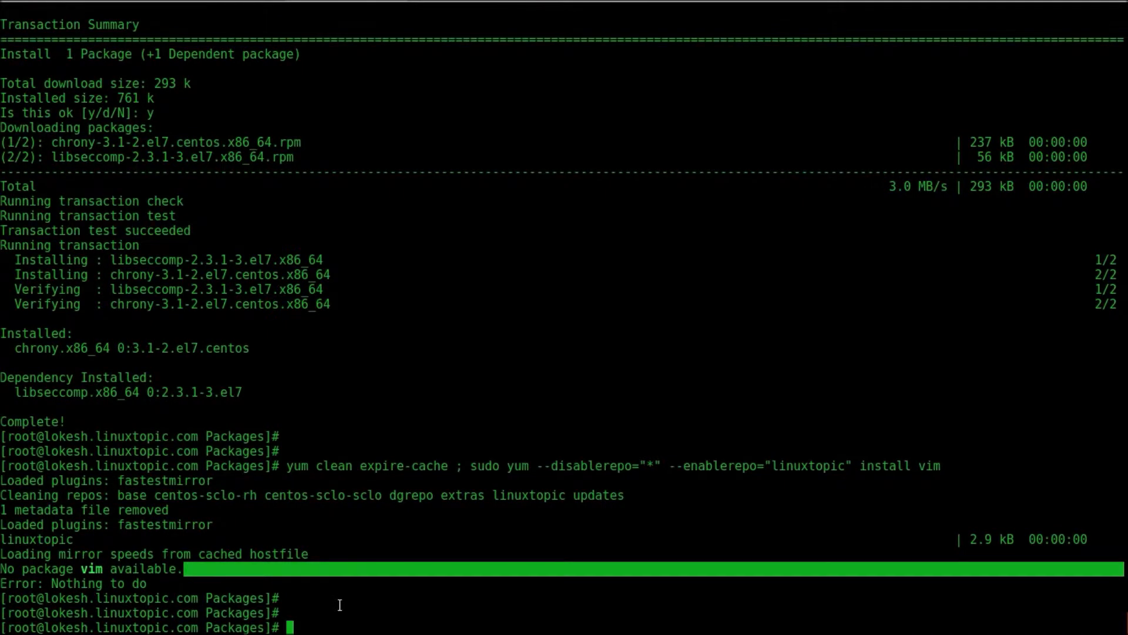
type("yum")
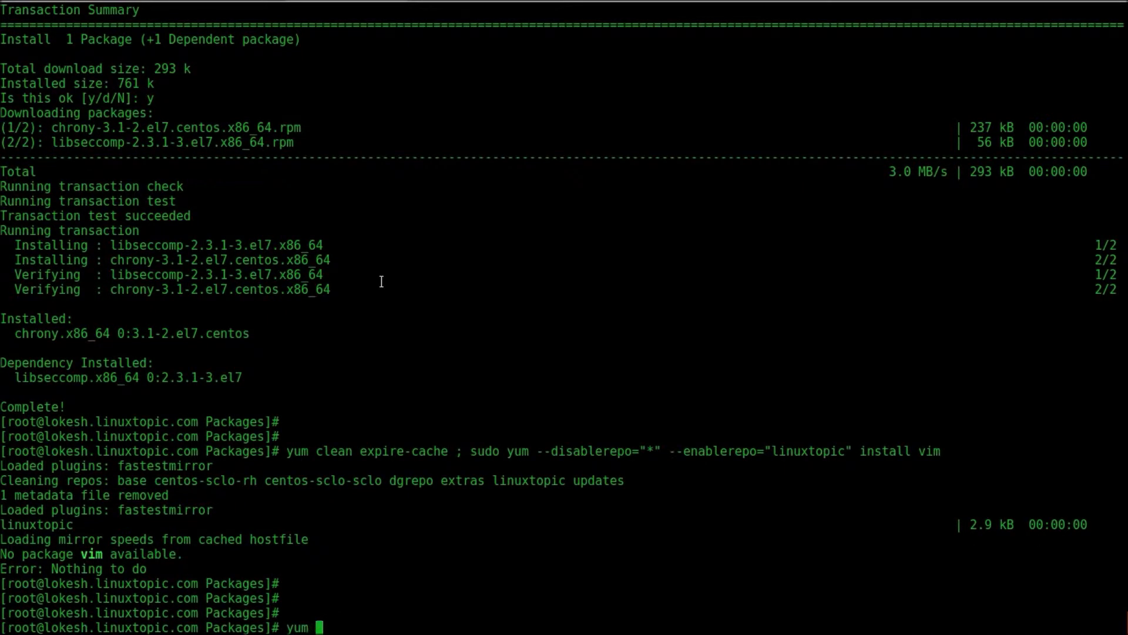
type("--down")
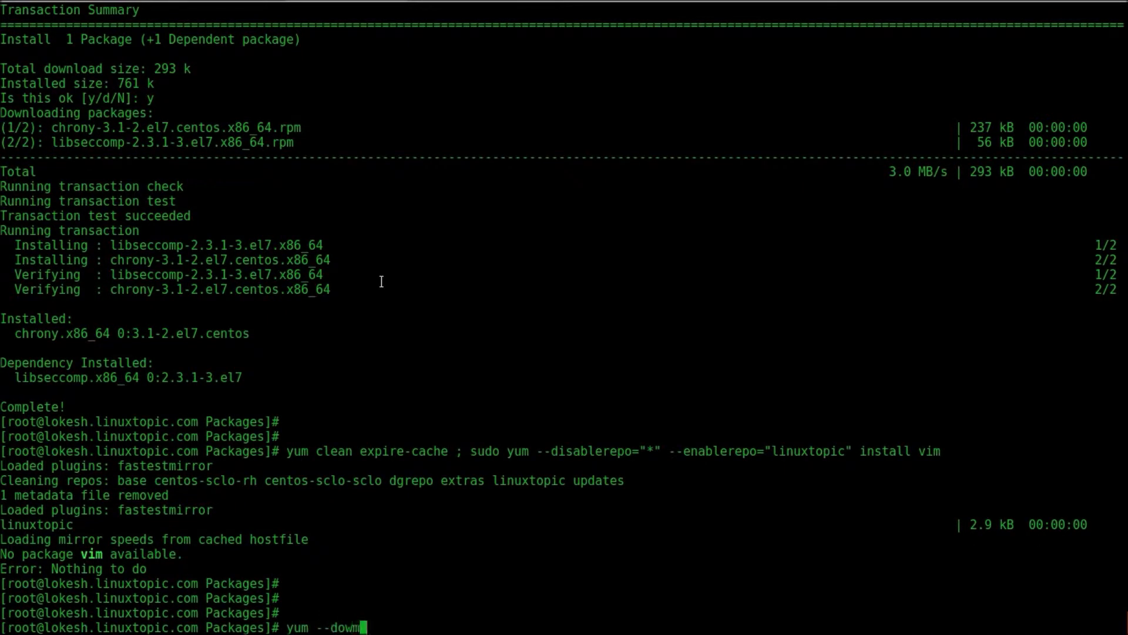
type("load")
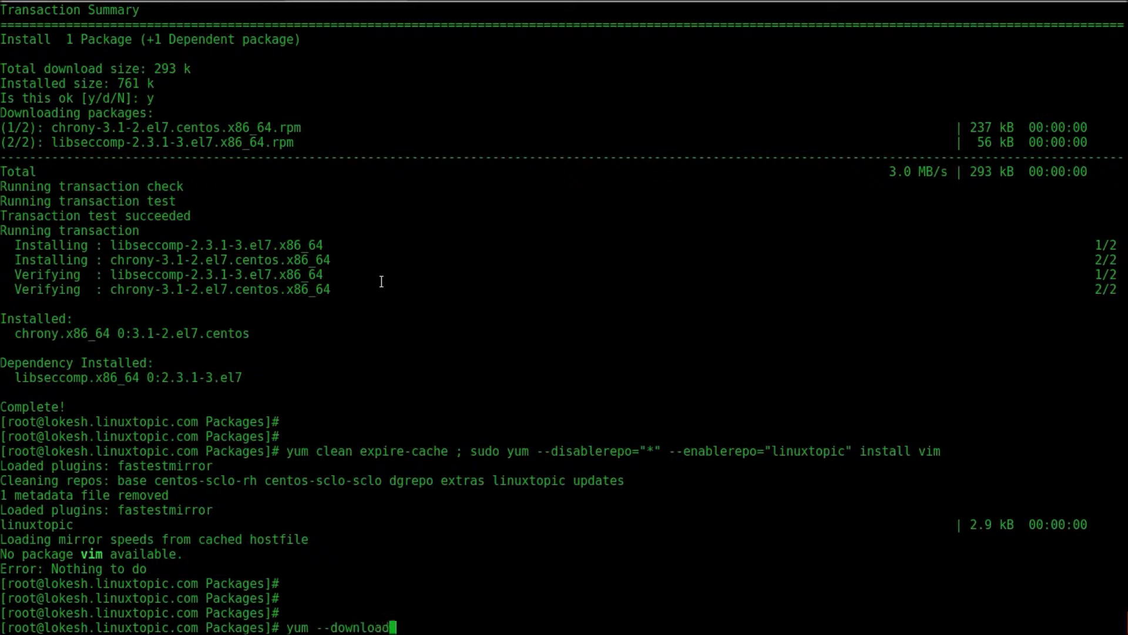
type("only")
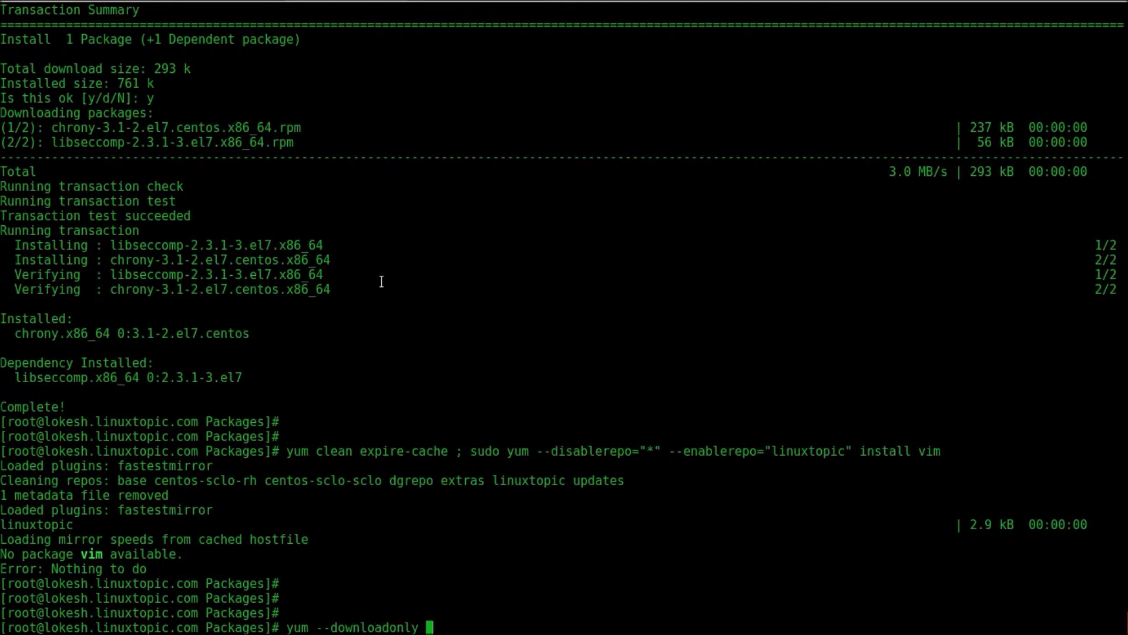
type("--downl")
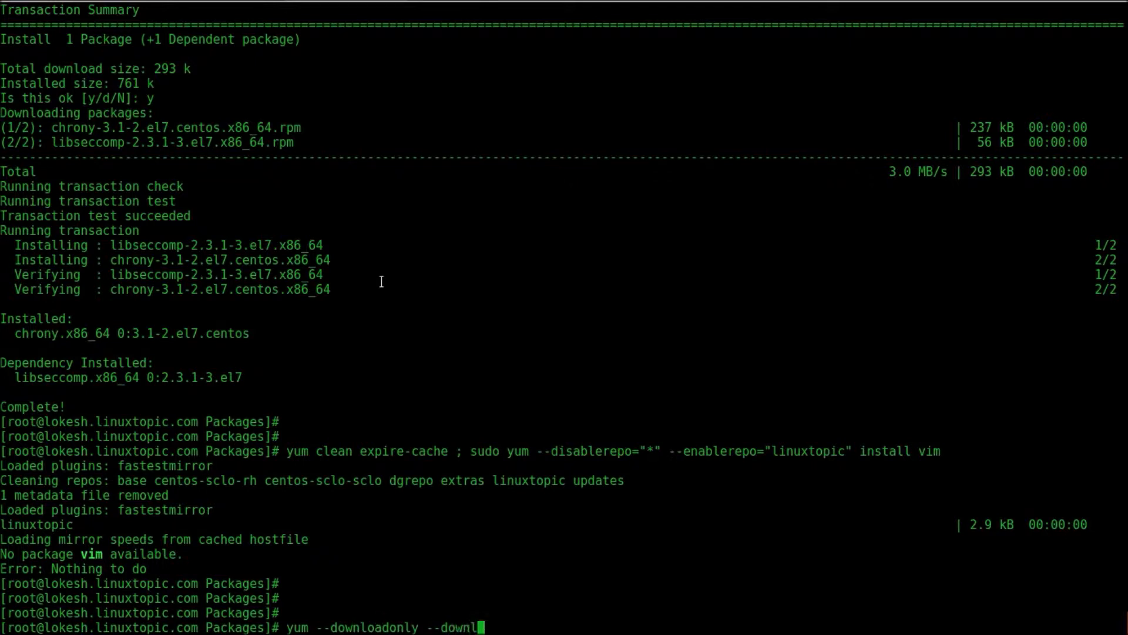
type("oaddir=")
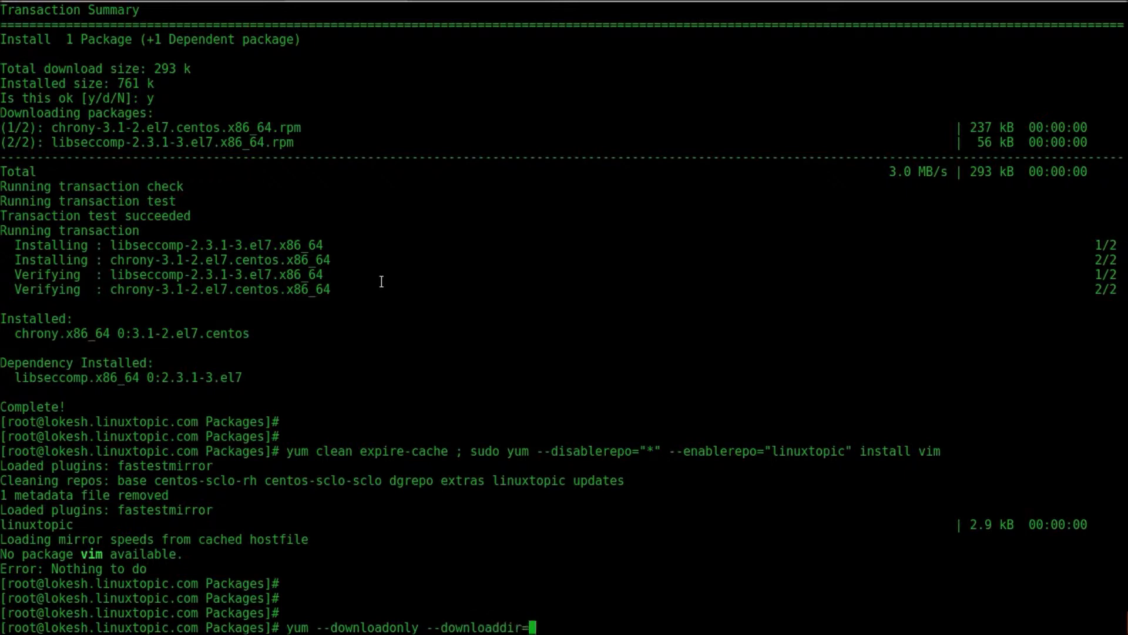
type("/var/ww/")
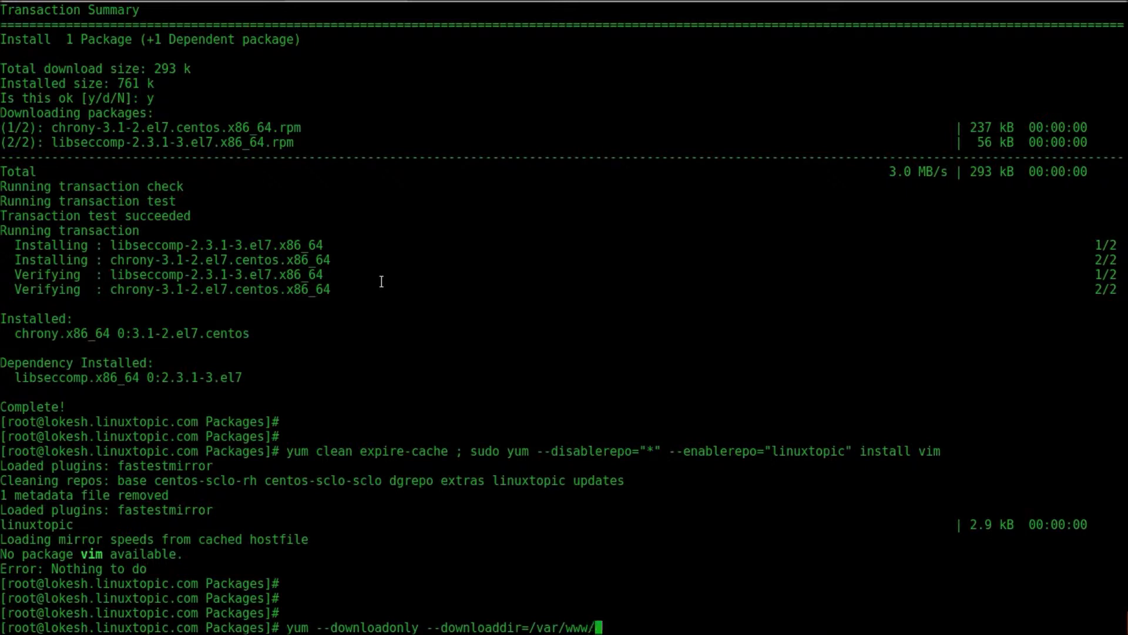
type("html")
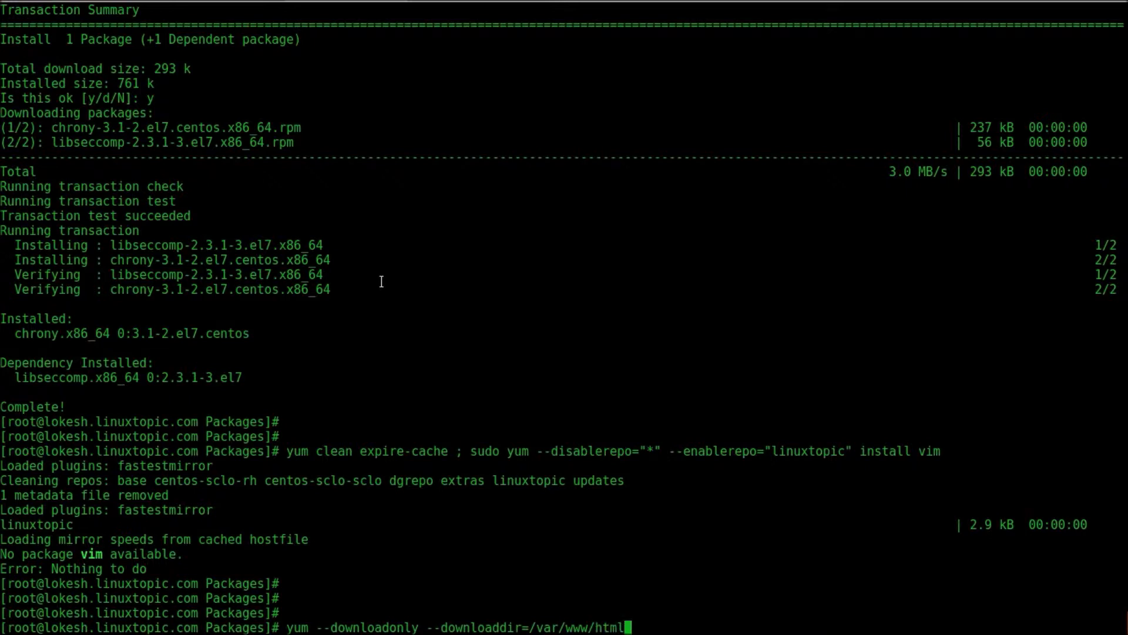
type("/linuxt")
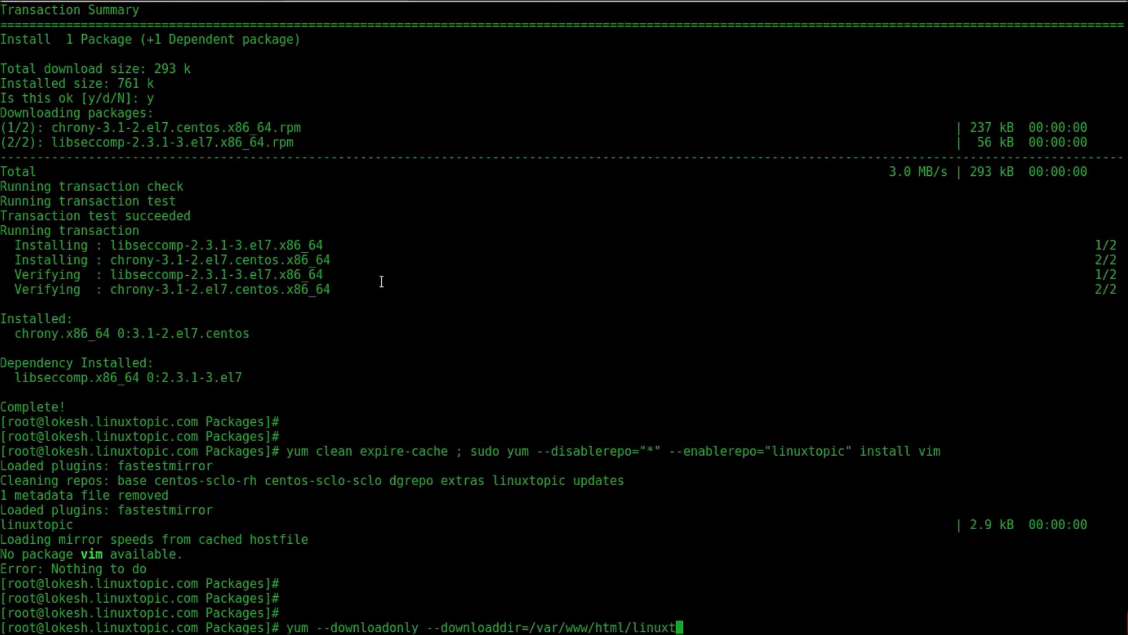
type("opic")
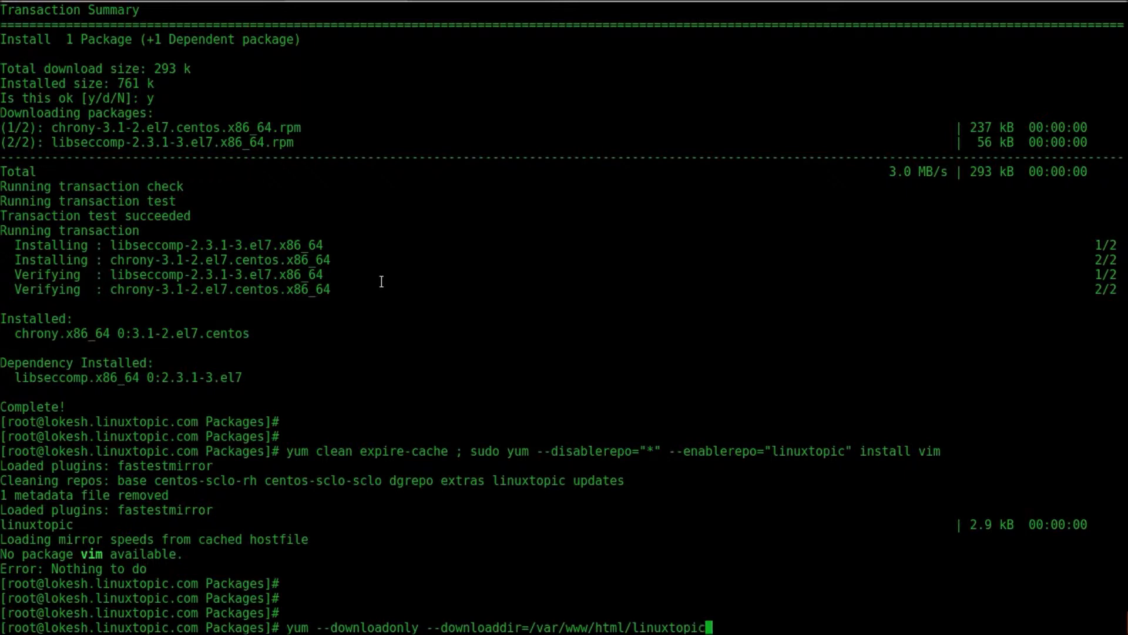
type("install v")
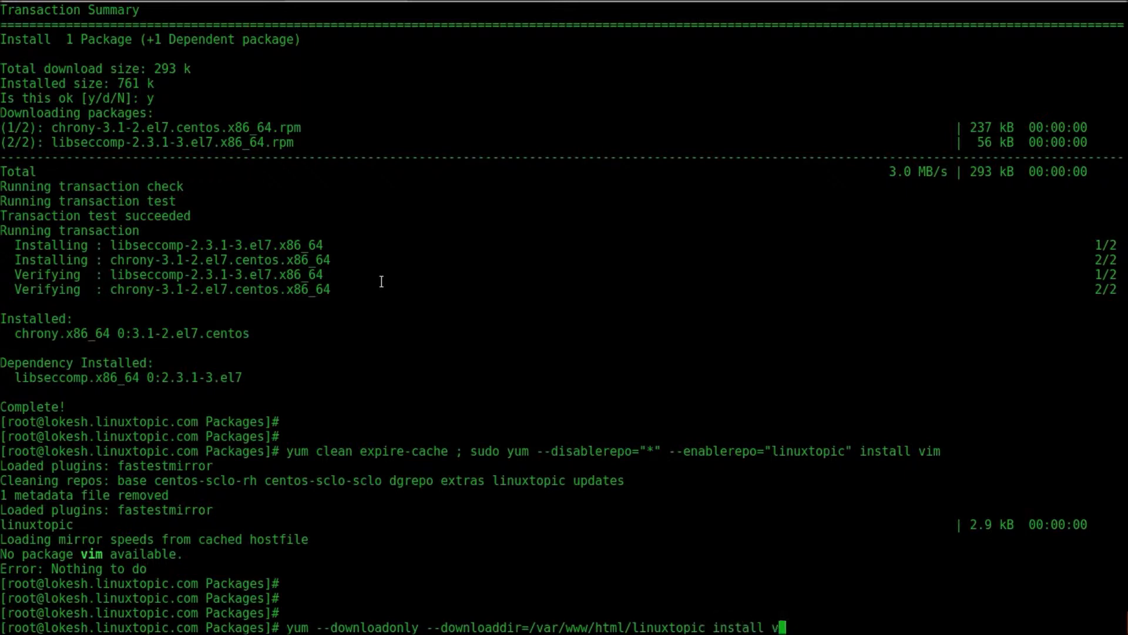
type("im")
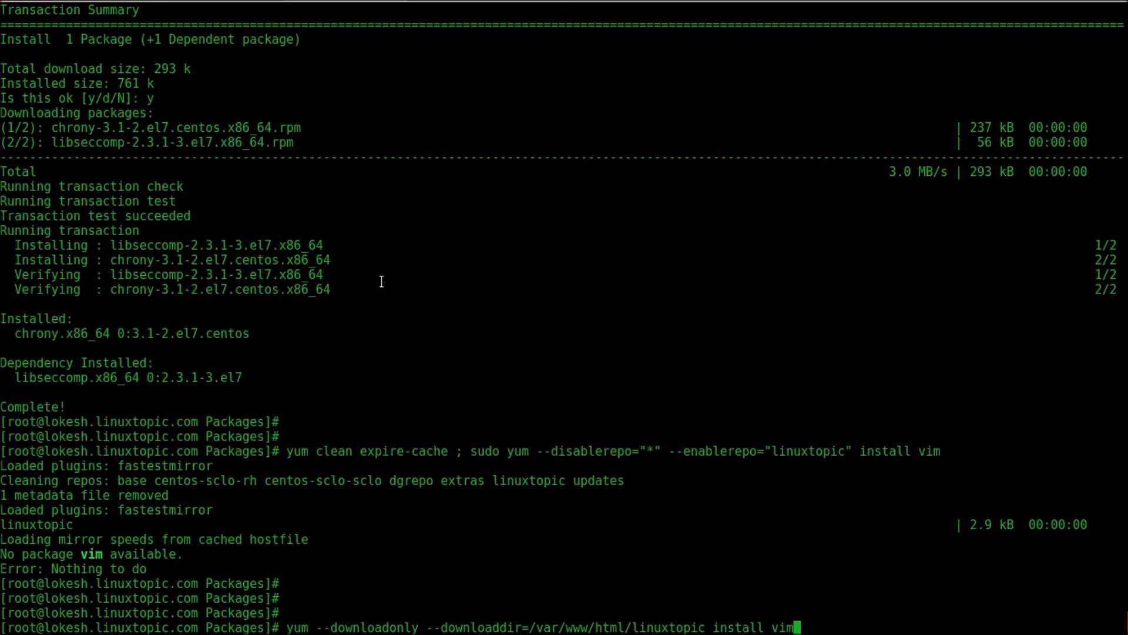
type("*")
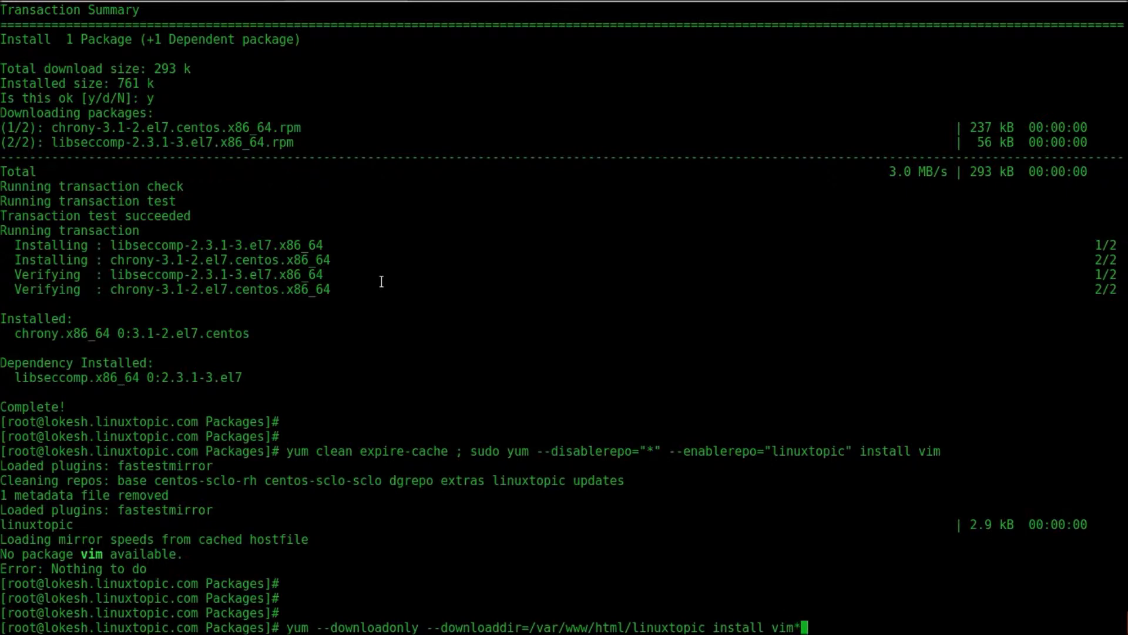
key("Return")
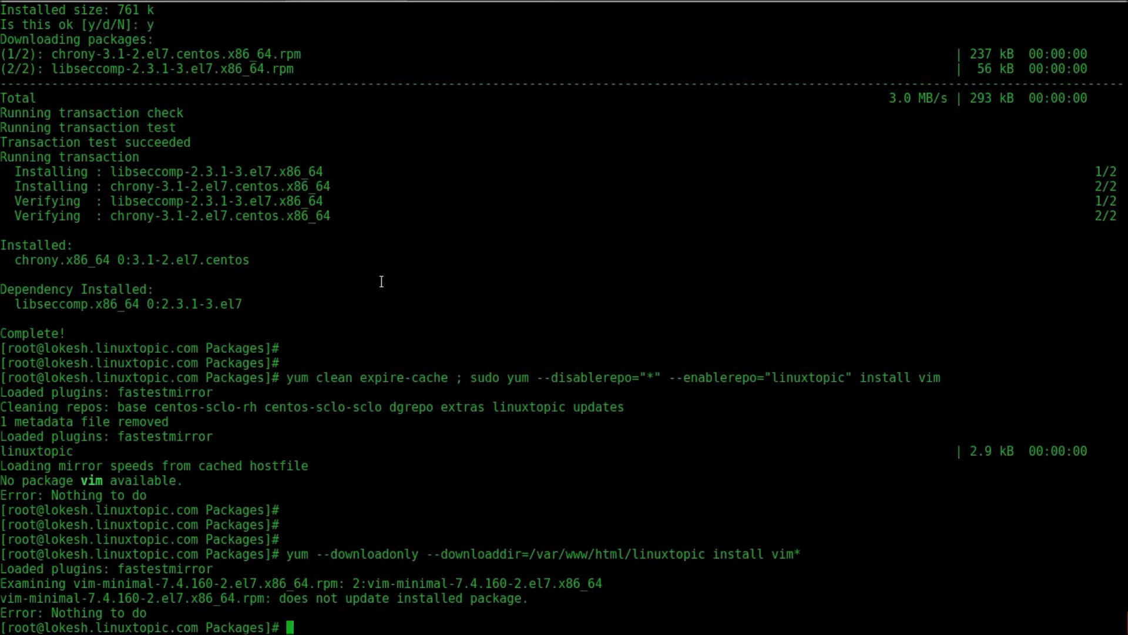
type("yum --downloadonly --downloaddir=/var/www/html/linuxtopic install vim*")
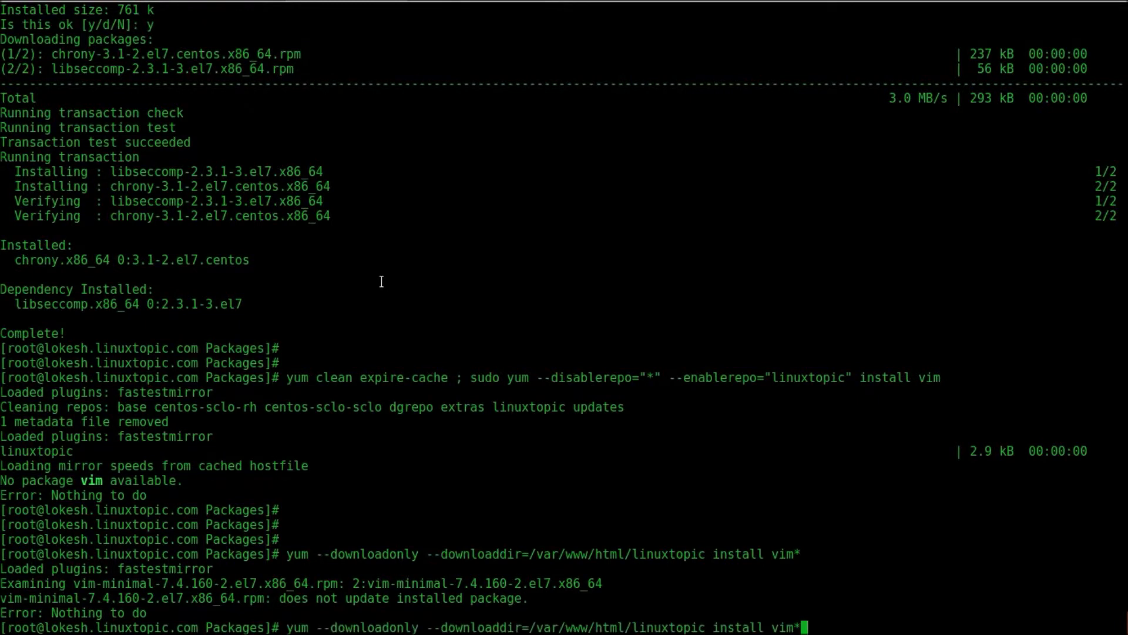
key("Backspace")
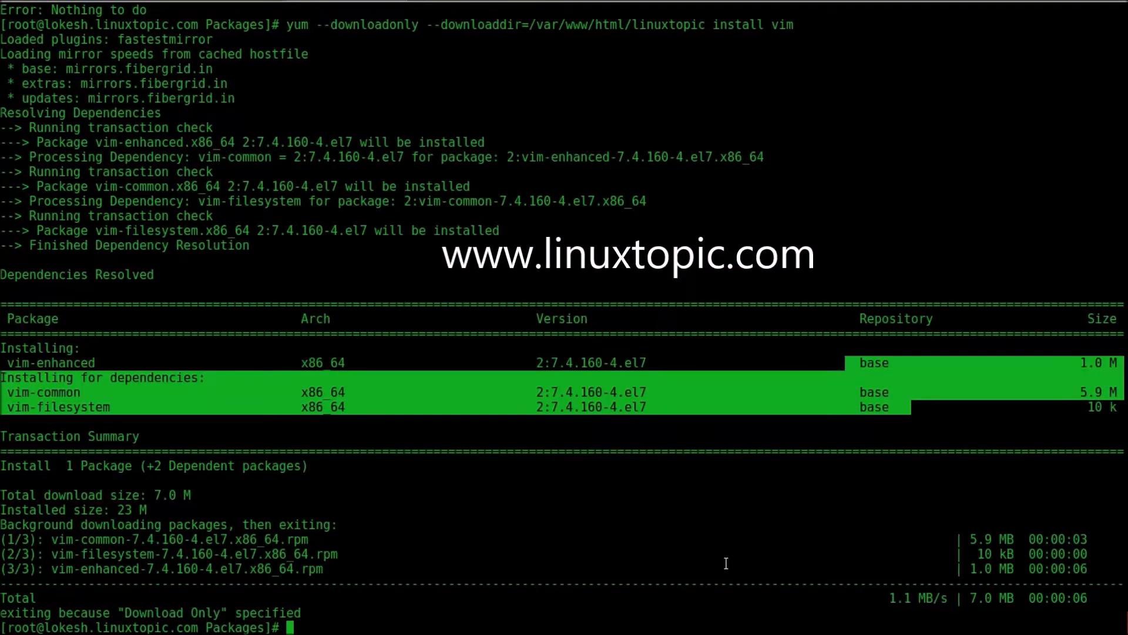
- Reindex the repo with createrepo --update /var/www/html/linuxtopic
type("create")
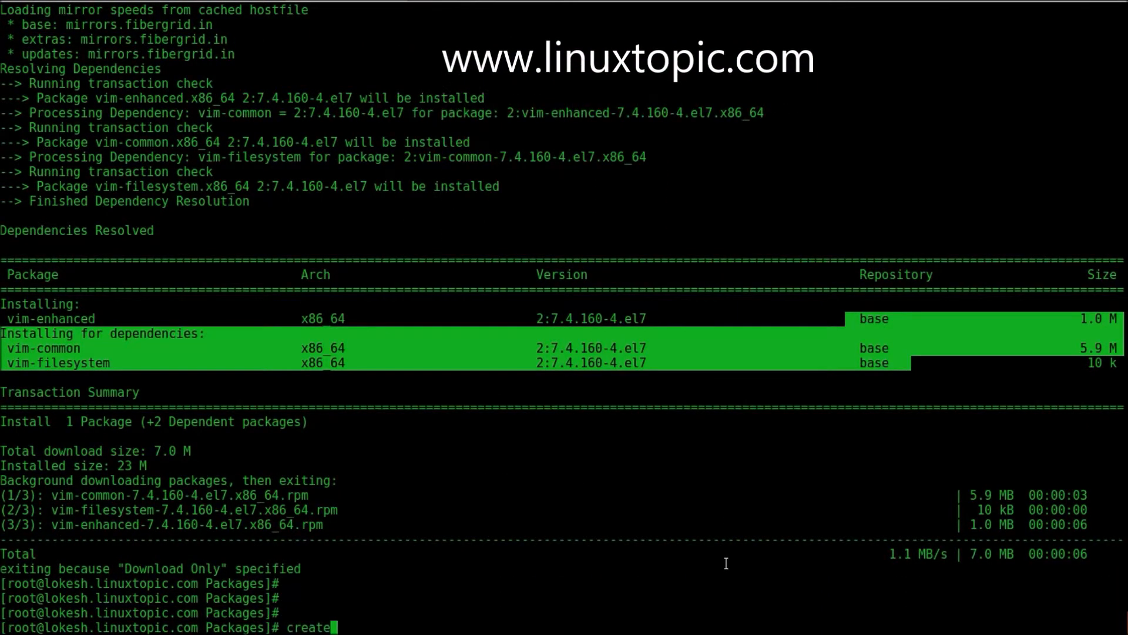
type("r")
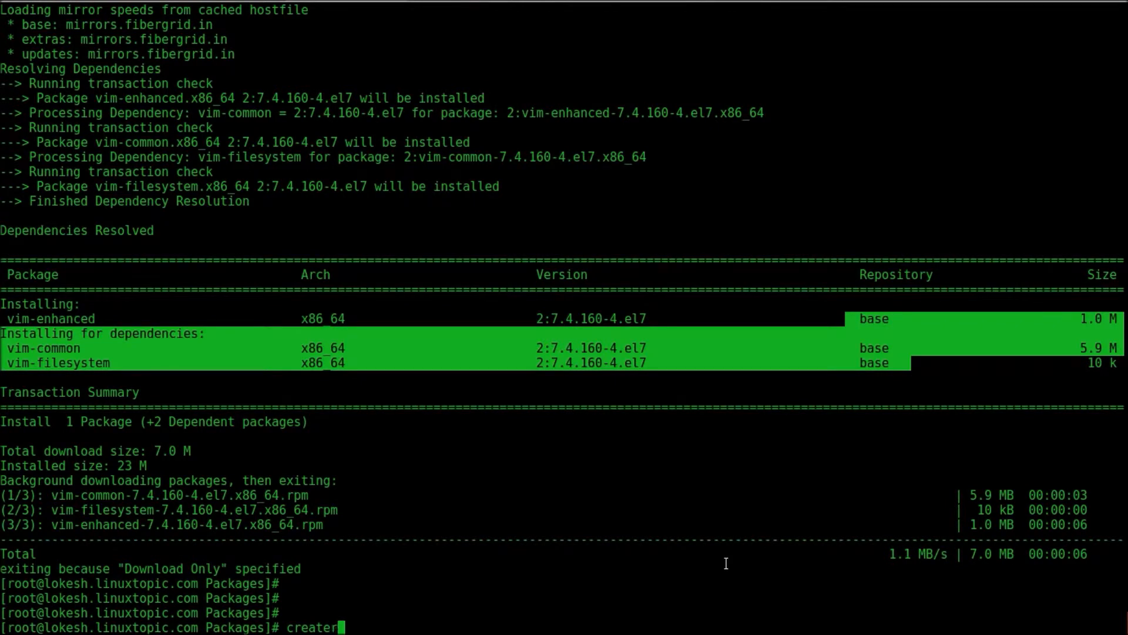
type("epo --upa")
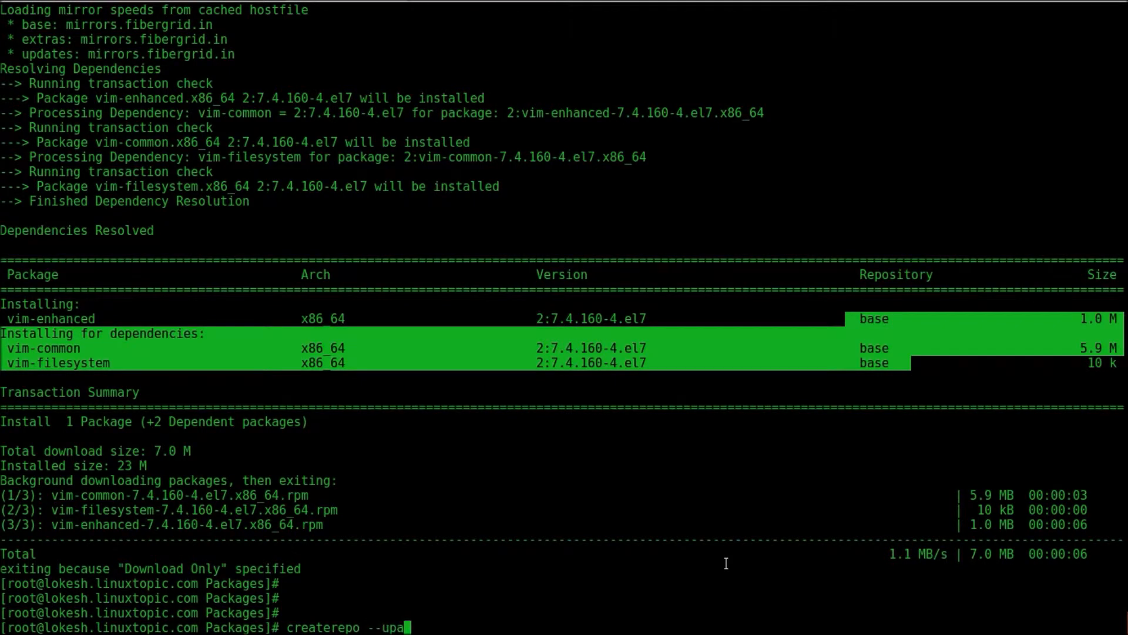
type("d")
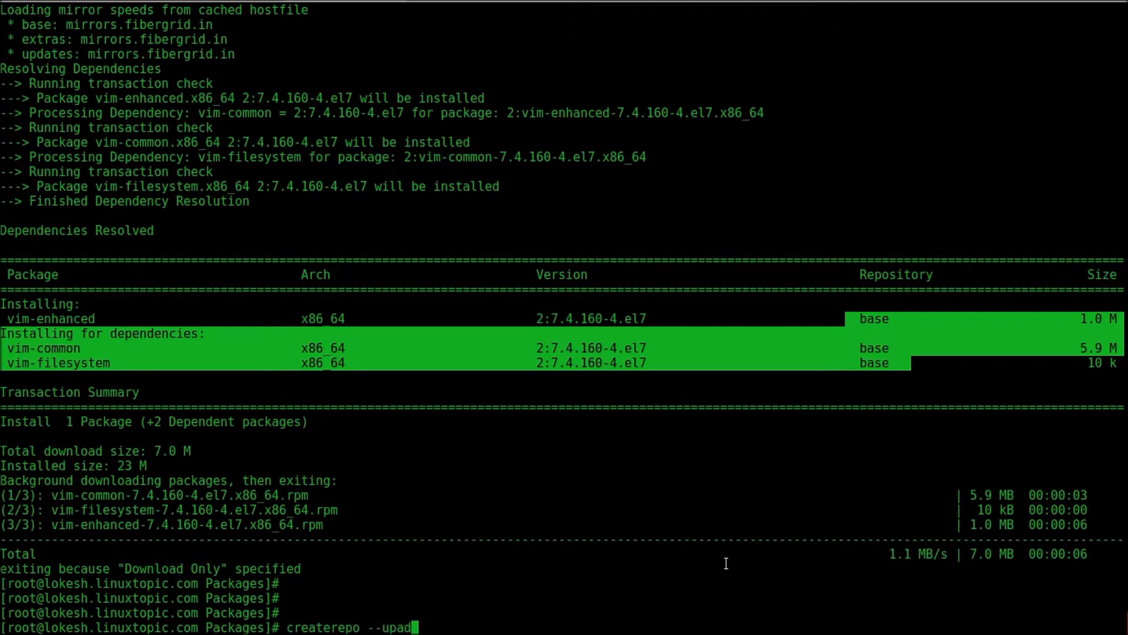
type("te")
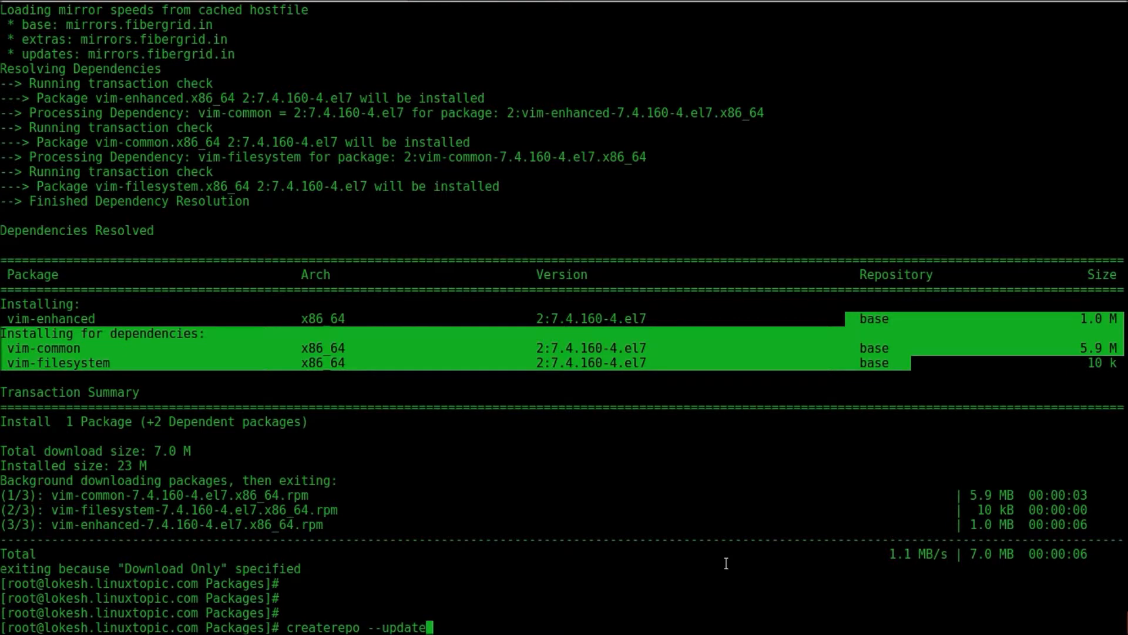
type("/v")
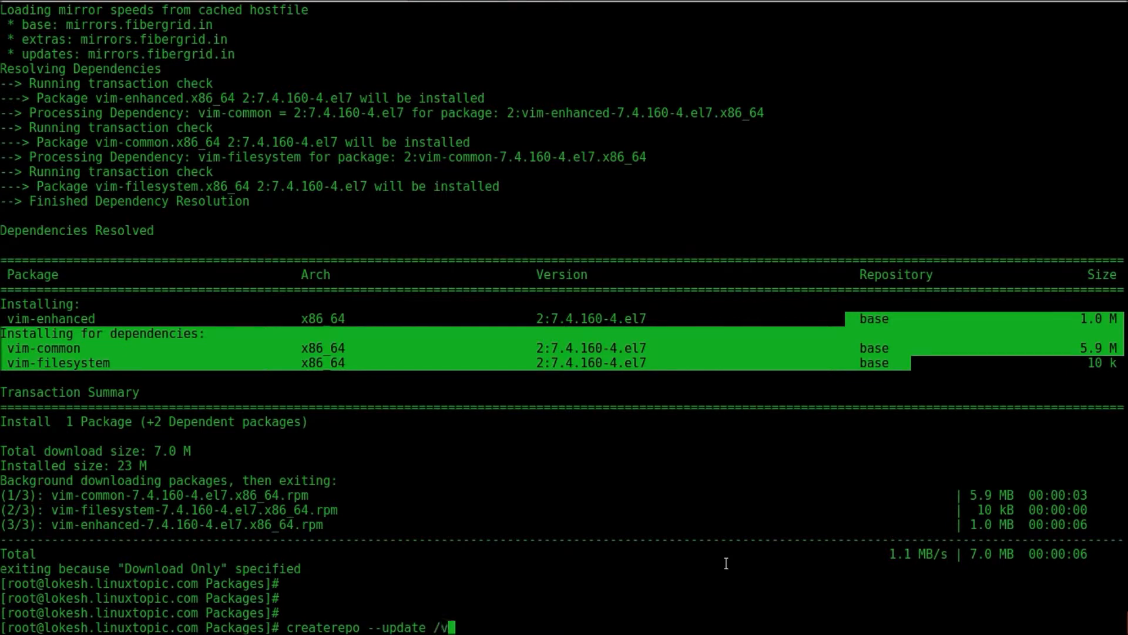
type("ar/www/html/linuxtopic")
type("yum clean expire-cache ; sudo yum --disablerepo=\"*\" --enablerepo=\"linuxtopic\" install vim")
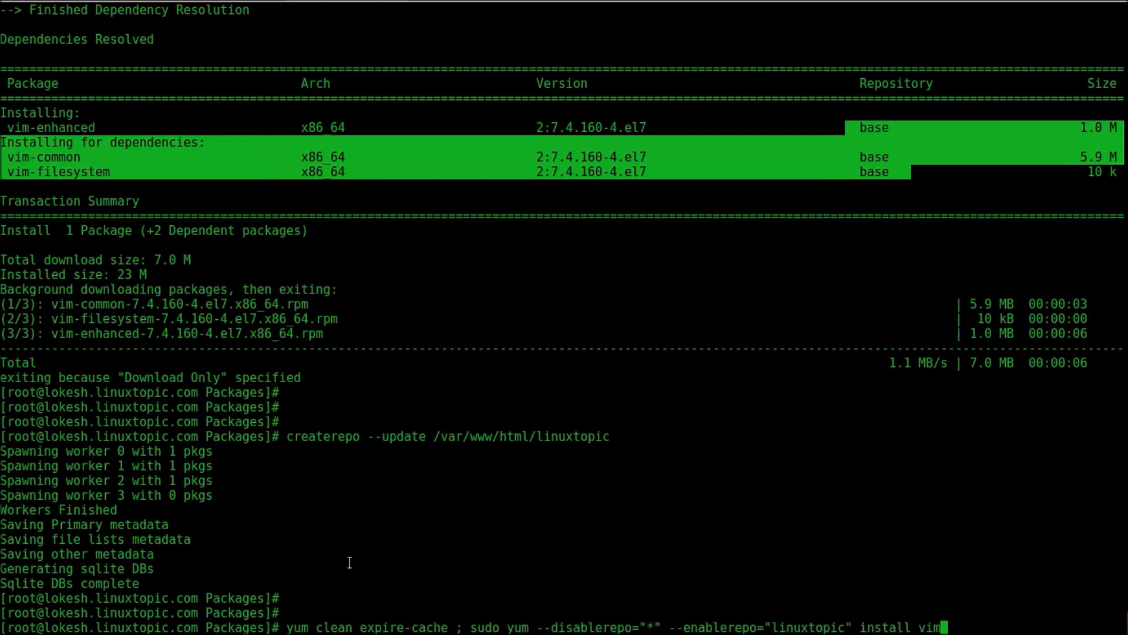
- Install vim-enhanced with vim-common and vim-filesystem from linuxtopic, confirming y, then clear the screen
key("Return")
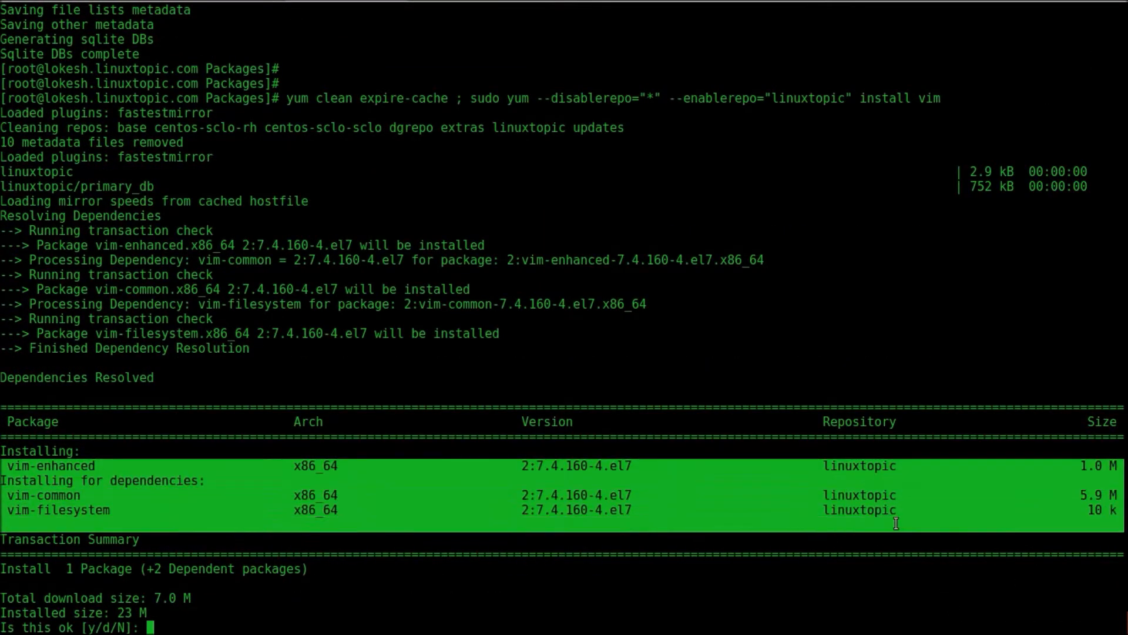
type("y")
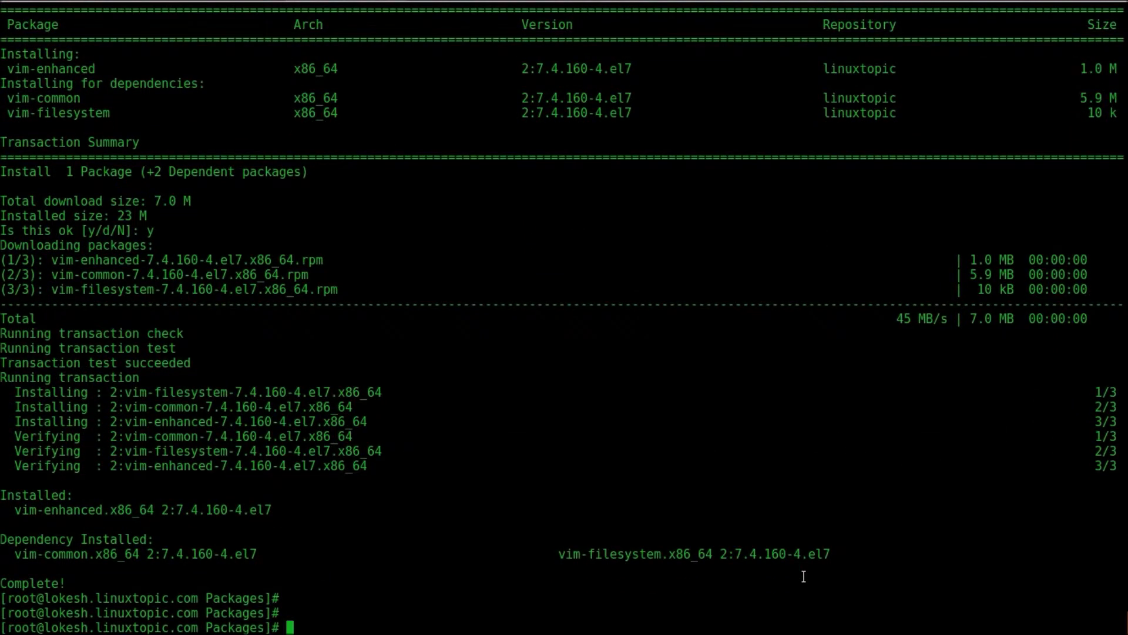
type("clear")
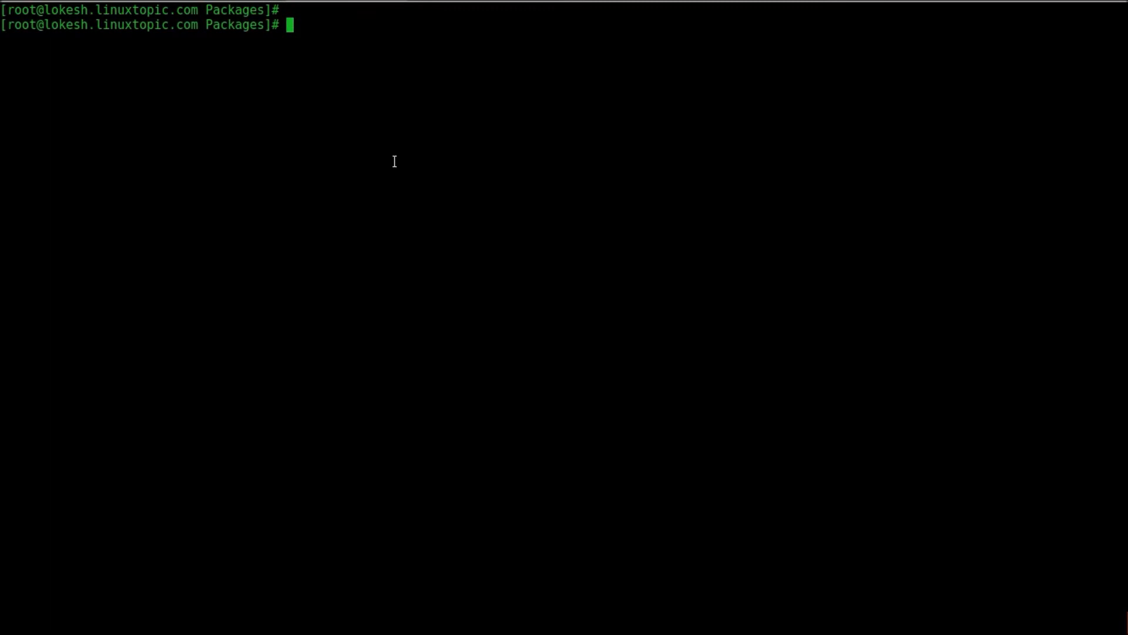
- List /tmp, move radio-1-1.x86_64.rpm into /var/www/html/linuxtopic/, and attempt a linuxtopic-only radio install
type("ll /tmp/")
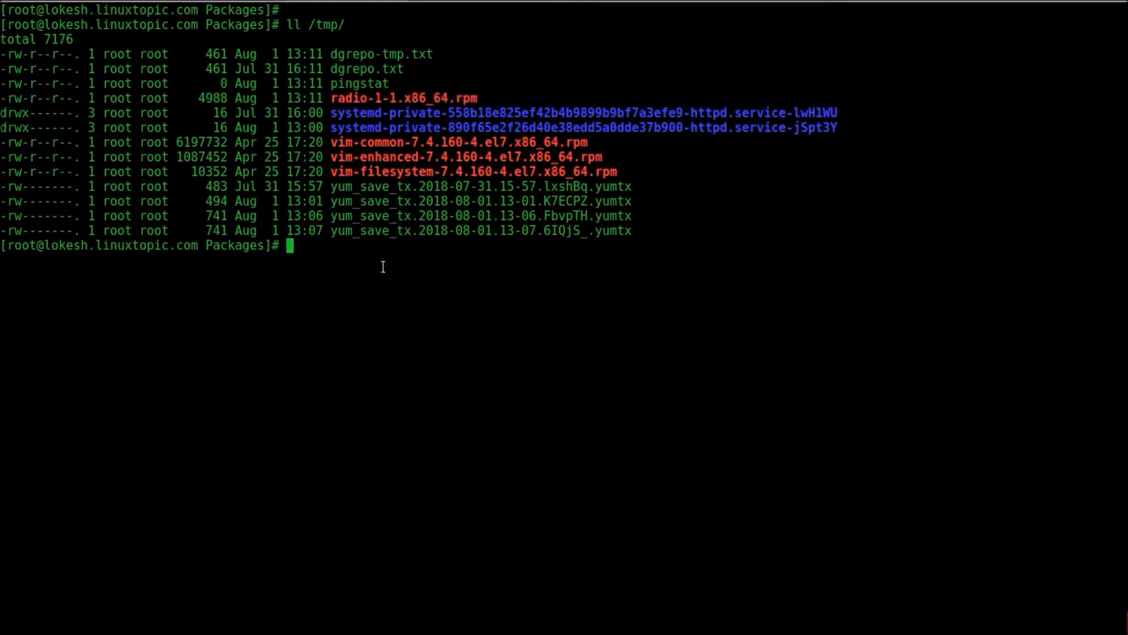
type("mv /tmp/re")
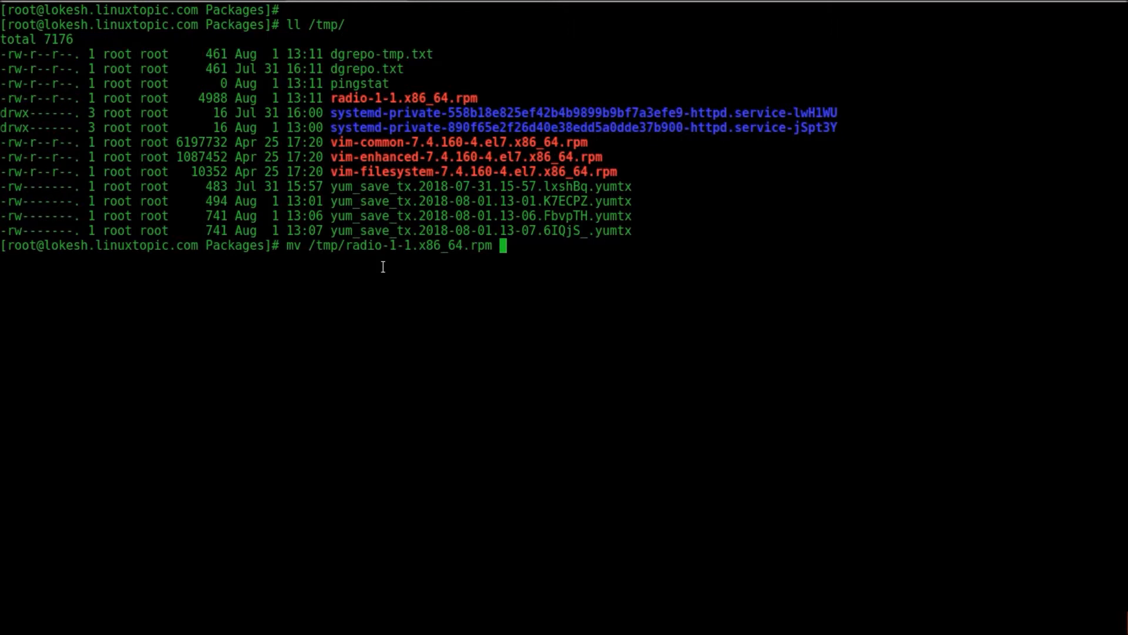
type("/var/www/html/linuxtopic/")
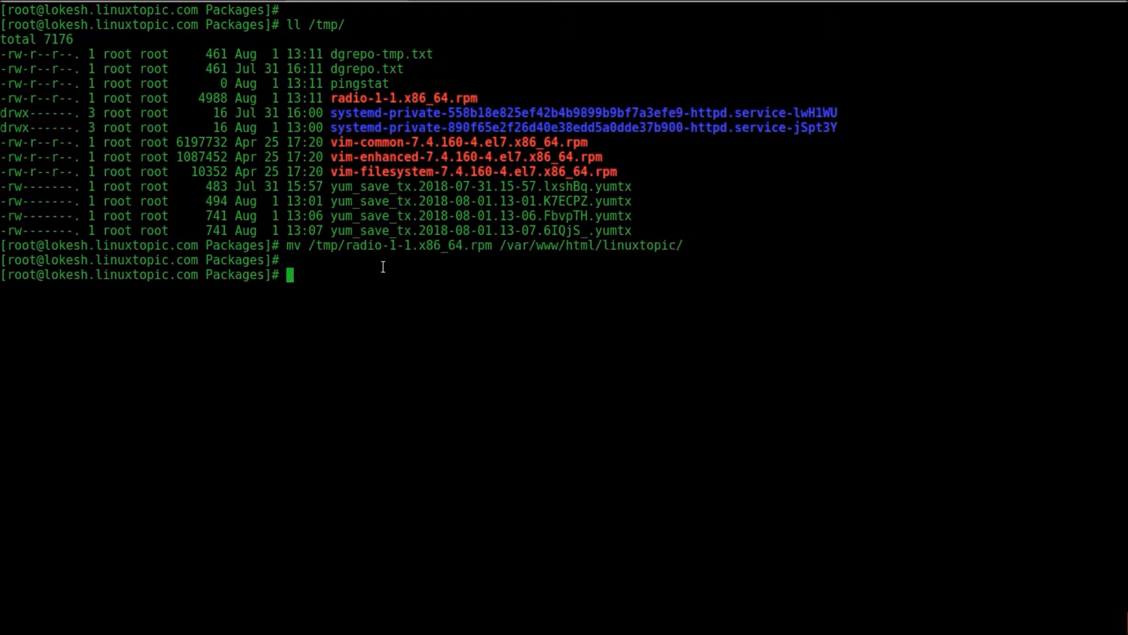
type("yum clean expire-cache ; sudo yum --disablerepo=\"*\" --enablerepo=\"linuxtopic\" install vim")
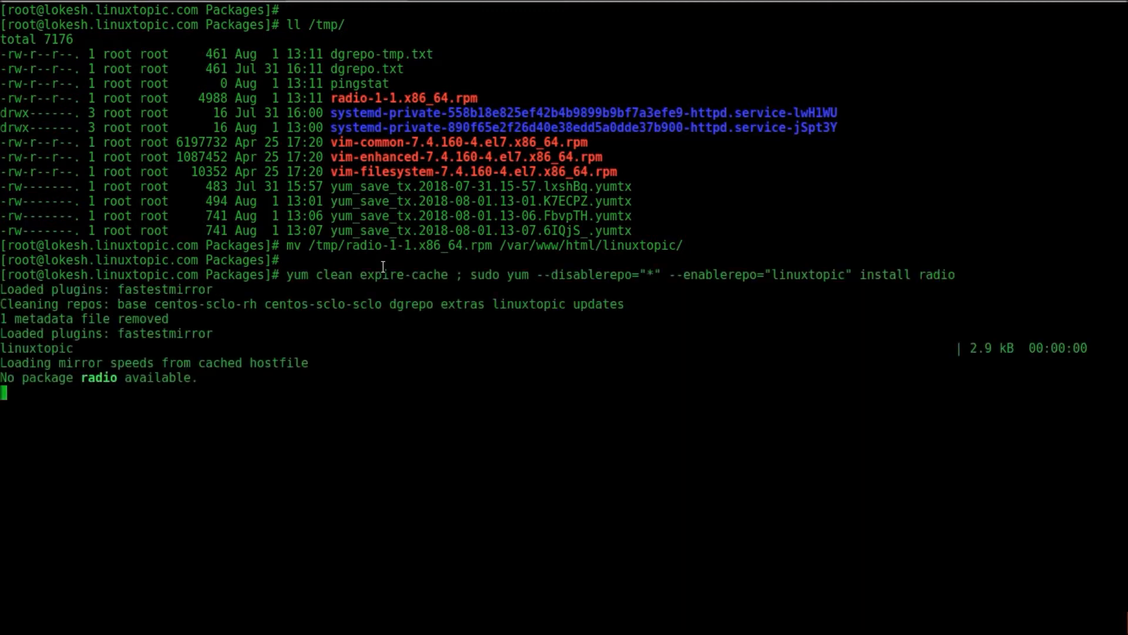
- Run createrepo --update /var/www/html/linuxtopic, correcting the mistyped dgrepo path
type("c")
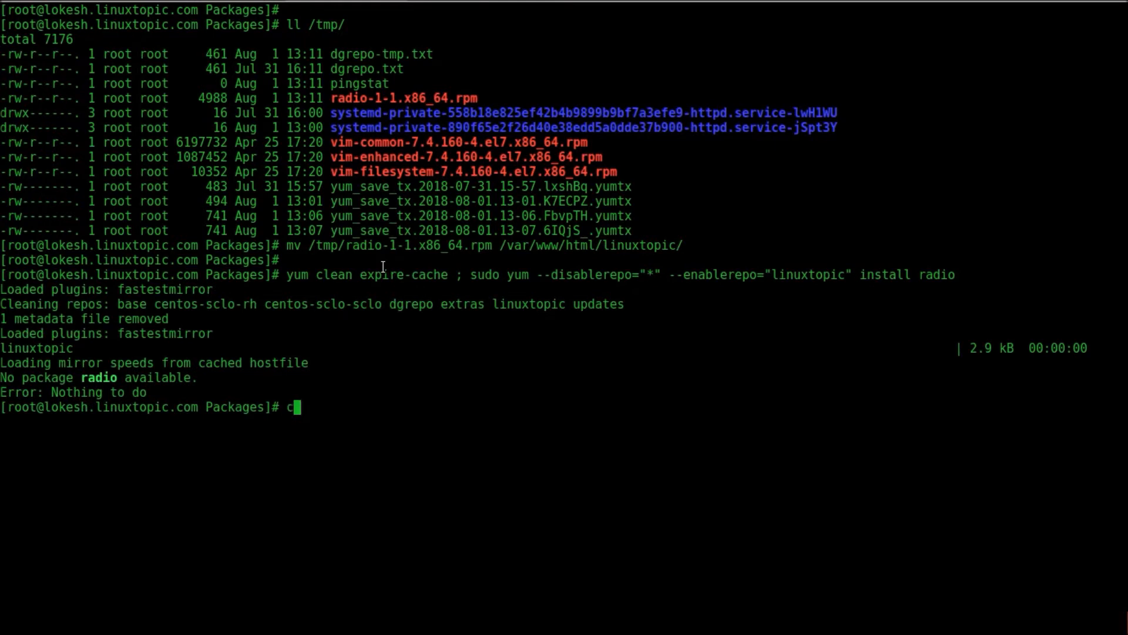
type("reaterepo")
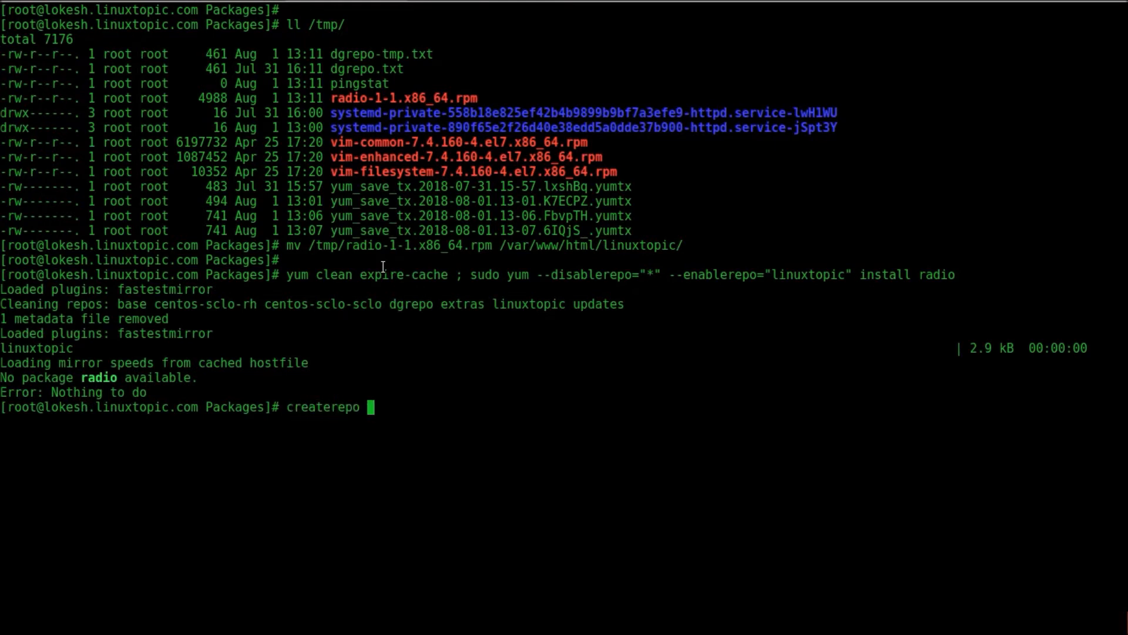
type("--update")
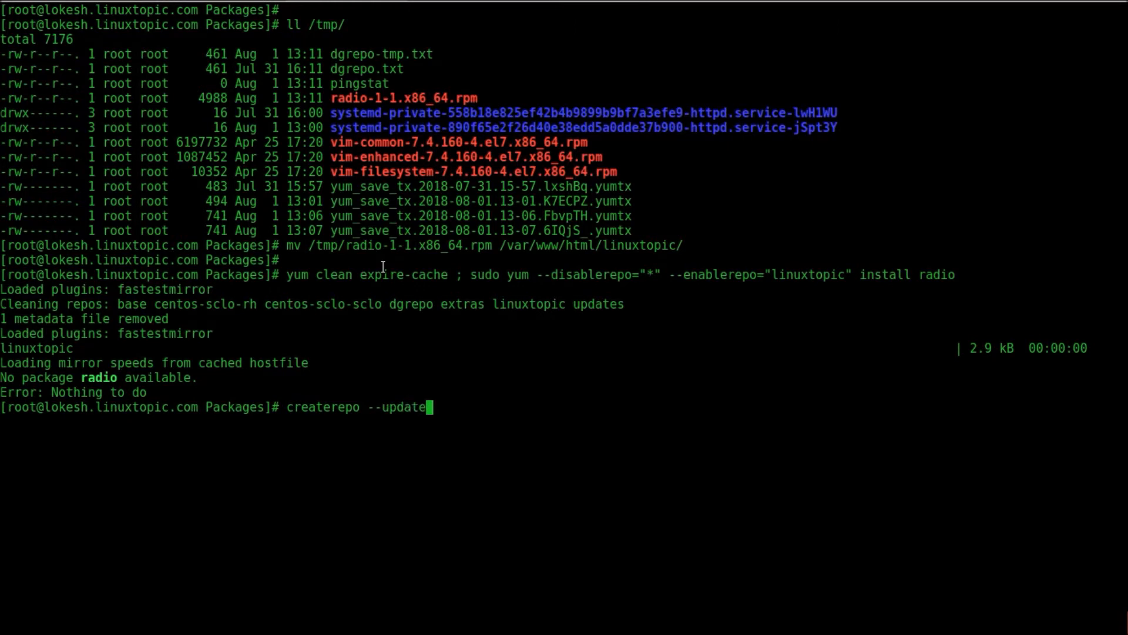
type("/var/www/")
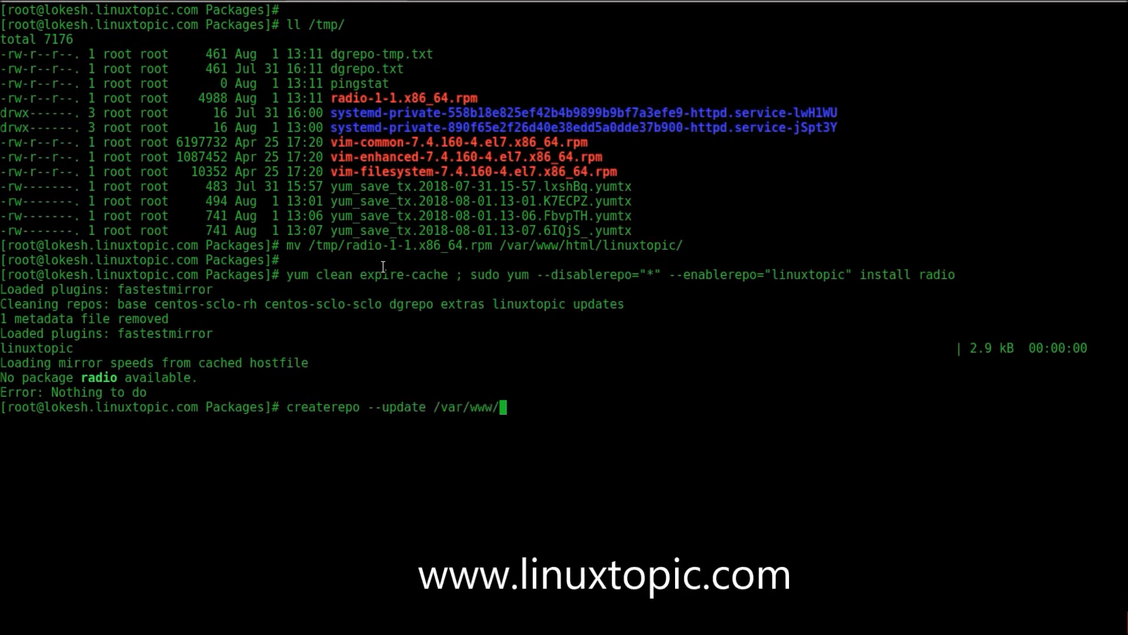
type("html/dgrepo/")
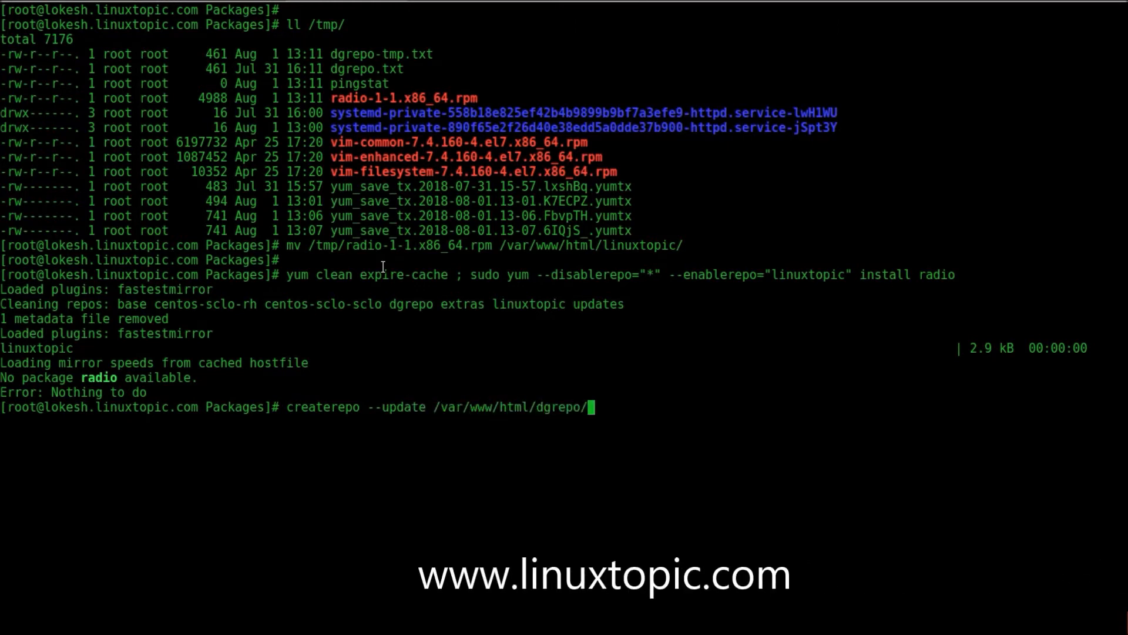
key("BackSpace")
type("linuxtopic")
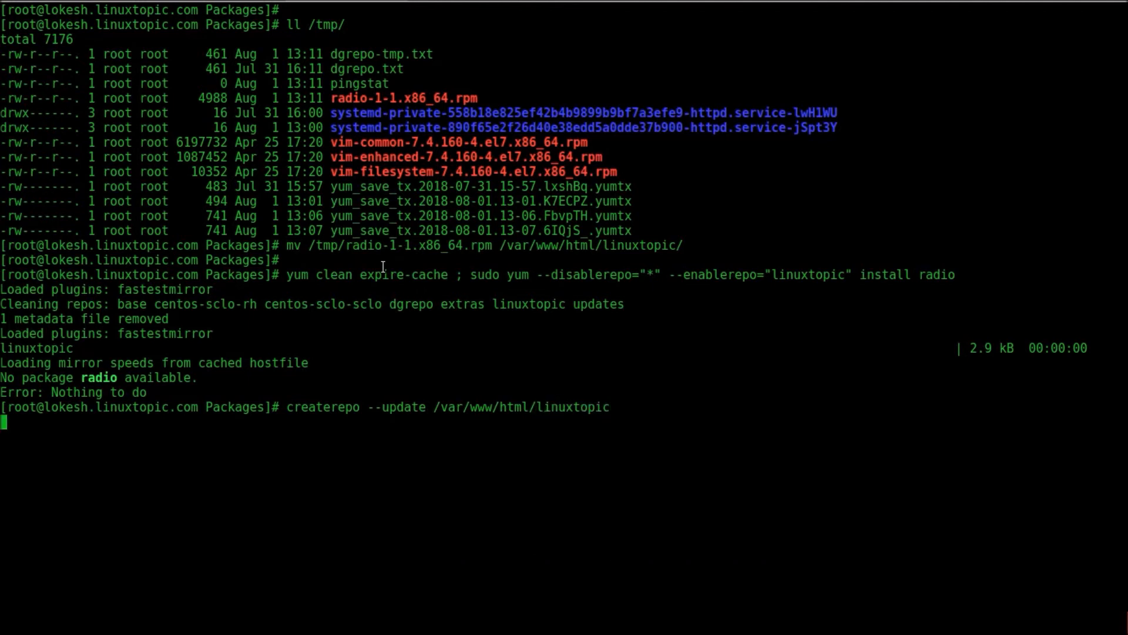
key("Return")
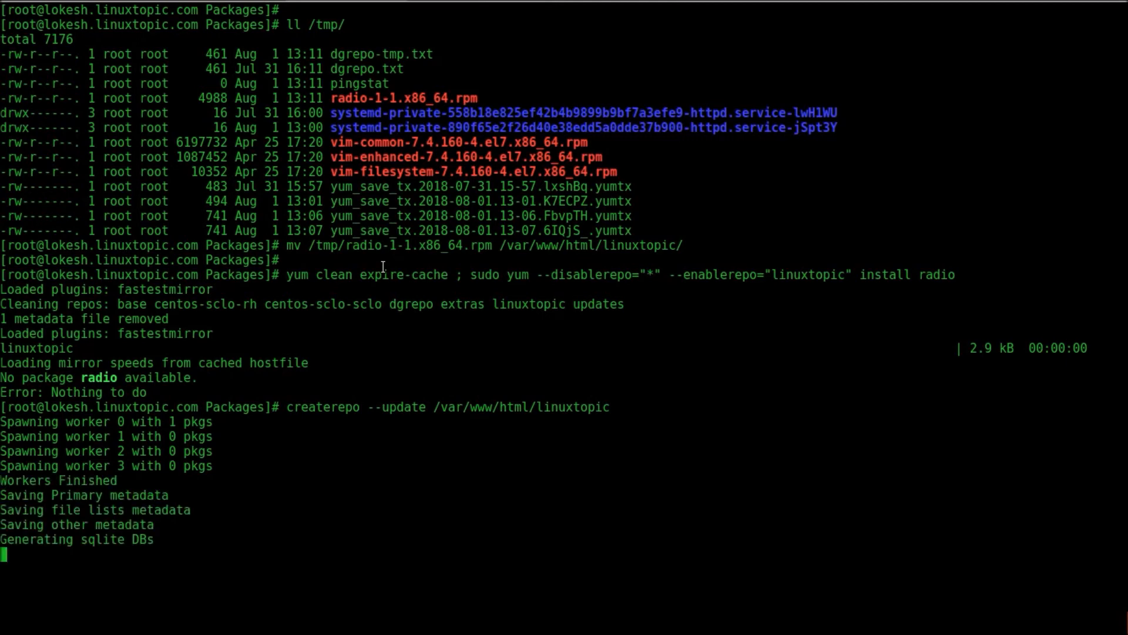
- Install radio from the linuxtopic repo after yum clean expire-cache, confirming y
type("yum clean expire-cache ; sudo yum --disablerepo=\"*\" --enablerepo=\"linuxtopic\" install radio")
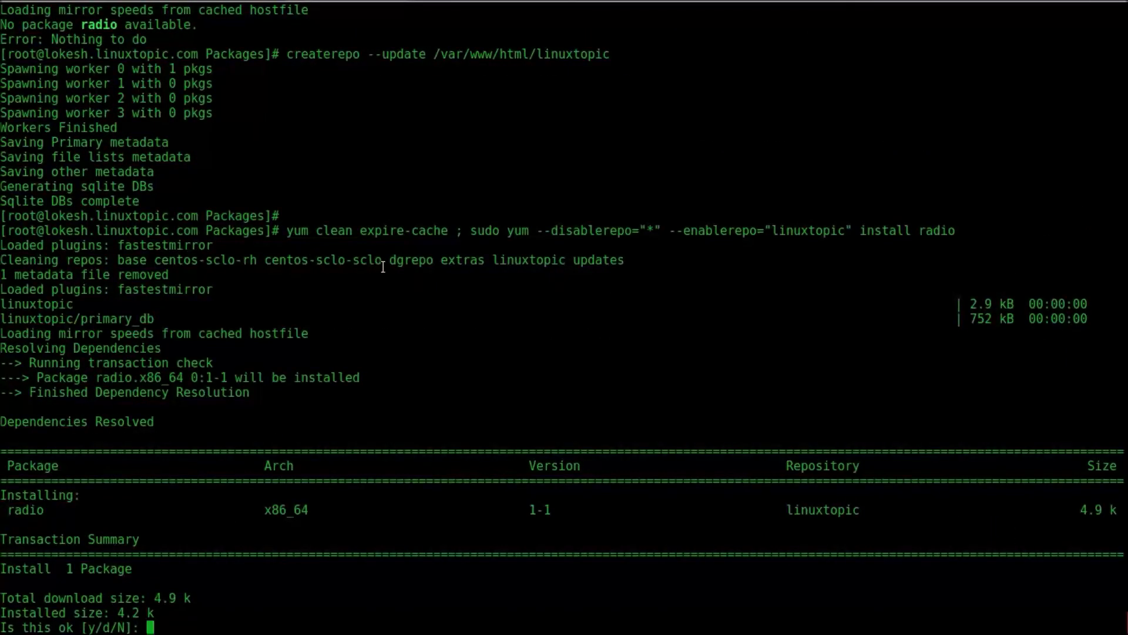
type("y")
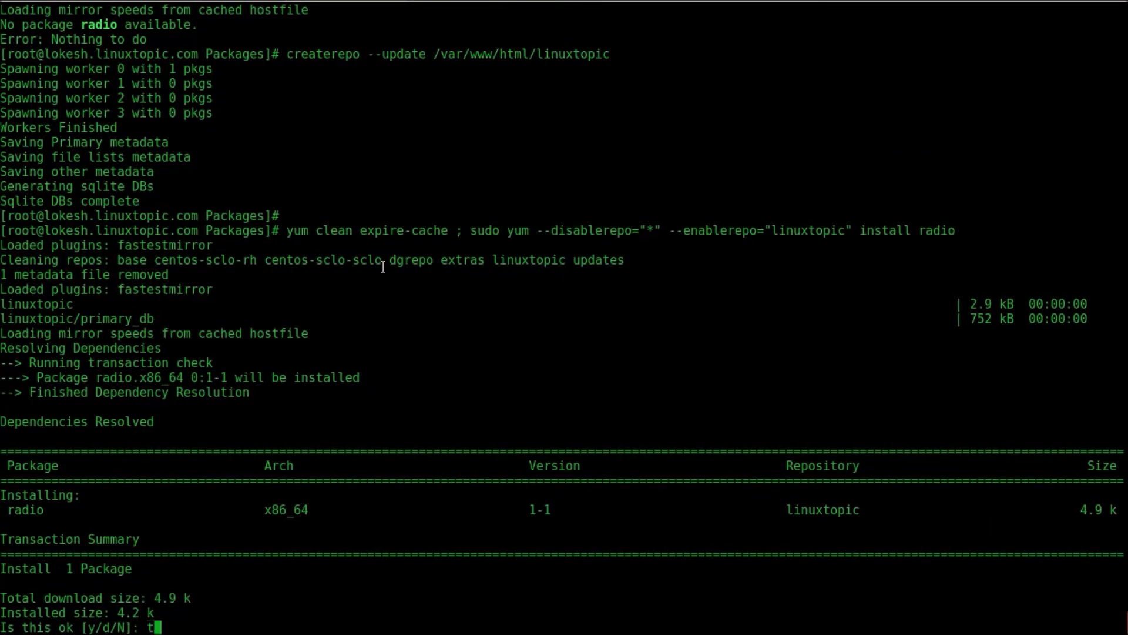
key("Return")
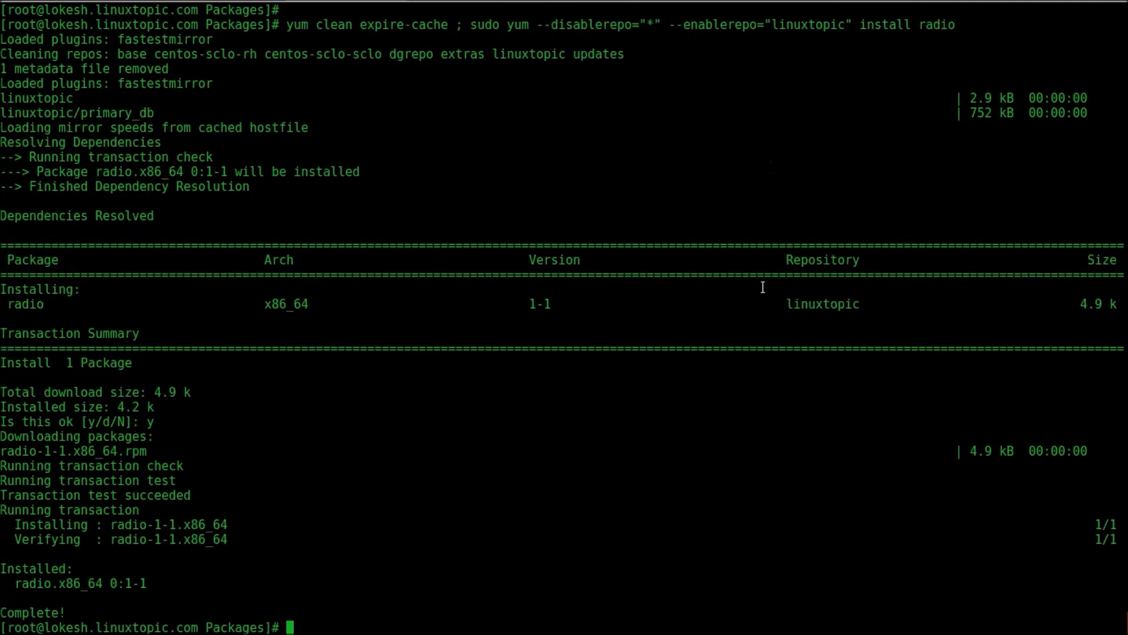
mouse_move(454, 589)
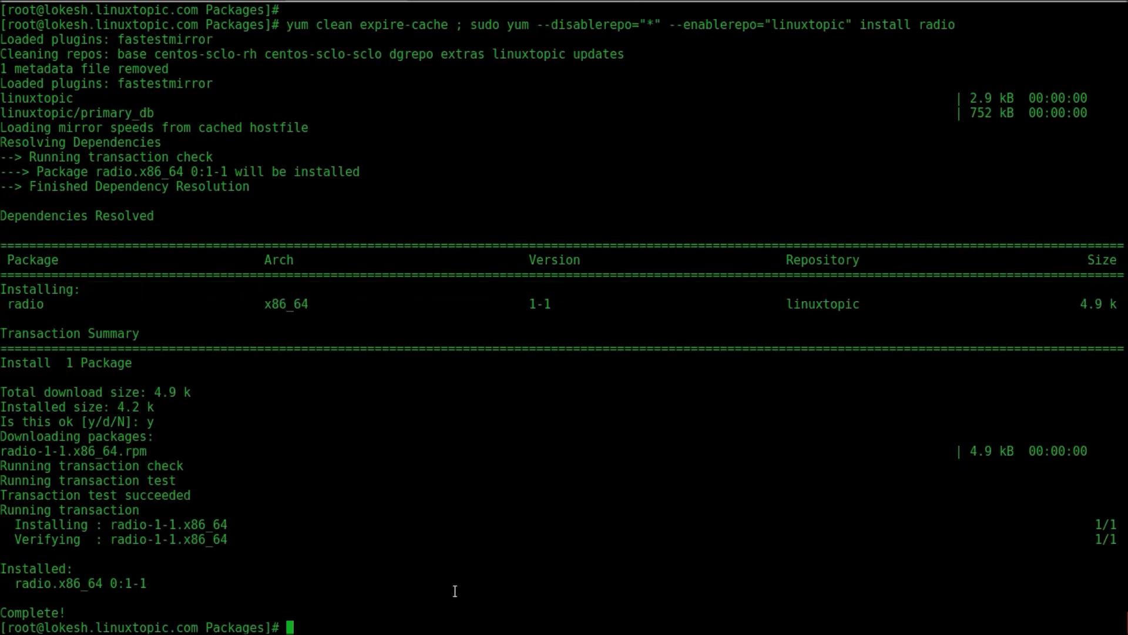